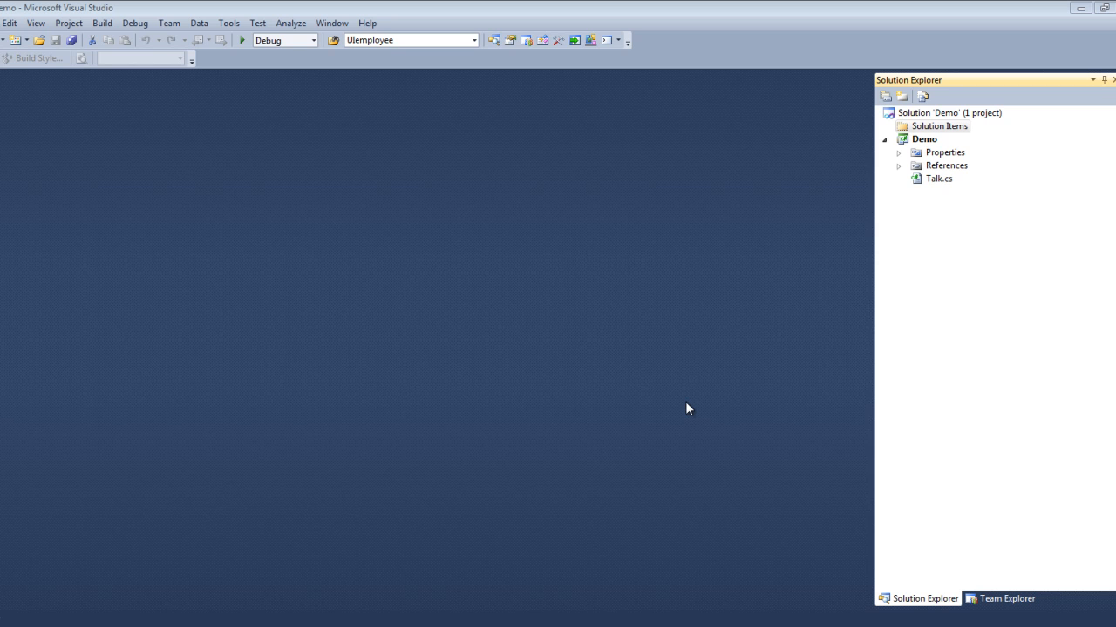
mouse_move(935, 144)
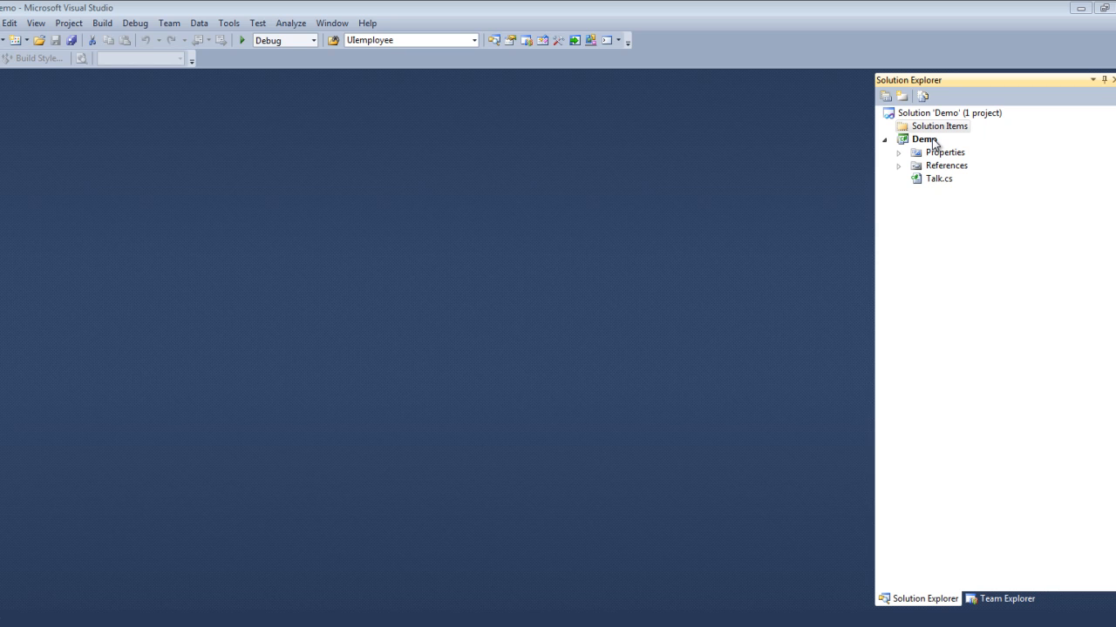
mouse_move(934, 184)
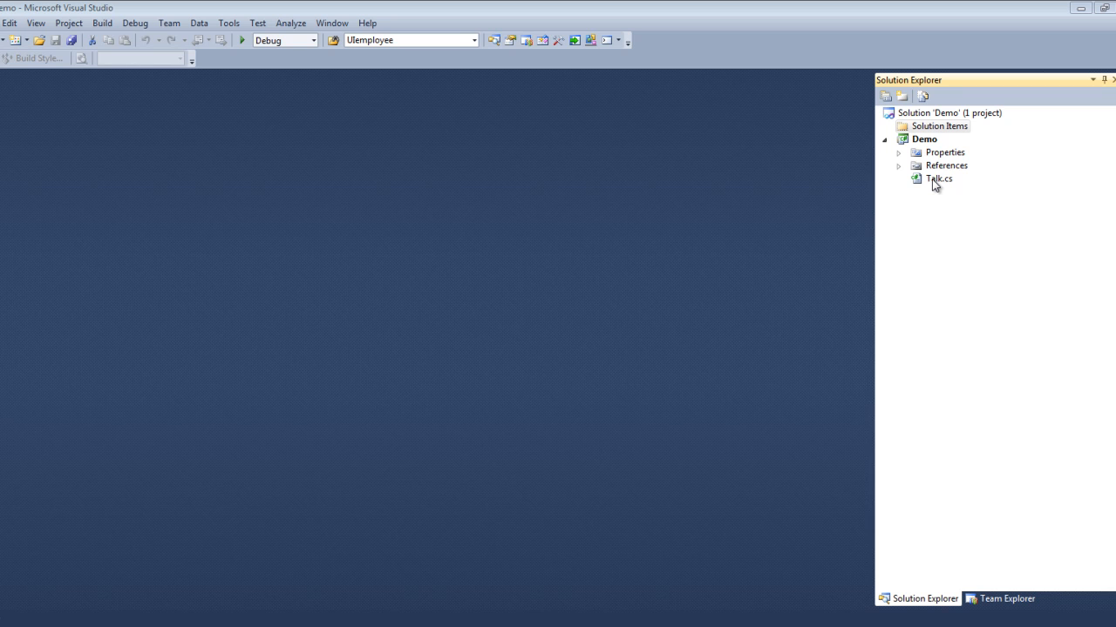
Step: Open Talk.cs, showing the Talk class with SayHello returning "Hello World"
double_click(938, 179)
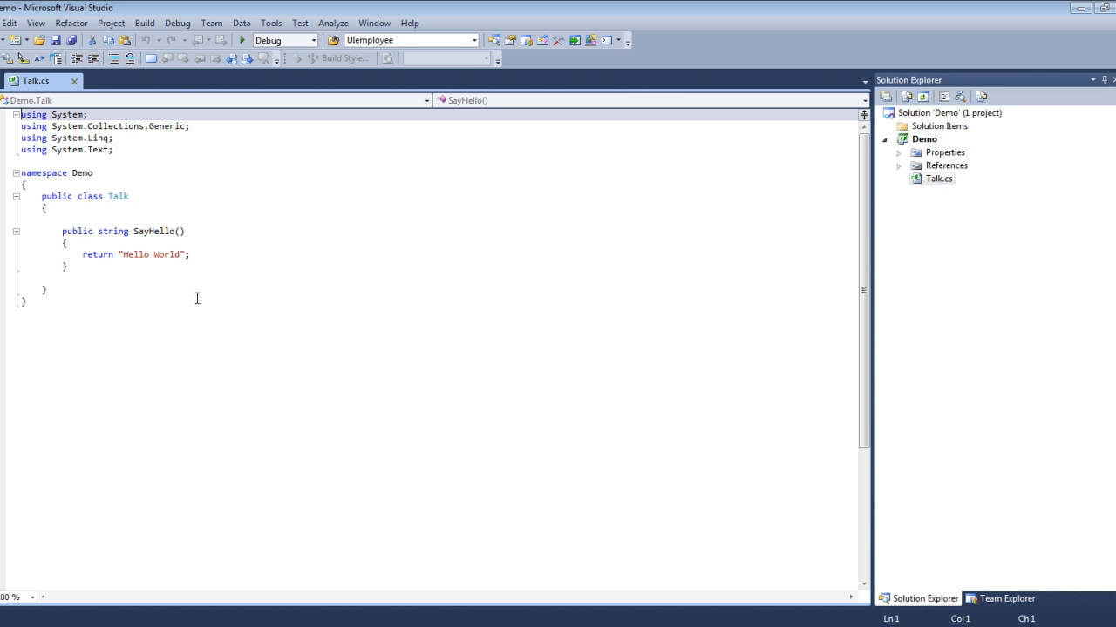
mouse_move(220, 254)
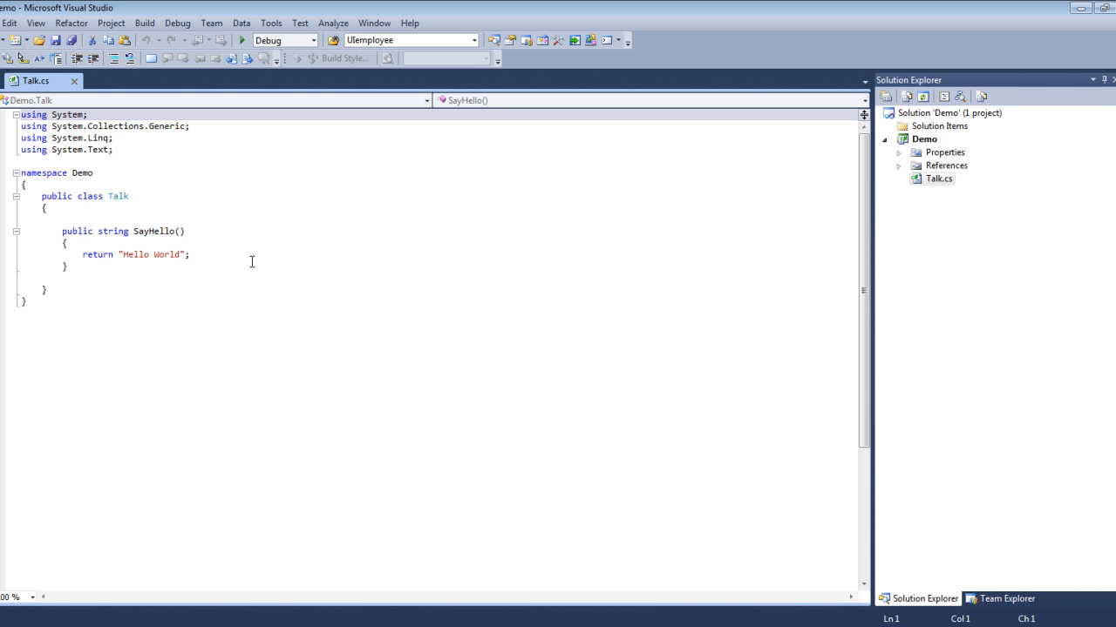
mouse_move(399, 131)
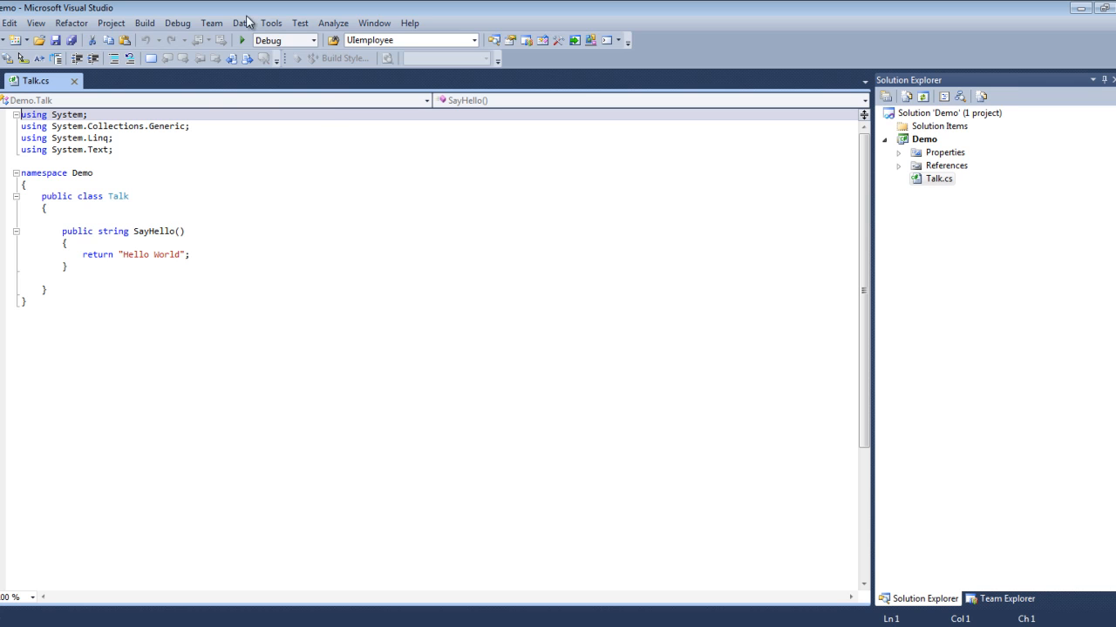
mouse_move(300, 23)
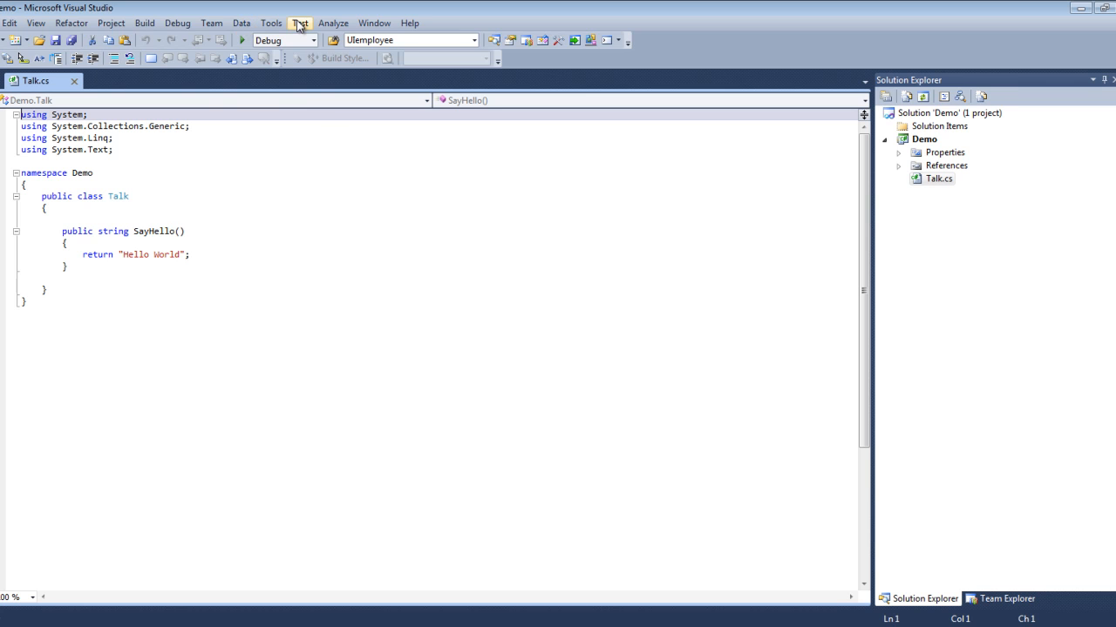
Step: Choose the Unit Test Wizard template for a new Visual C# test project
left_click(300, 22)
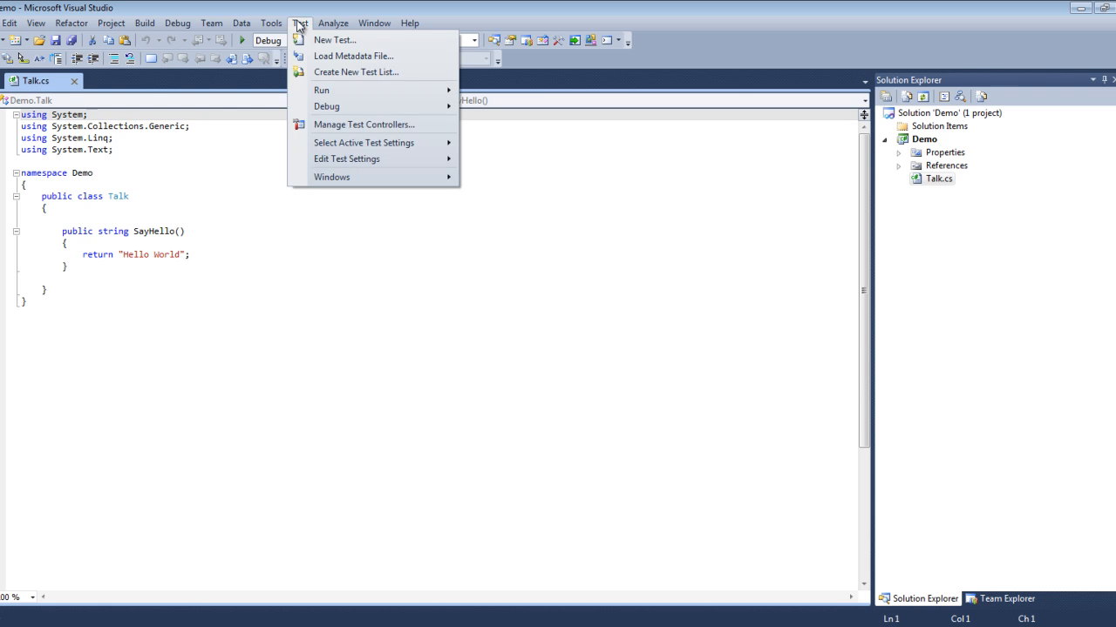
mouse_move(334, 40)
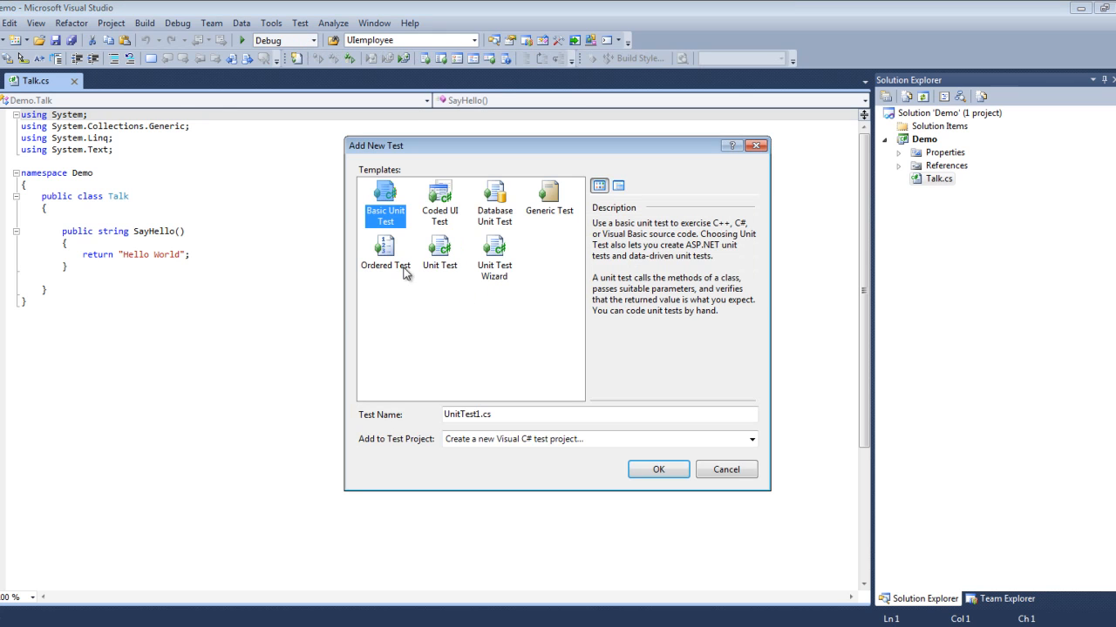
mouse_move(557, 266)
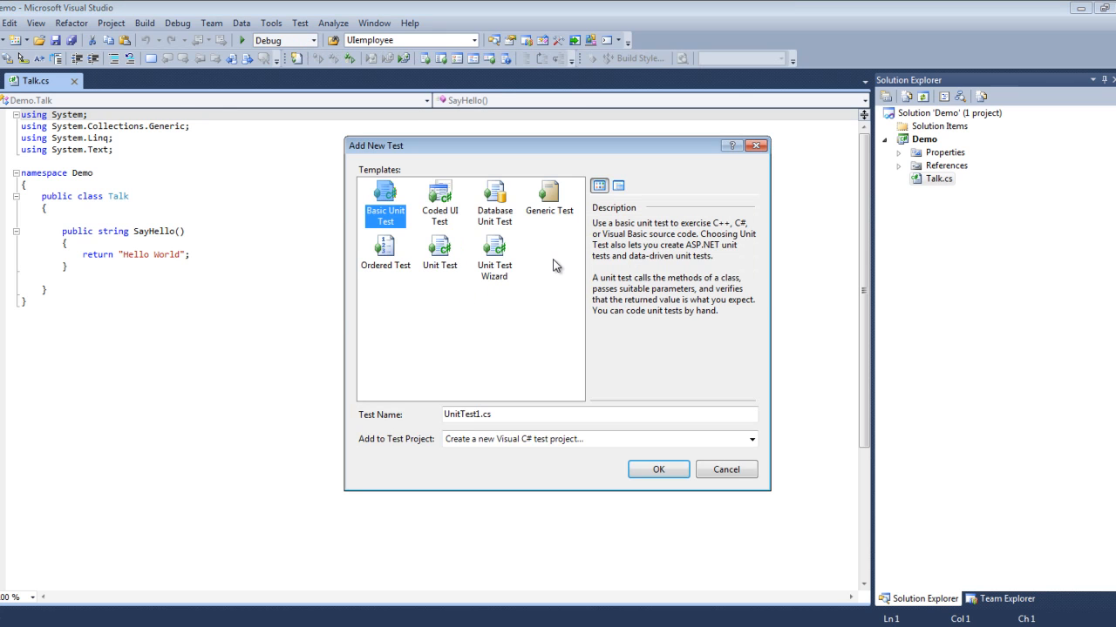
left_click(494, 252)
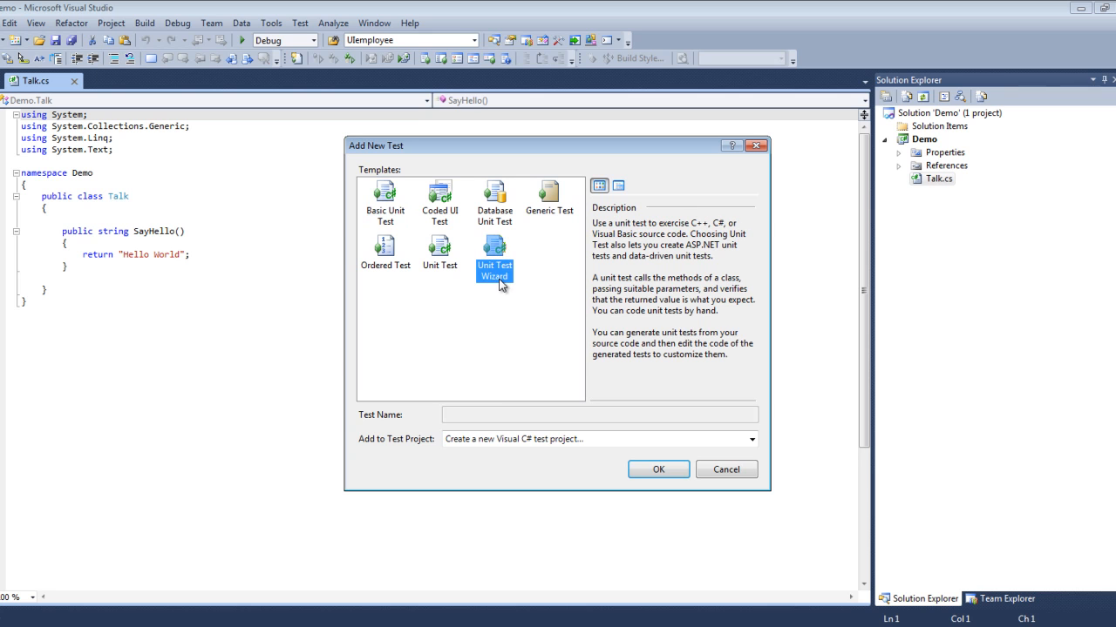
mouse_move(610, 460)
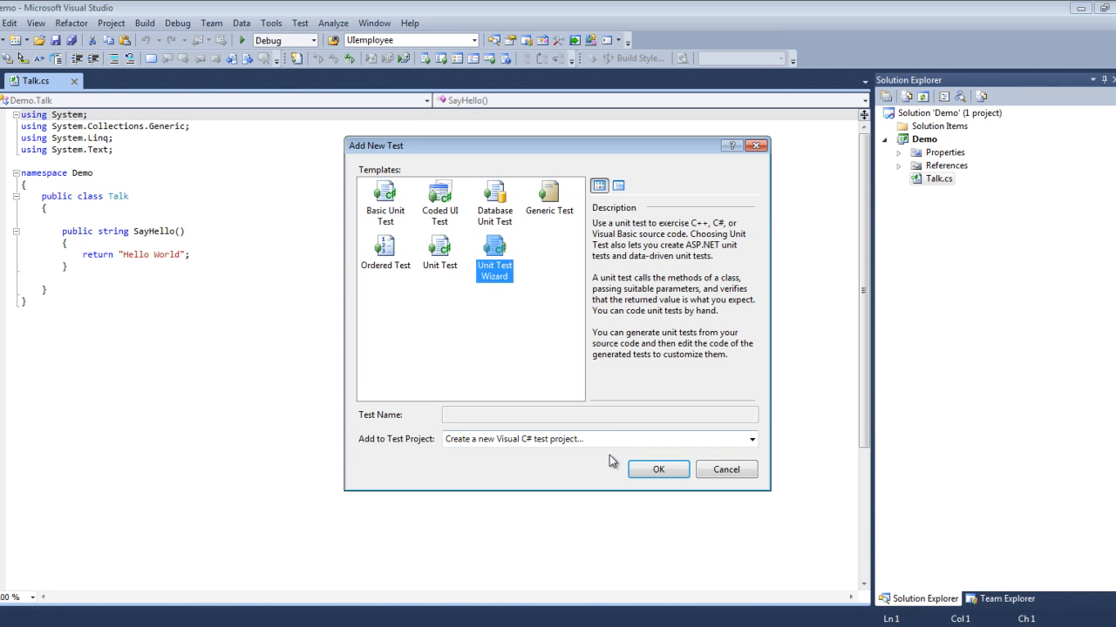
mouse_move(397, 439)
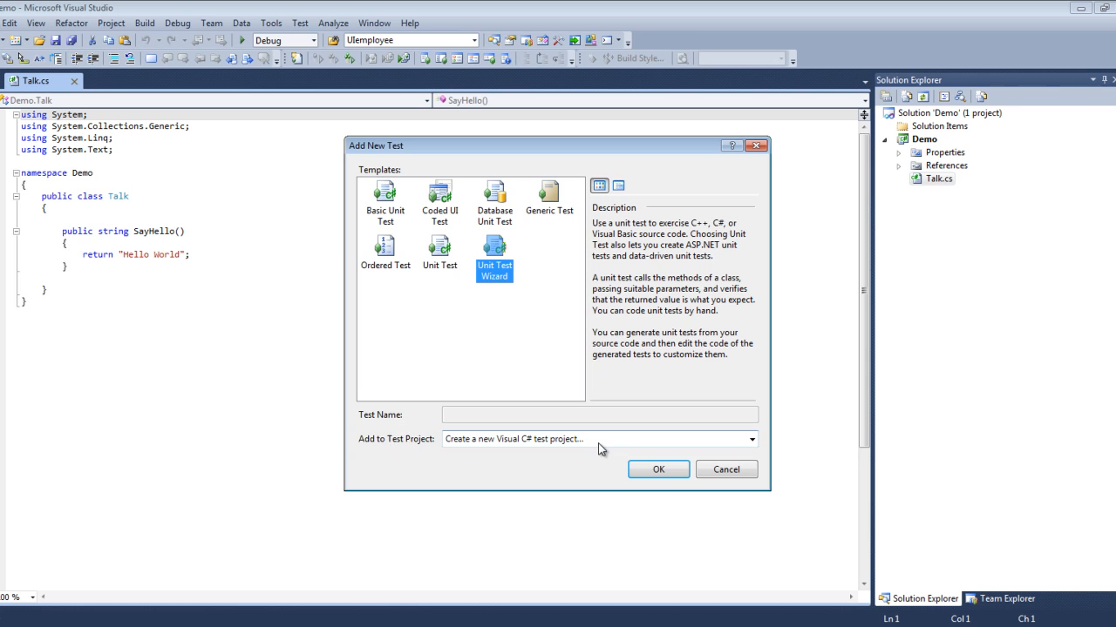
mouse_move(592, 506)
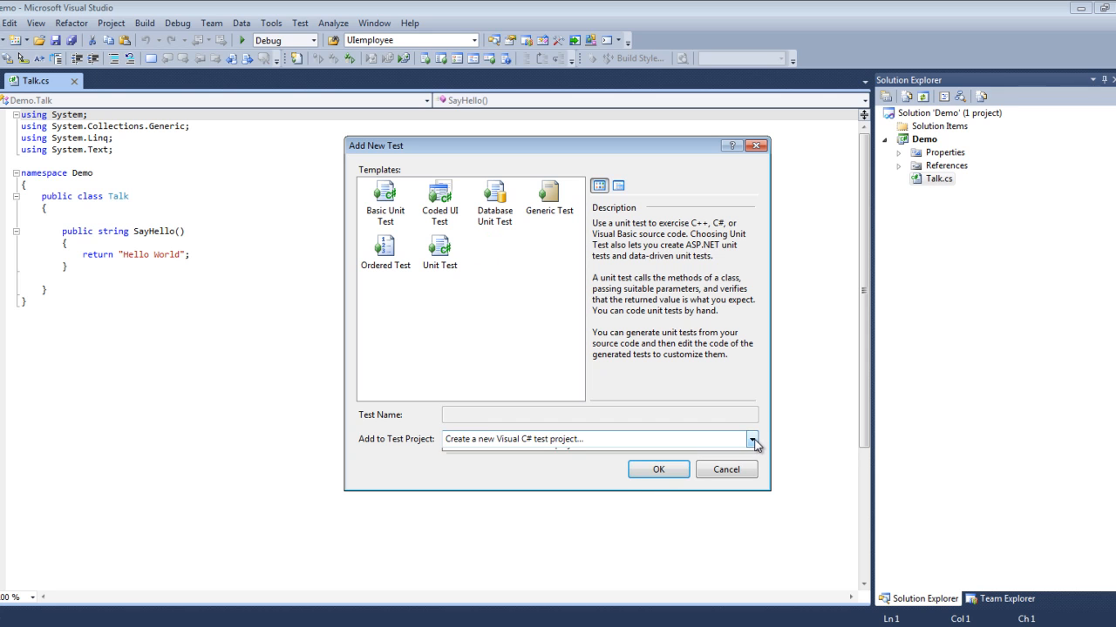
left_click(751, 439)
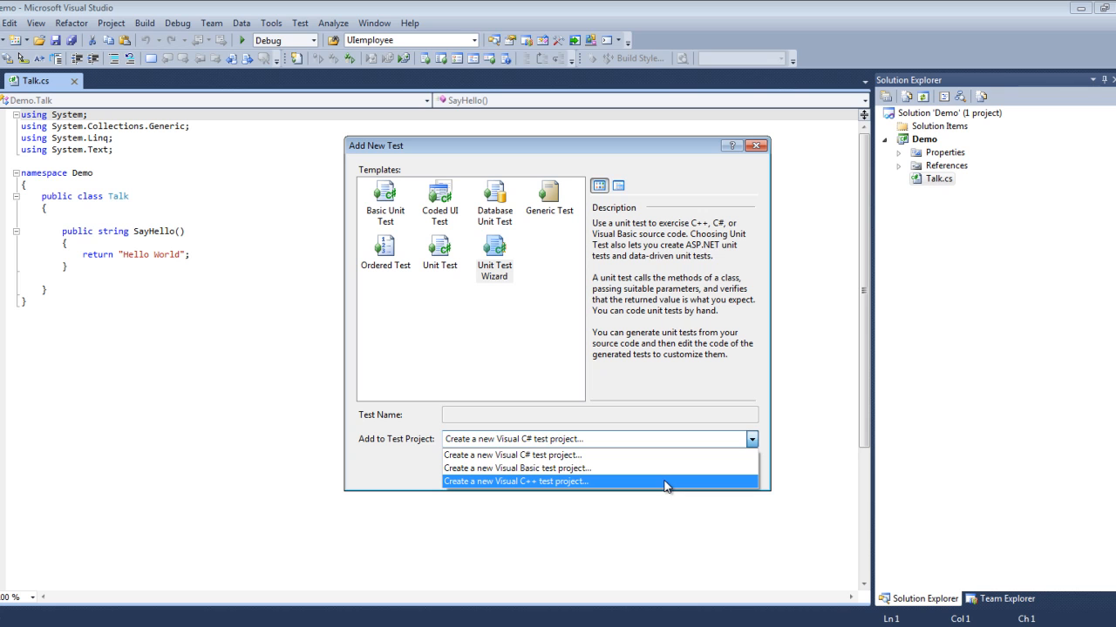
left_click(514, 455)
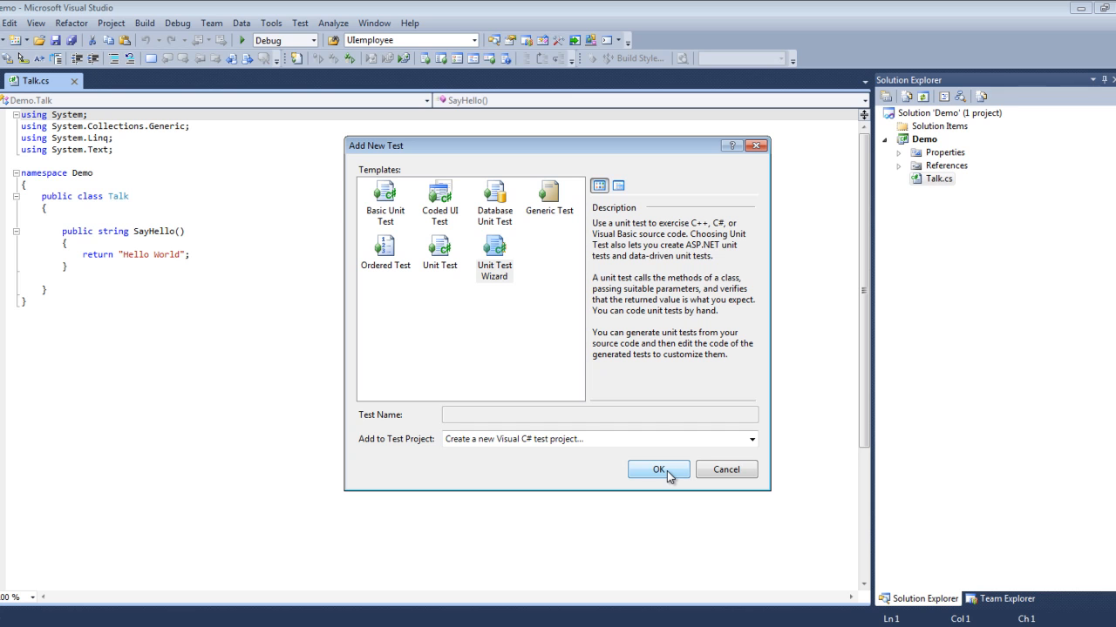
Step: Create a new Visual C# test project named 'UnitTests' in the Demo solution
left_click(658, 469)
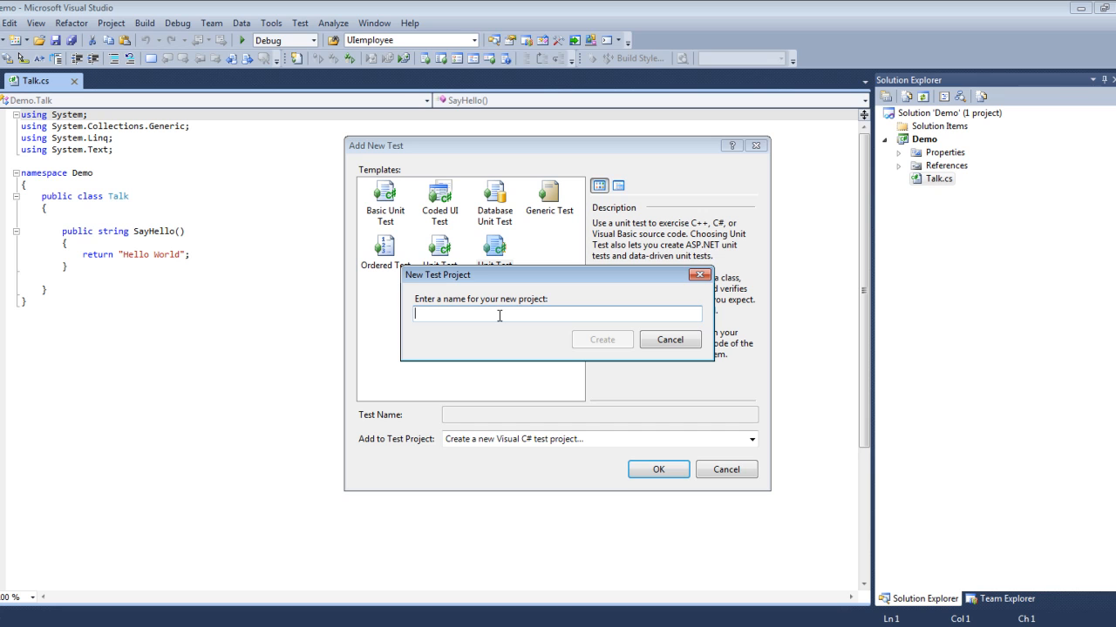
type("Unit")
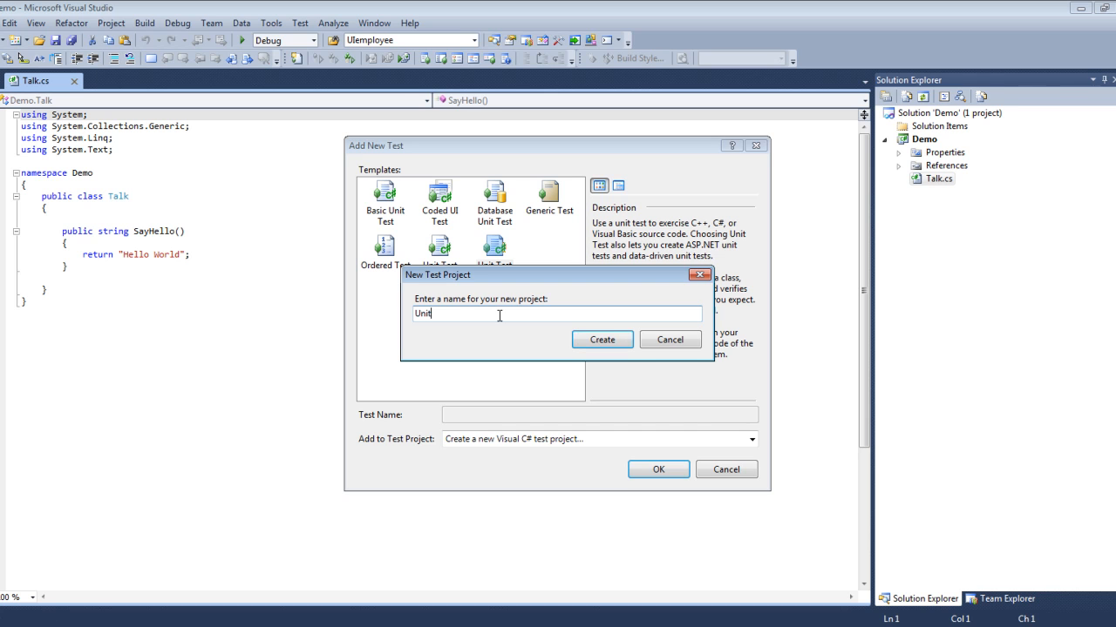
type("Tests")
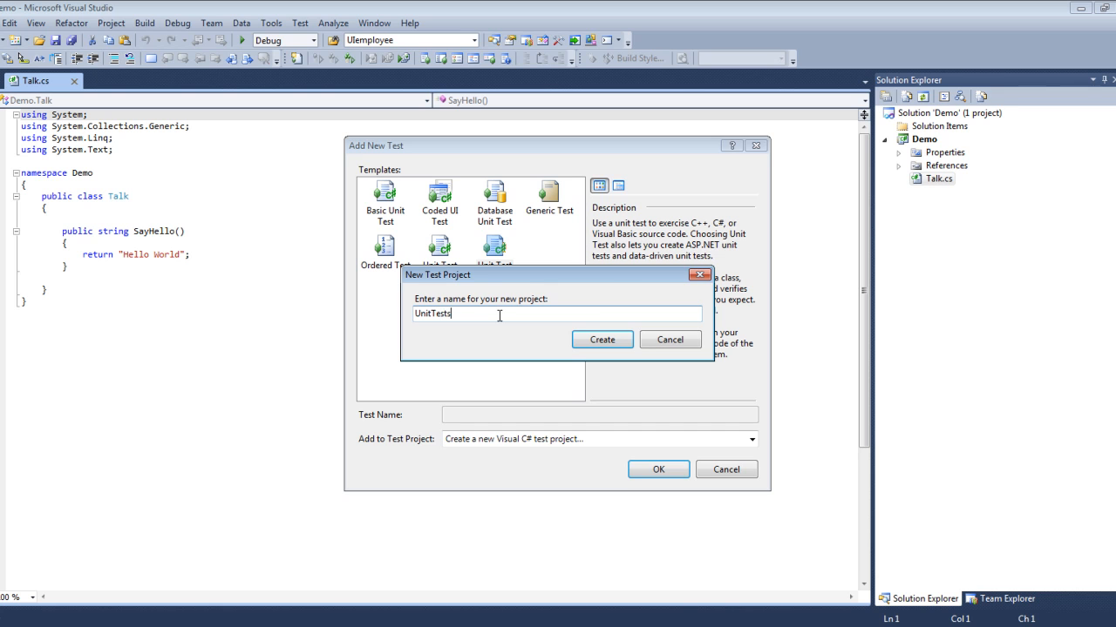
left_click(601, 339)
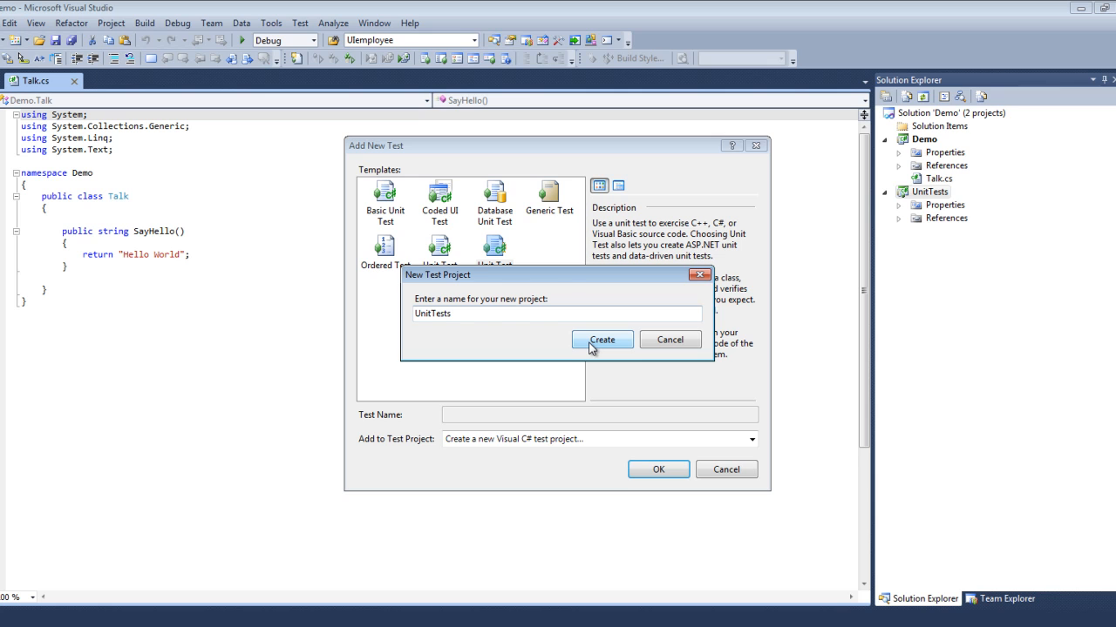
Step: Select SayHello() under Demo > Demo.Talk and generate its test into TalkTest.cs
left_click(601, 340)
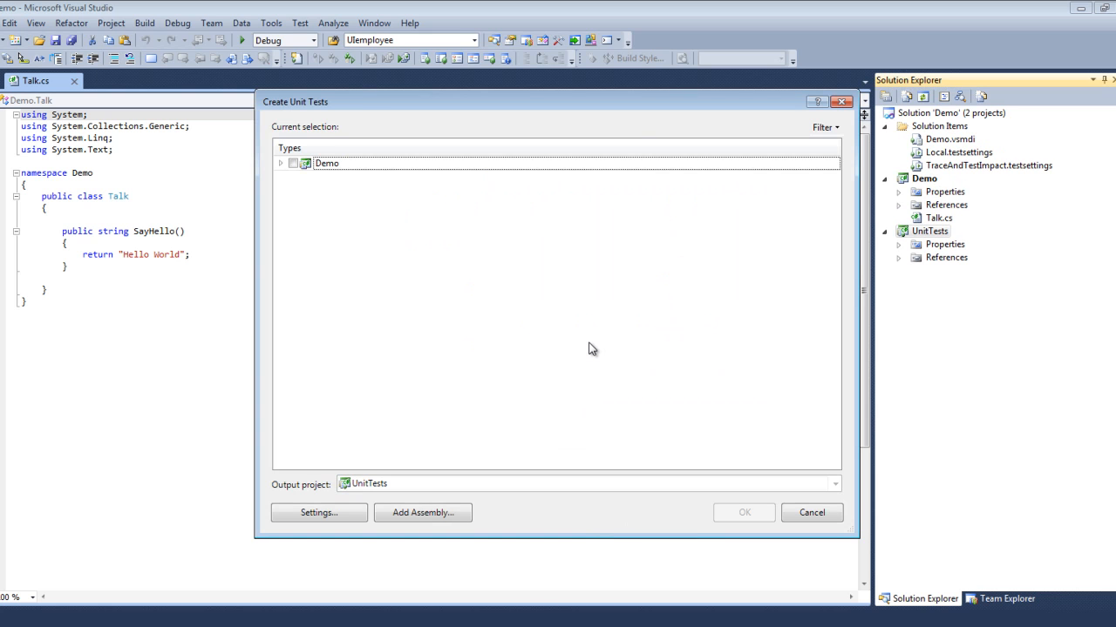
mouse_move(597, 347)
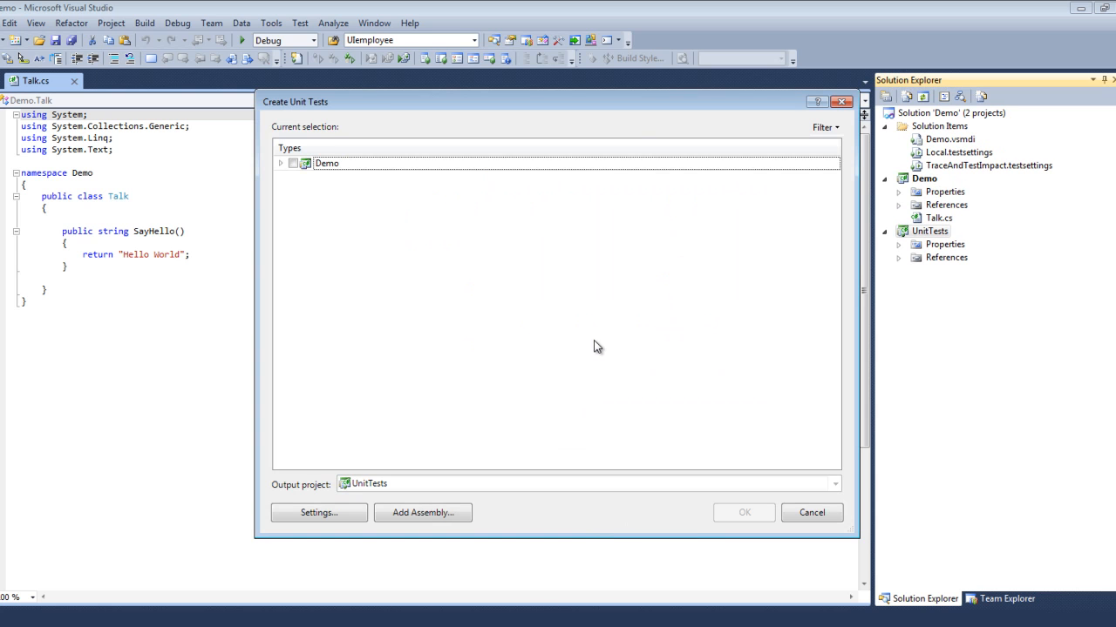
mouse_move(625, 187)
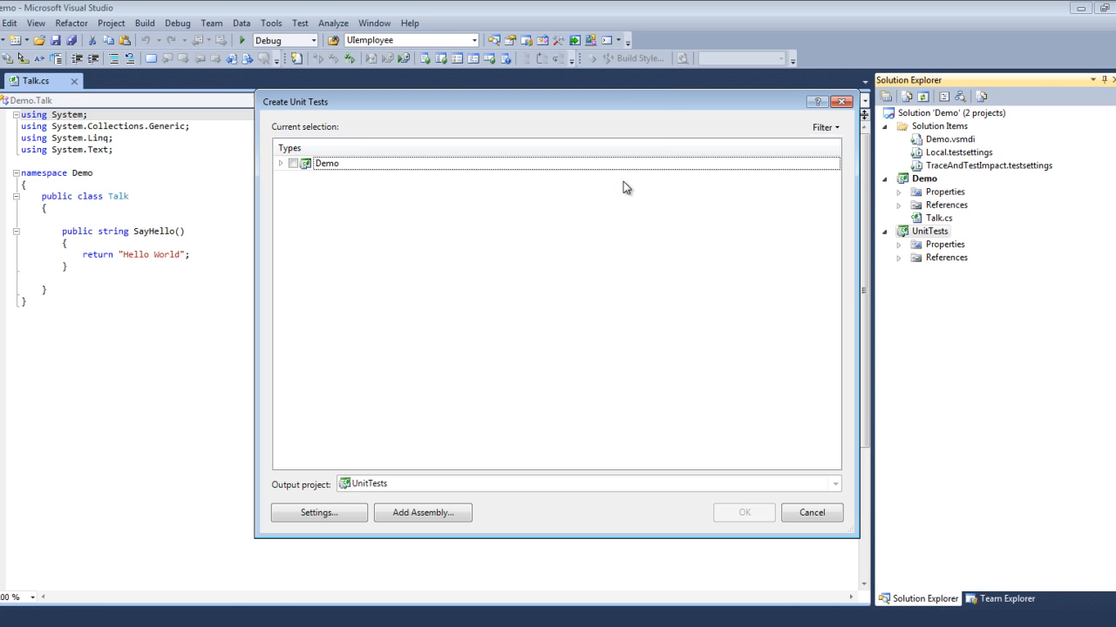
mouse_move(387, 138)
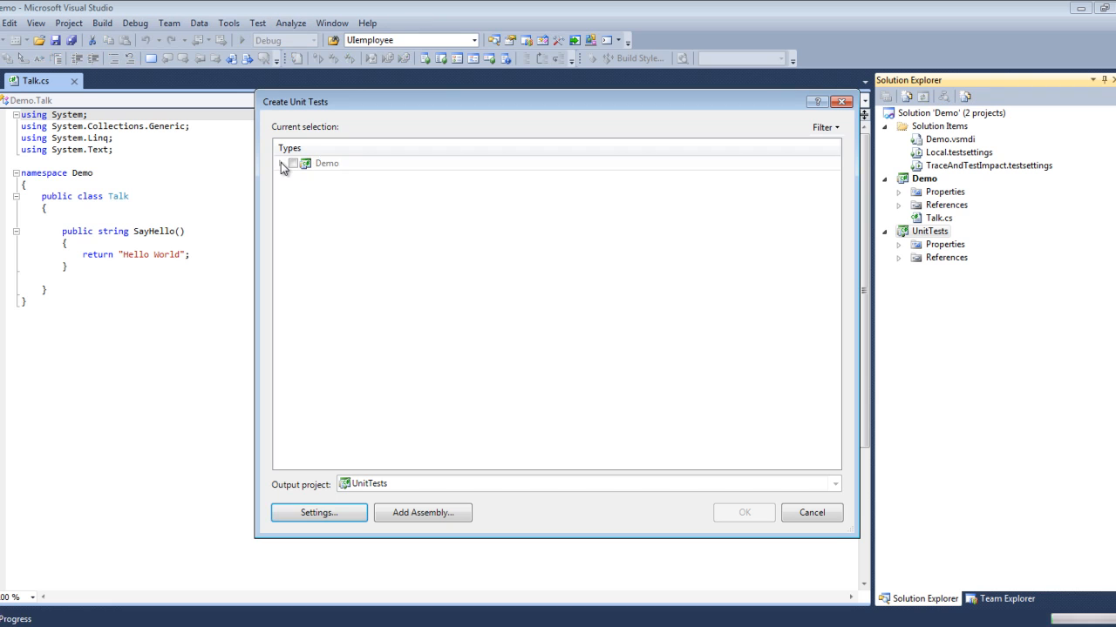
left_click(283, 164)
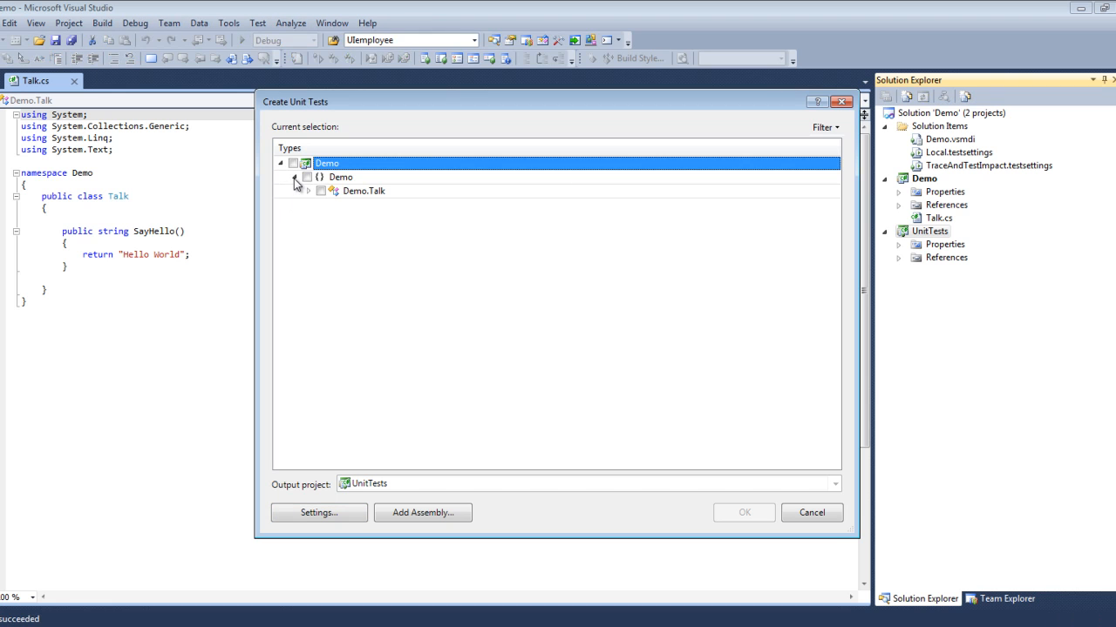
left_click(307, 191)
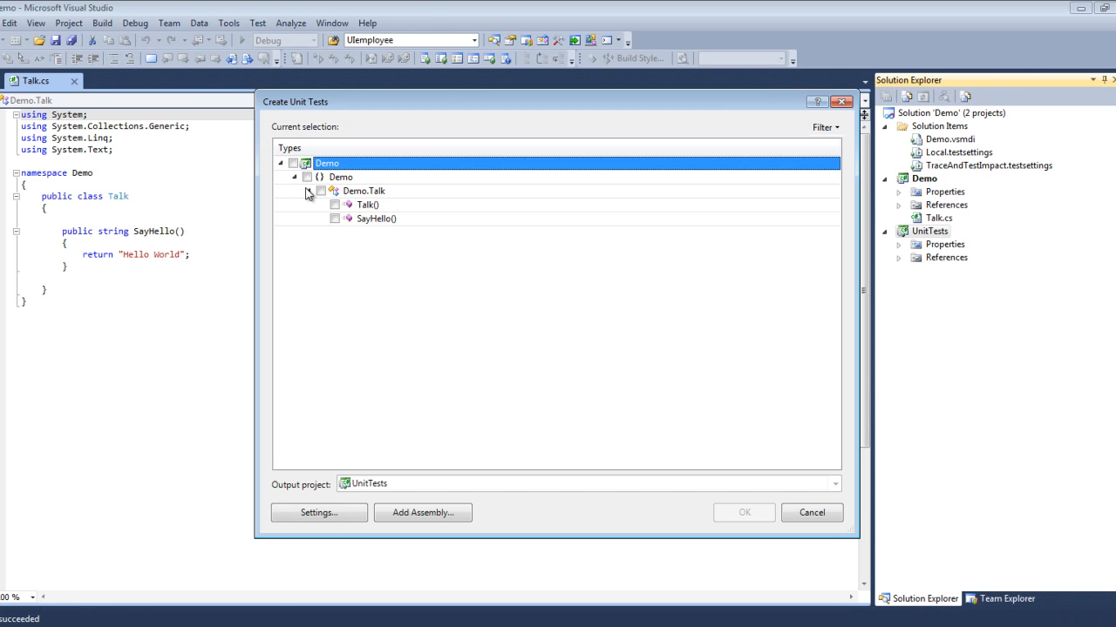
left_click(308, 191)
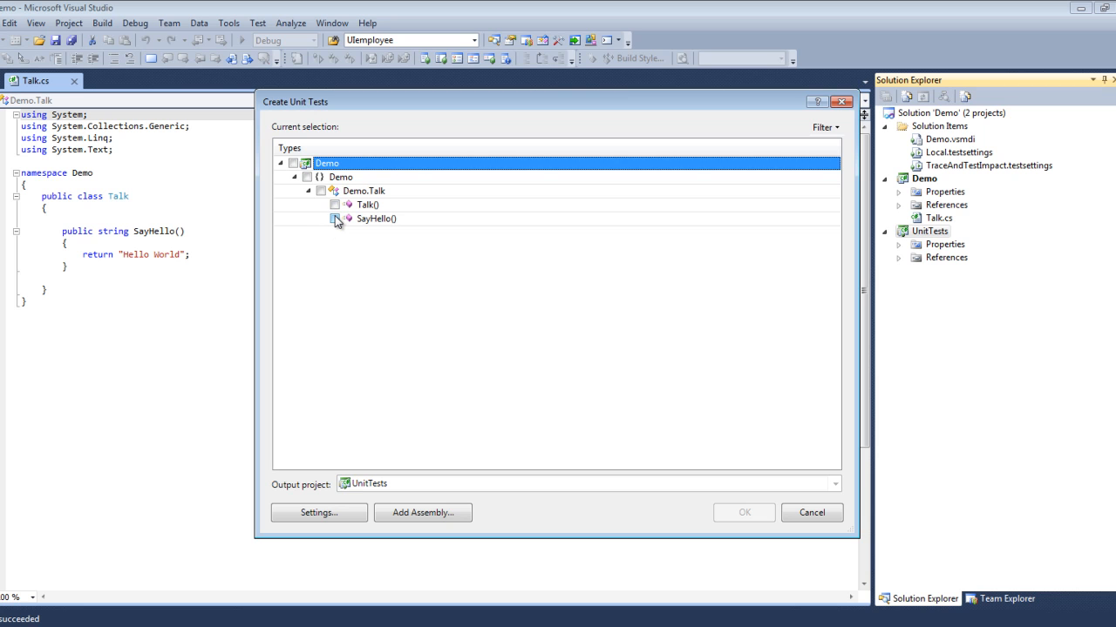
left_click(335, 219)
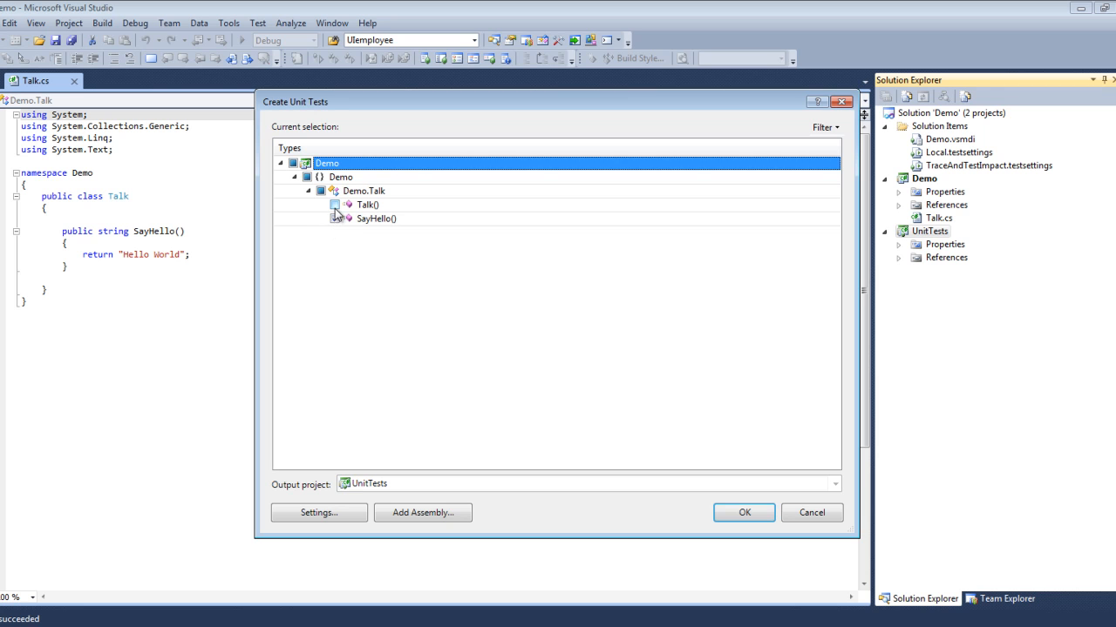
left_click(334, 219)
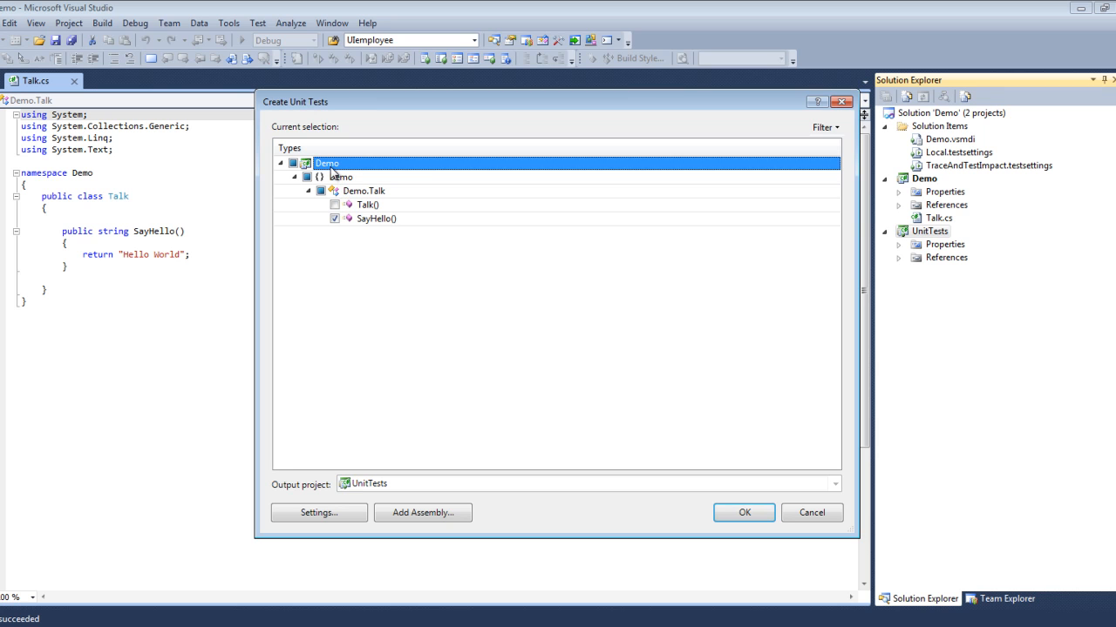
mouse_move(743, 512)
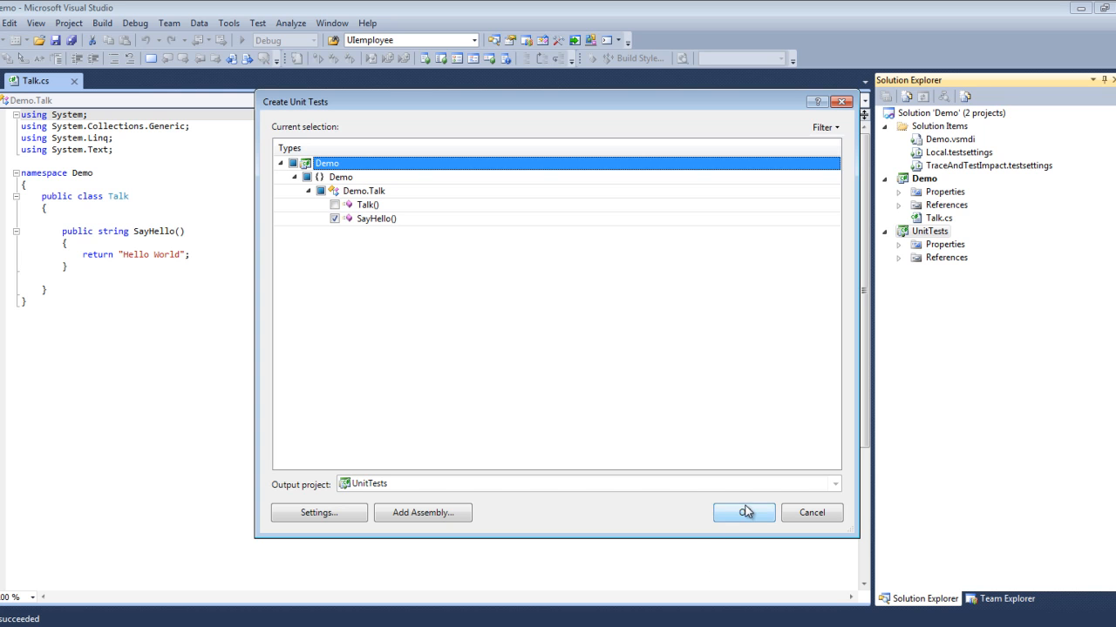
left_click(742, 513)
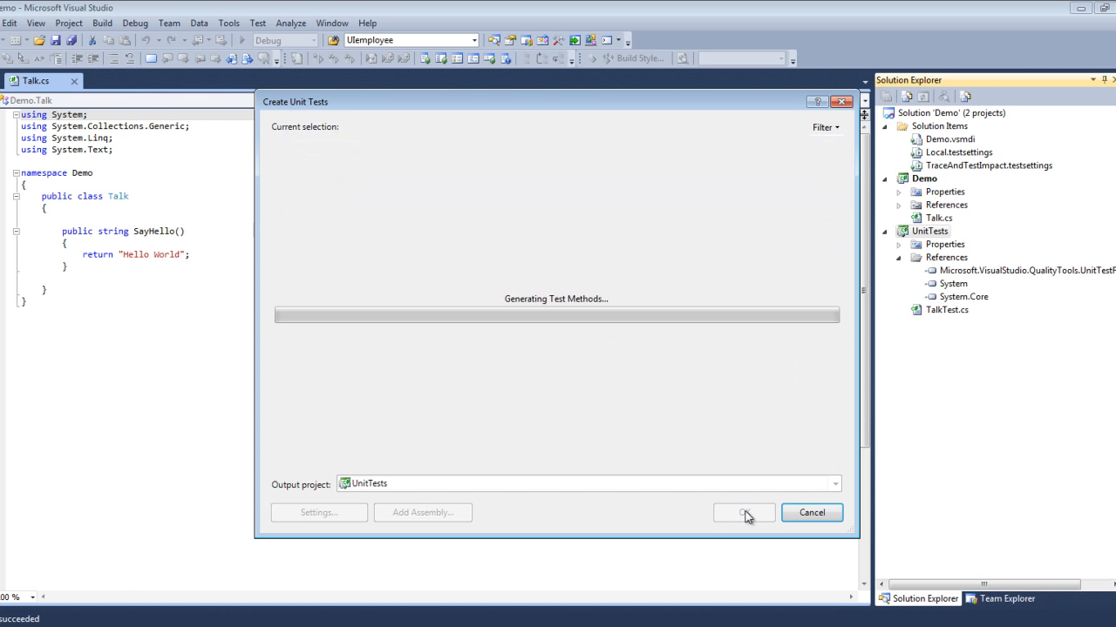
left_click(743, 513)
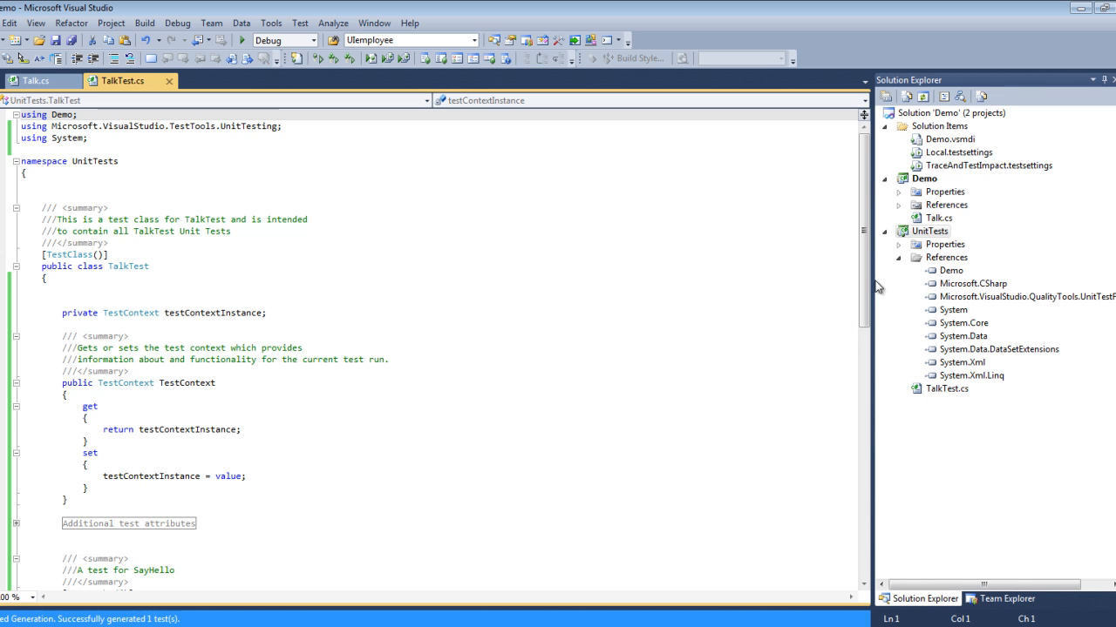
scroll("down", 3)
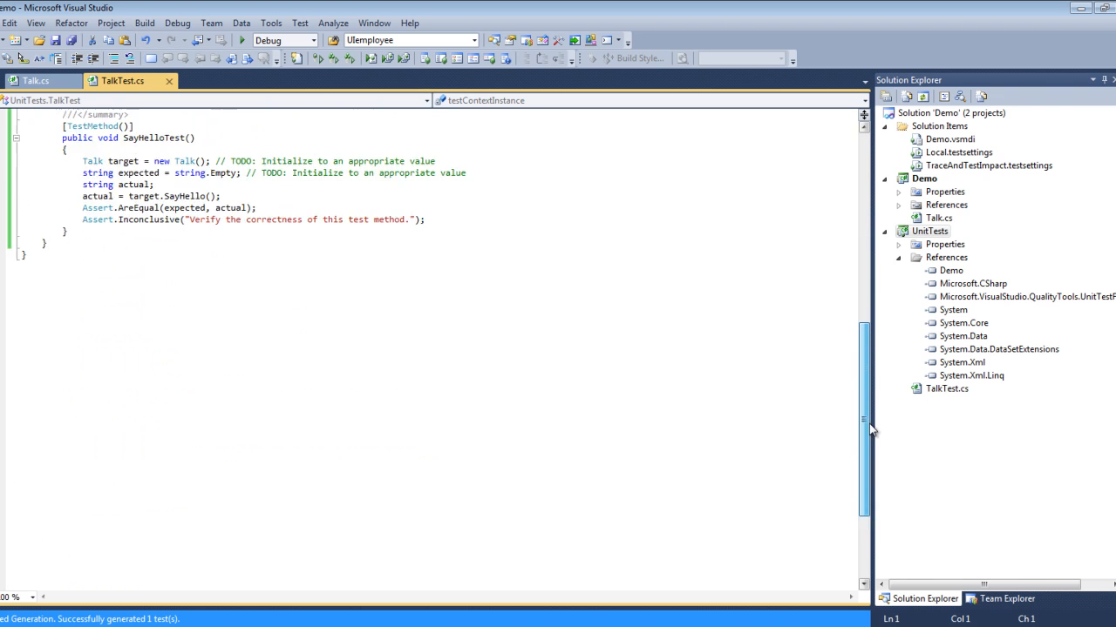
scroll("up", 3)
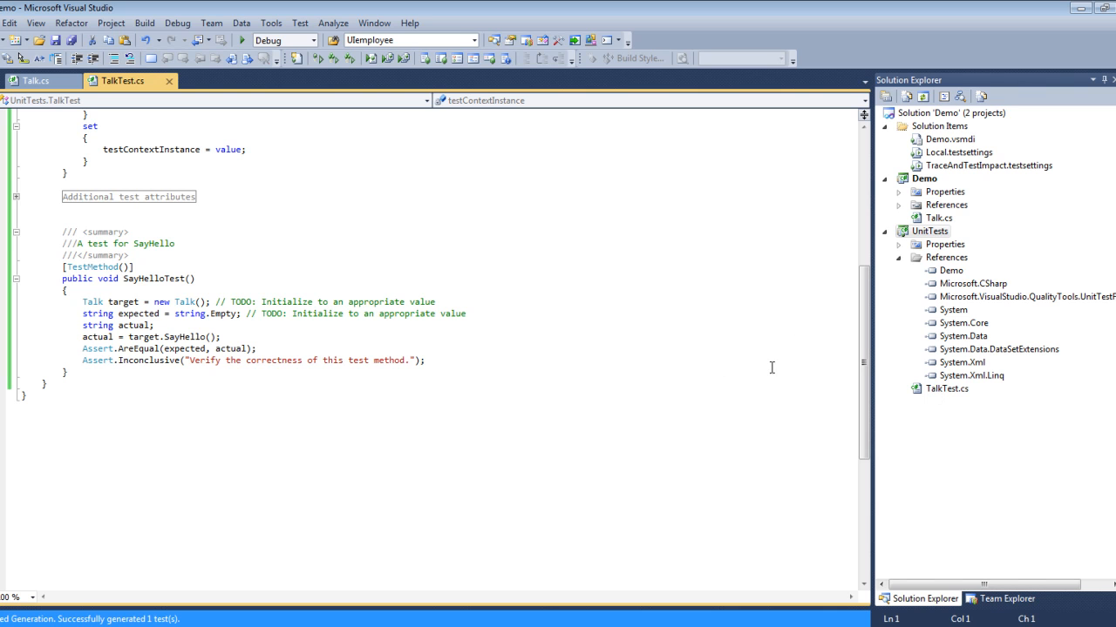
mouse_move(776, 381)
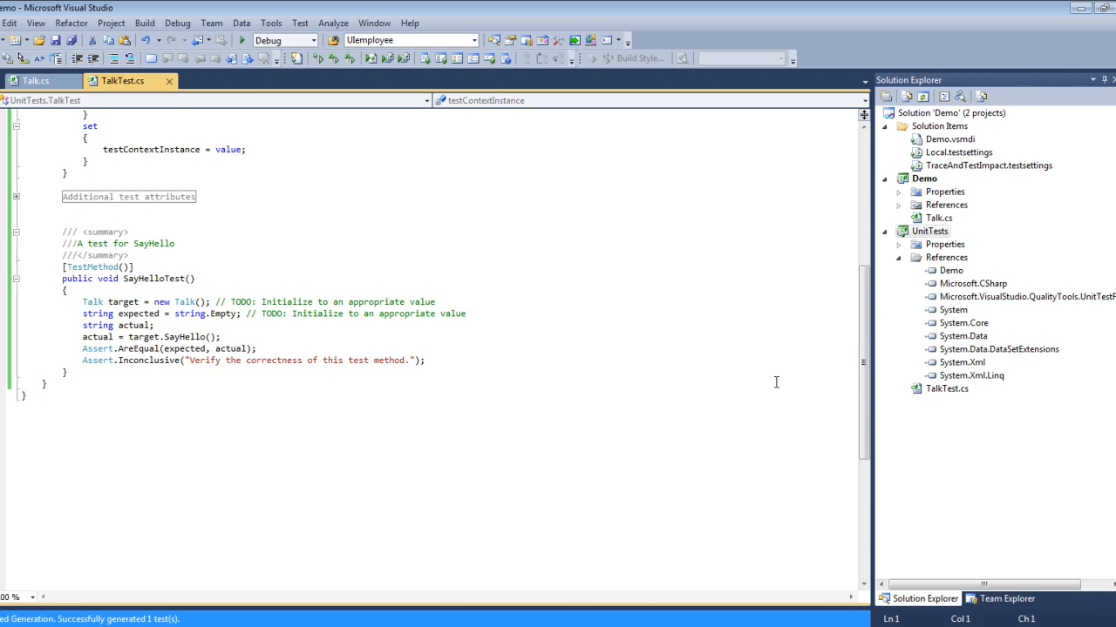
mouse_move(450, 356)
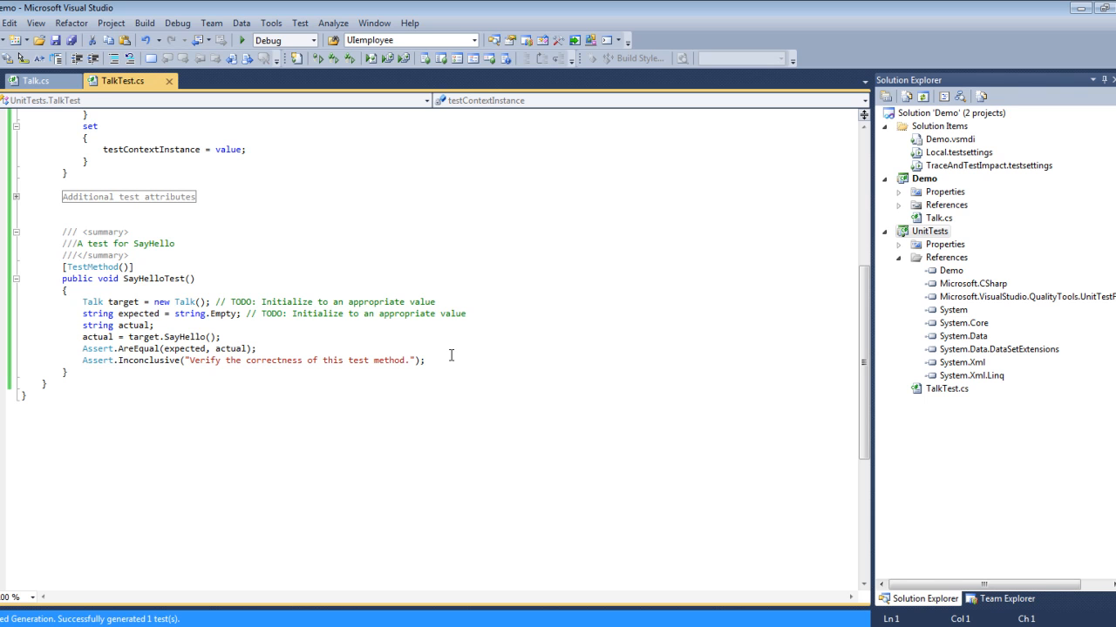
mouse_move(347, 315)
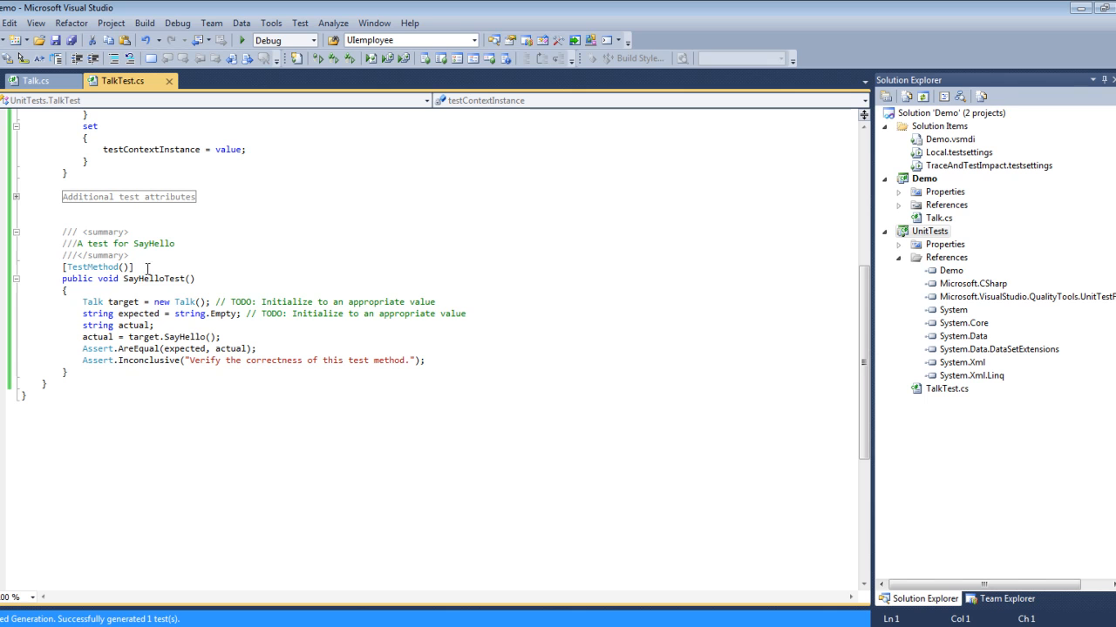
mouse_move(208, 327)
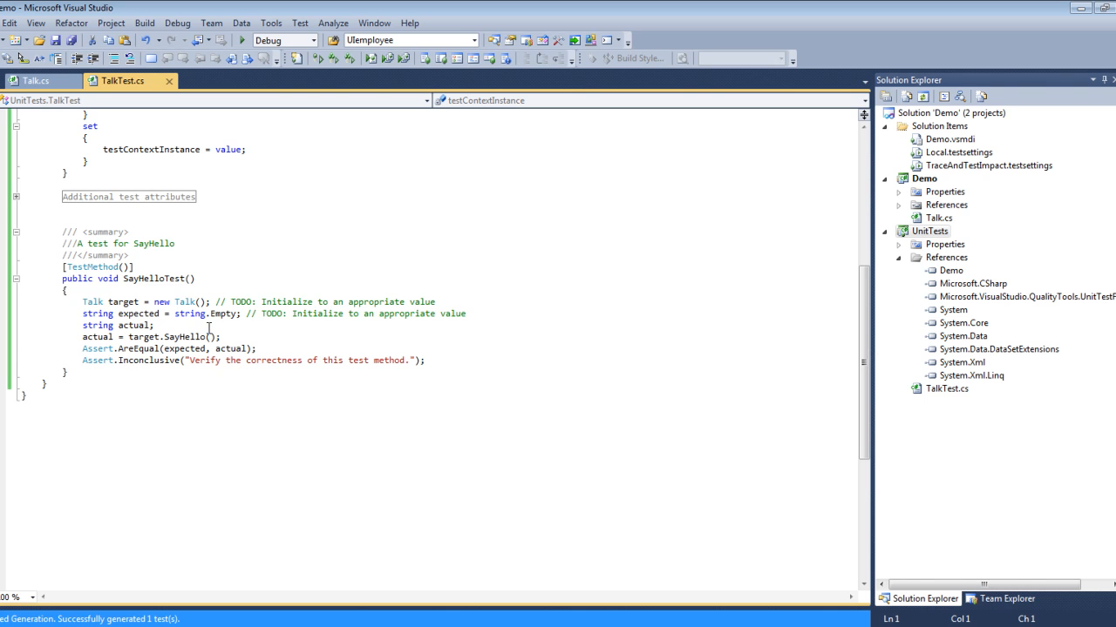
mouse_move(187, 302)
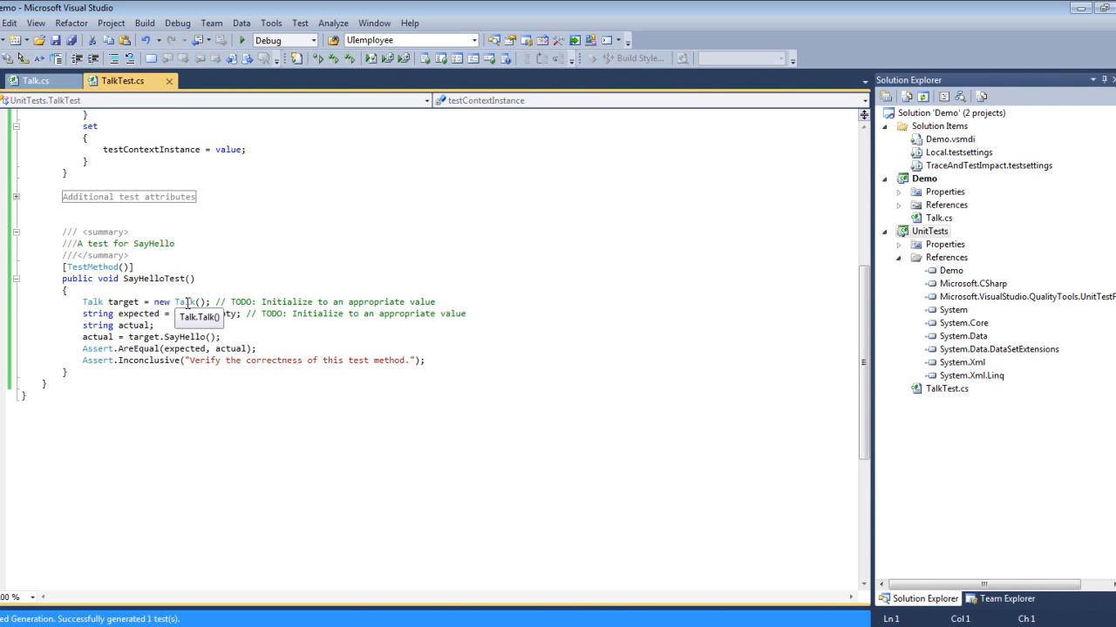
left_click(183, 301)
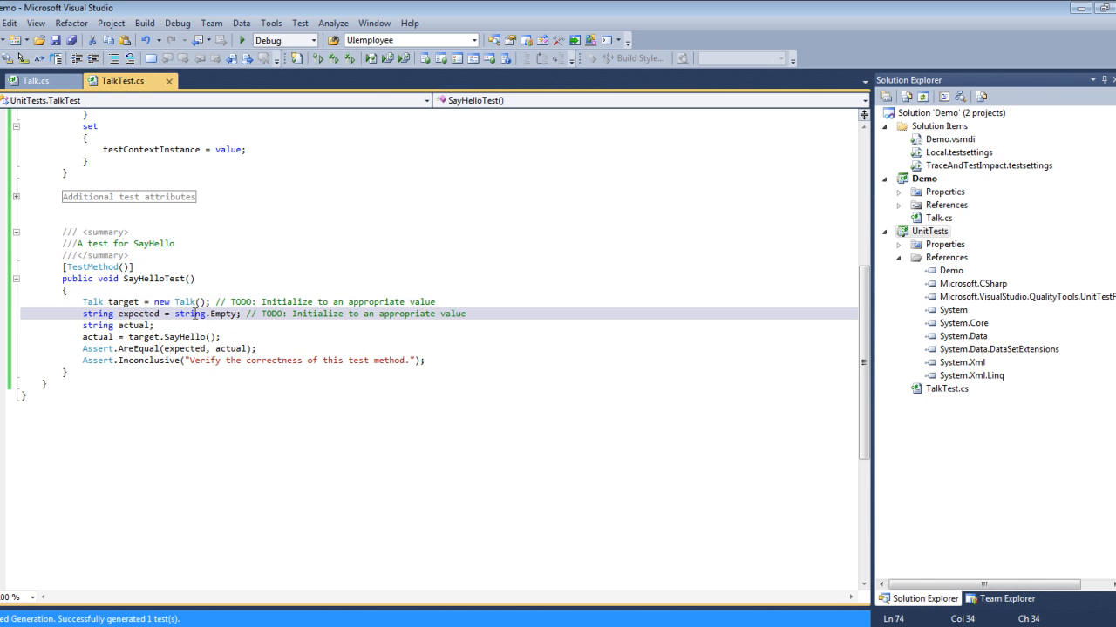
mouse_move(181, 325)
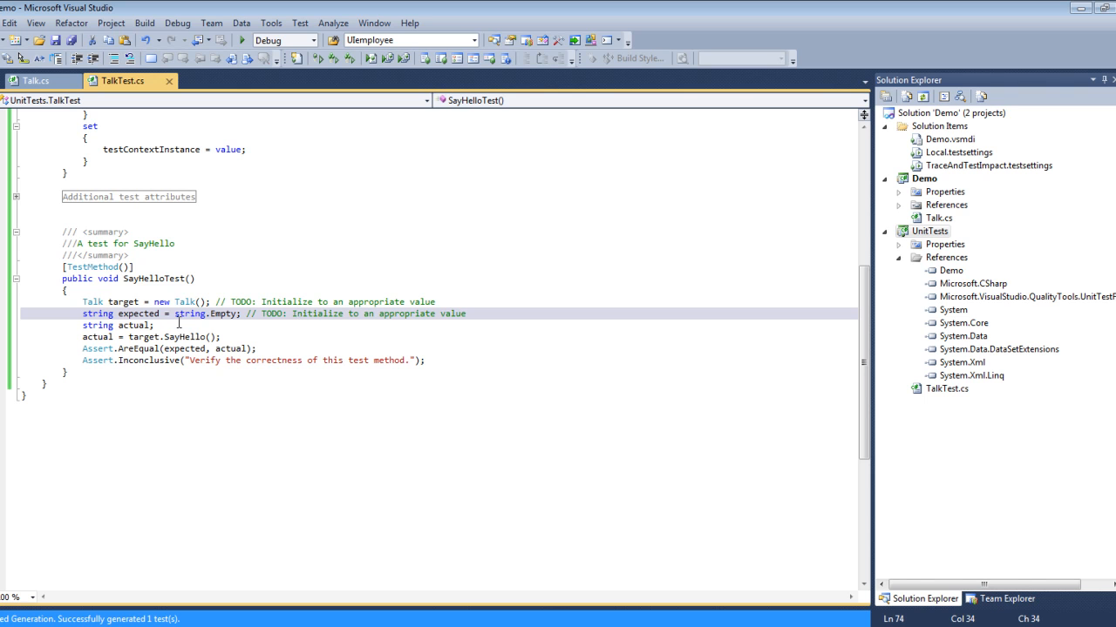
left_click(135, 325)
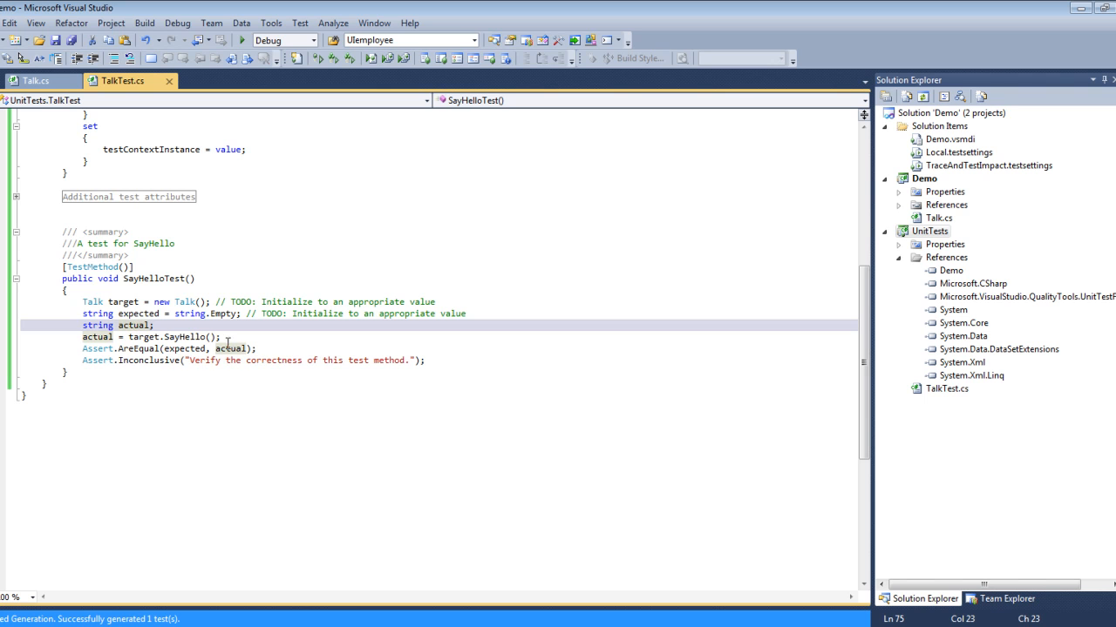
mouse_move(98, 325)
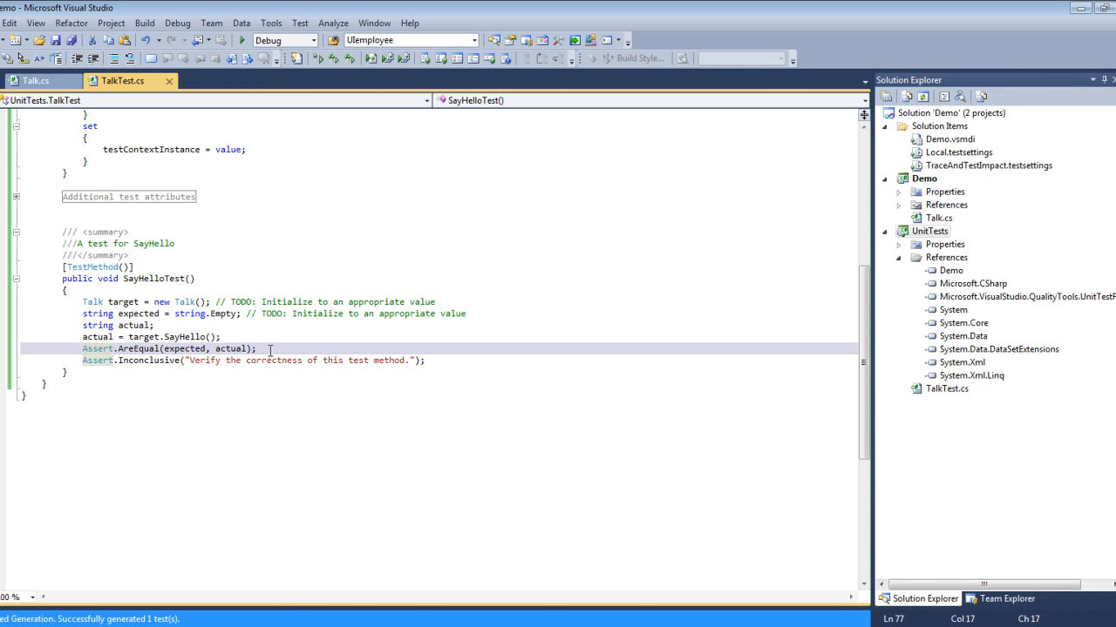
mouse_move(142, 348)
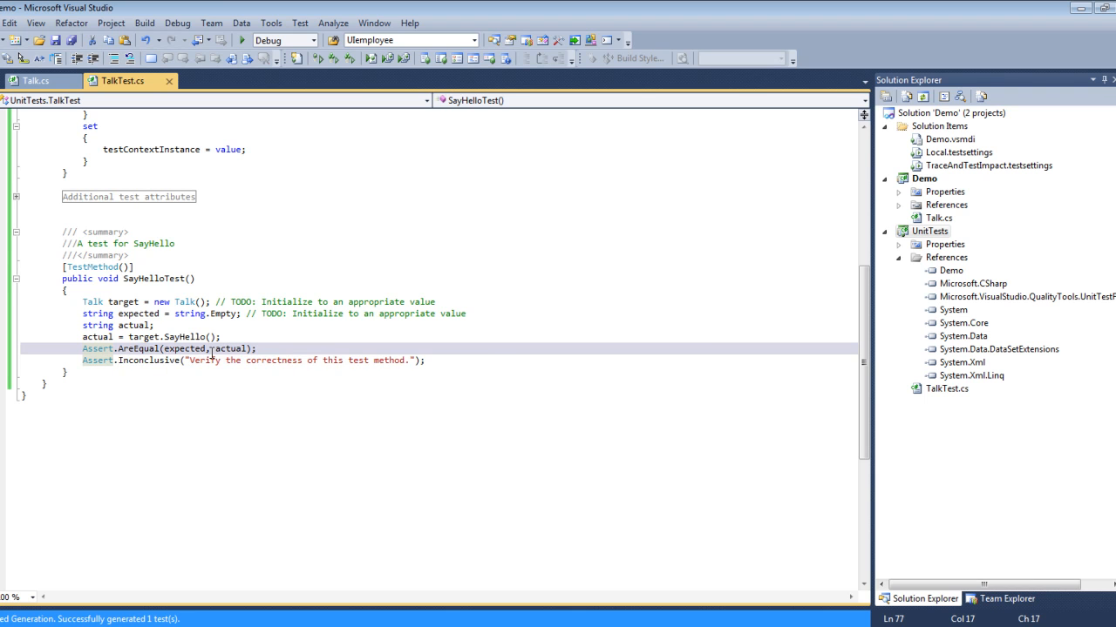
mouse_move(187, 349)
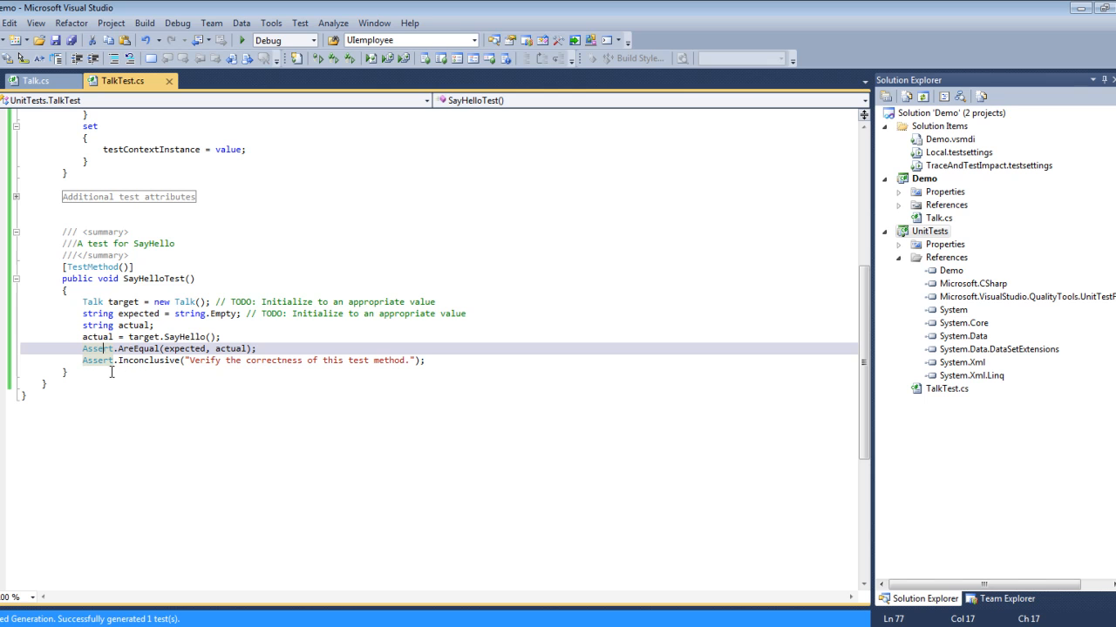
mouse_move(192, 371)
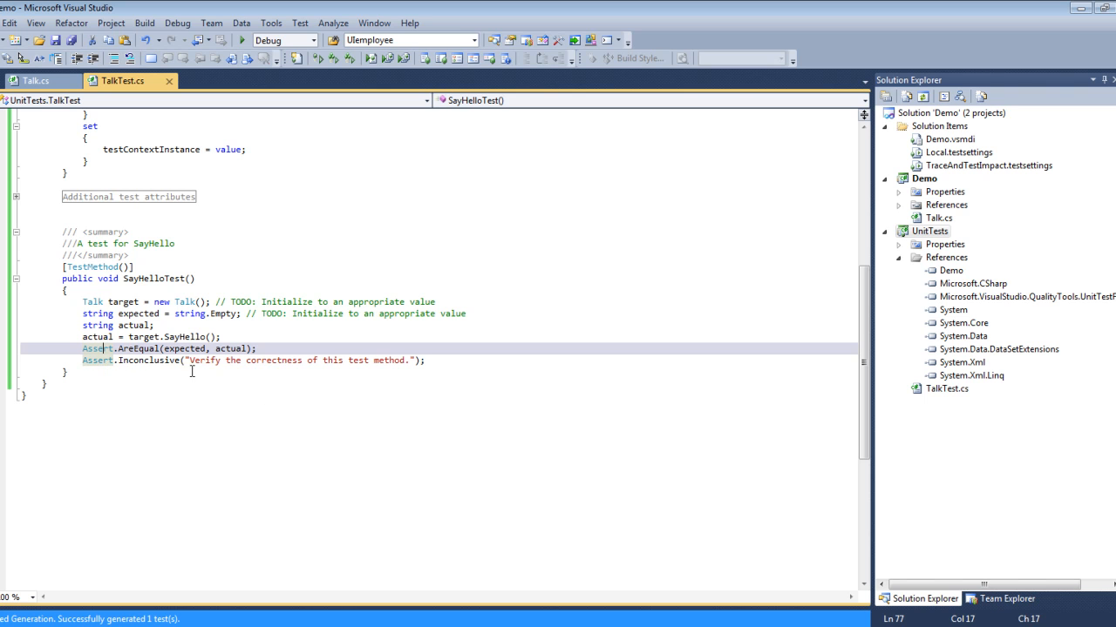
mouse_move(139, 360)
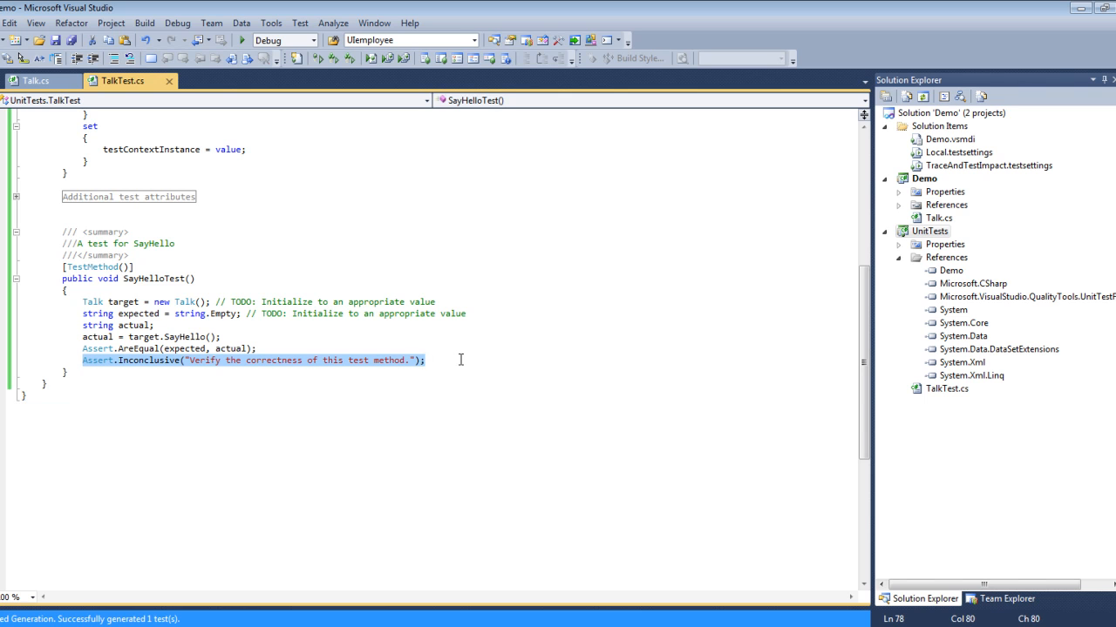
Step: Replace the generated test with the Notepad SayHelloTest expecting "Hello World"
key("Delete")
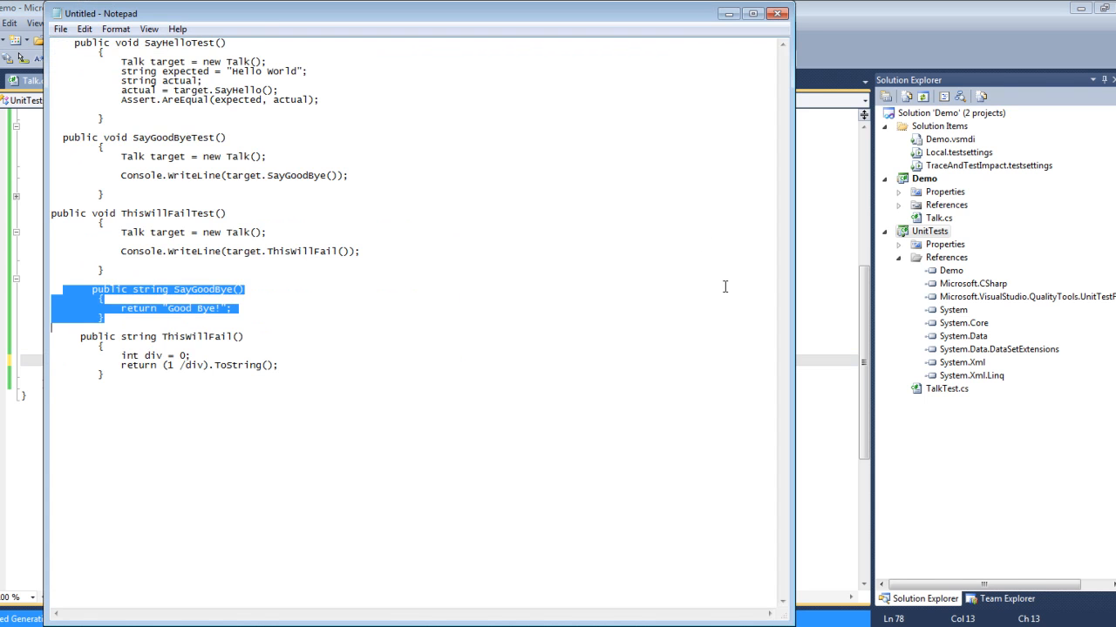
mouse_move(90, 85)
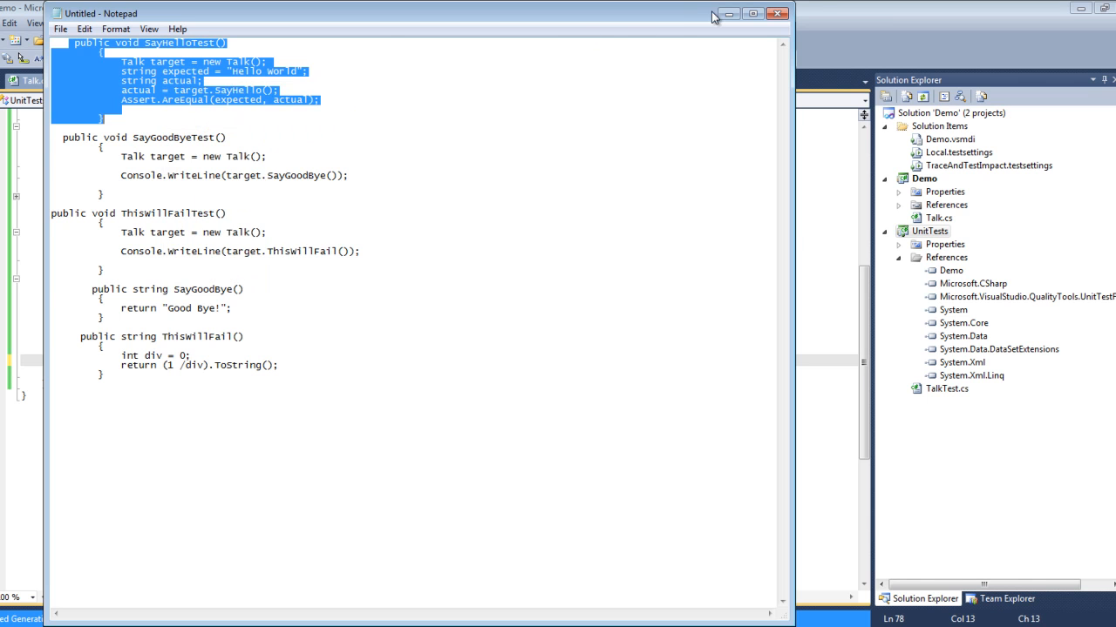
left_click(774, 13)
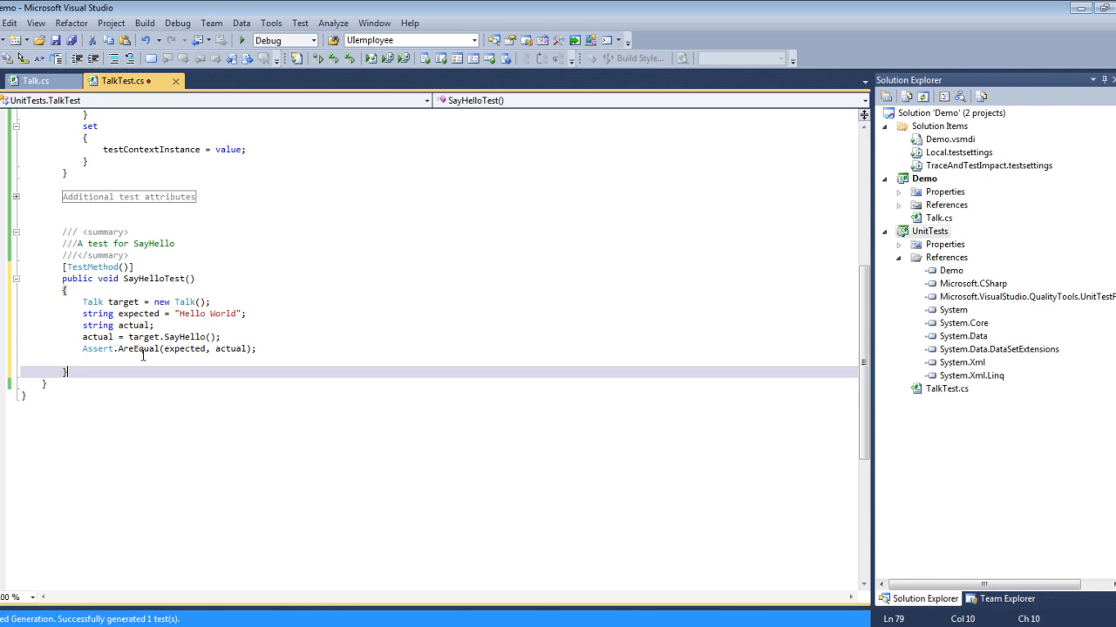
mouse_move(362, 289)
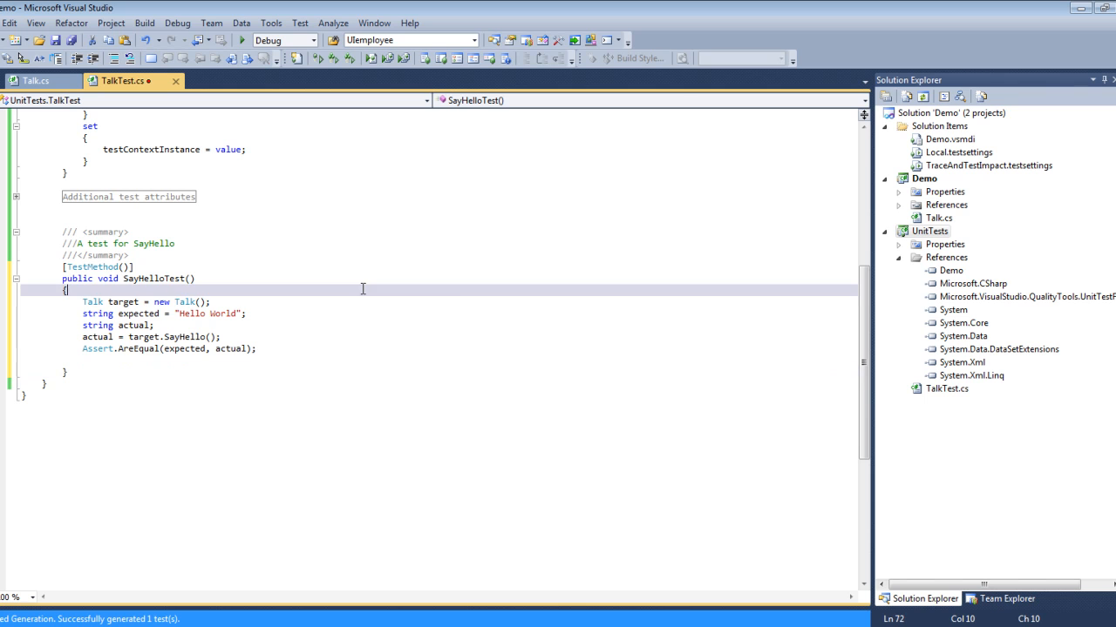
mouse_move(593, 274)
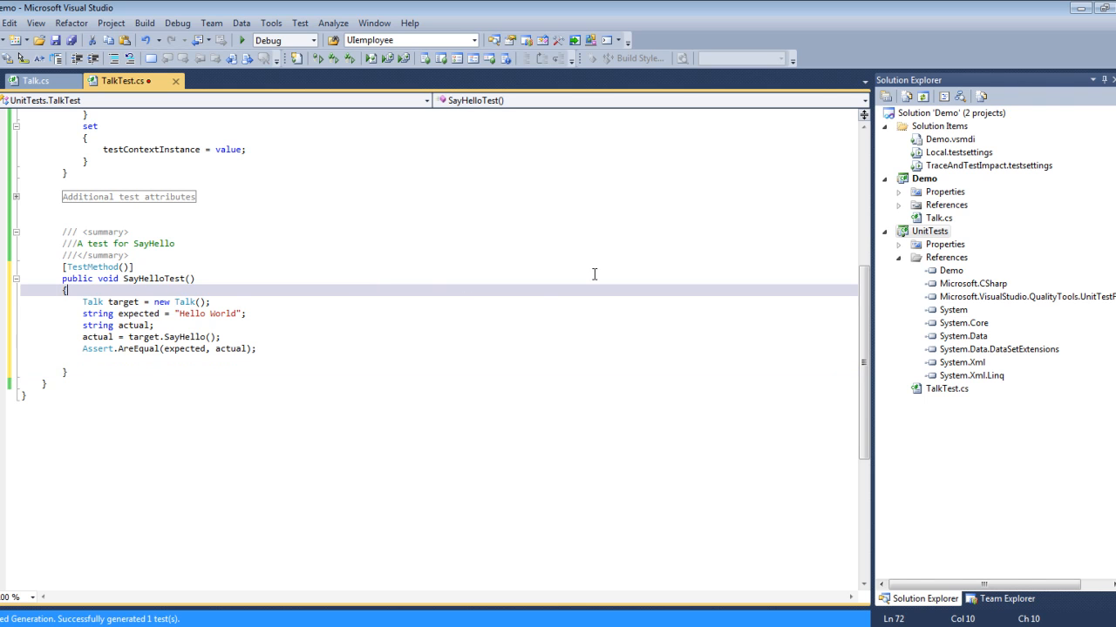
mouse_move(813, 424)
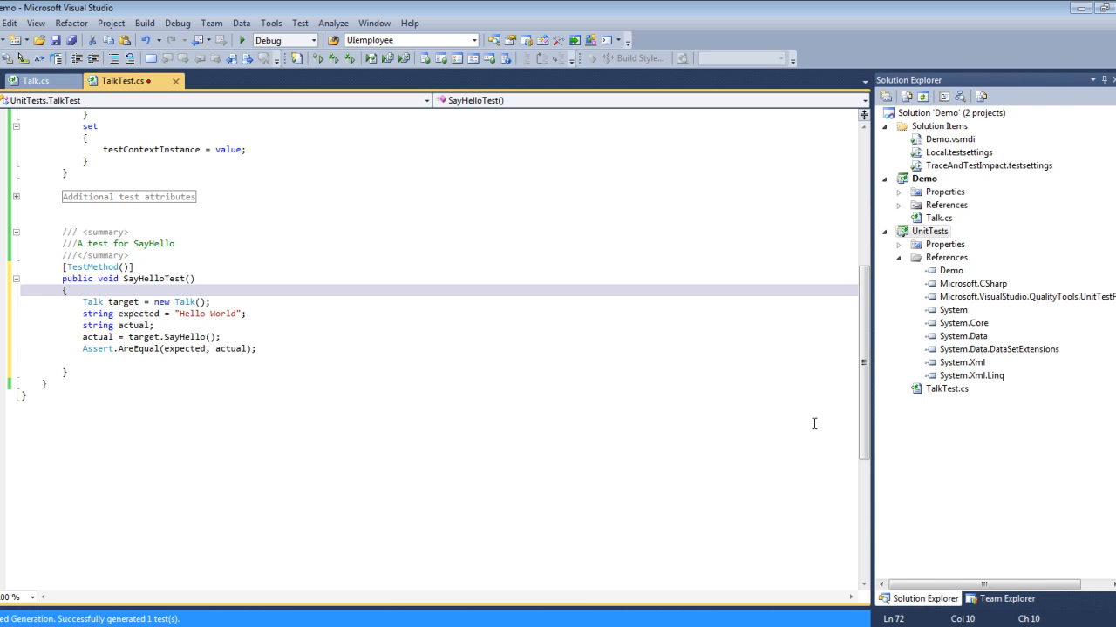
mouse_move(616, 315)
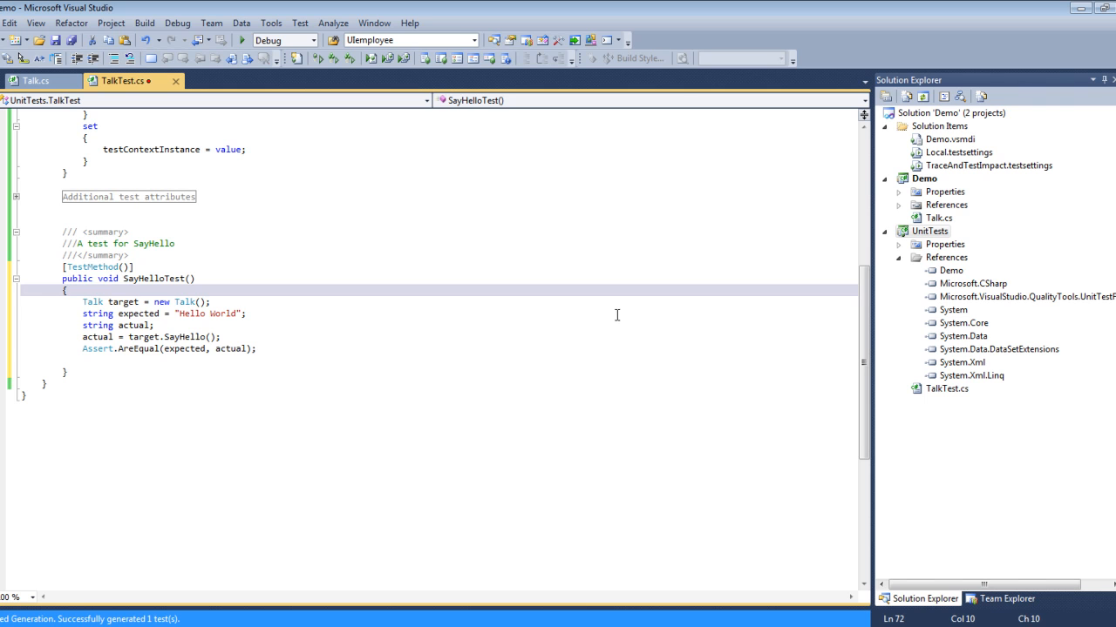
mouse_move(957, 159)
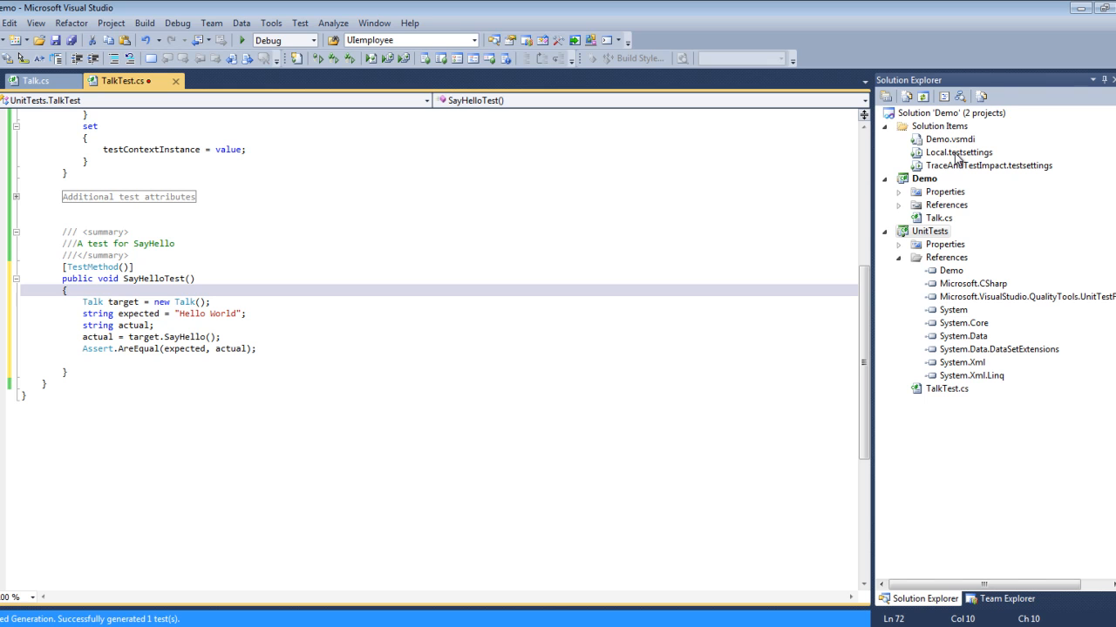
mouse_move(957, 151)
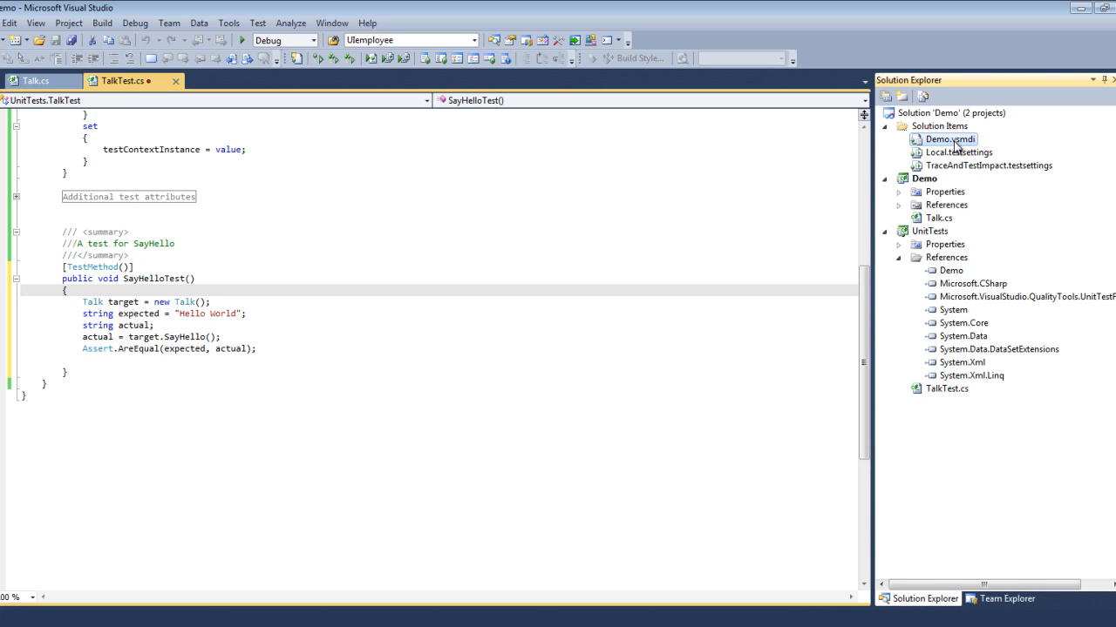
Step: Open the Demo.vsmdi Test List Editor, refresh it, and check SayHelloTest
right_click(946, 140)
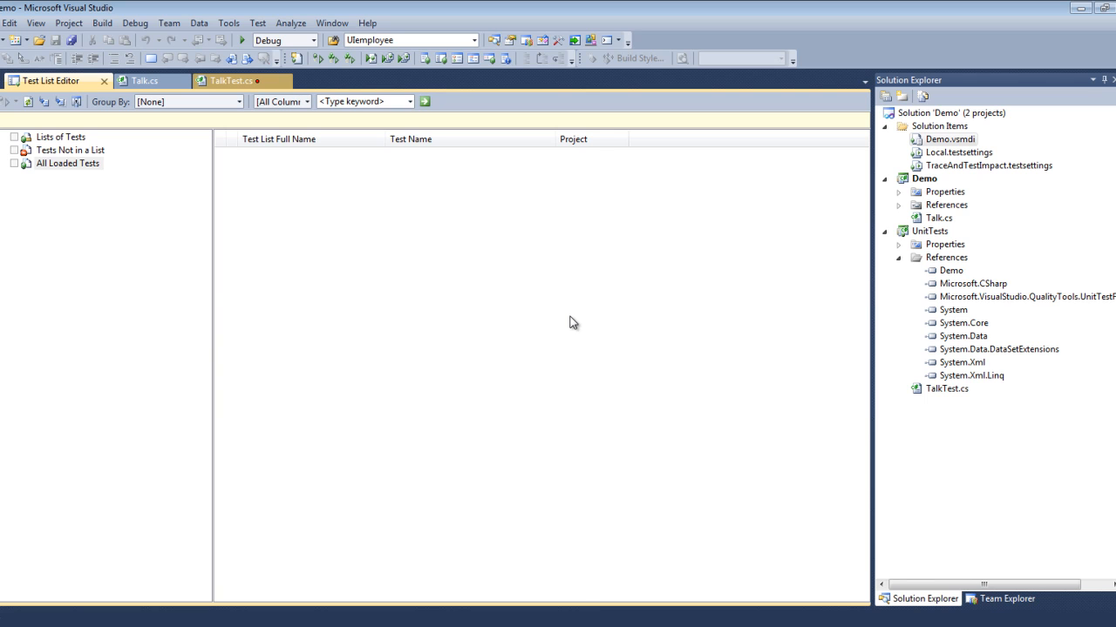
mouse_move(565, 316)
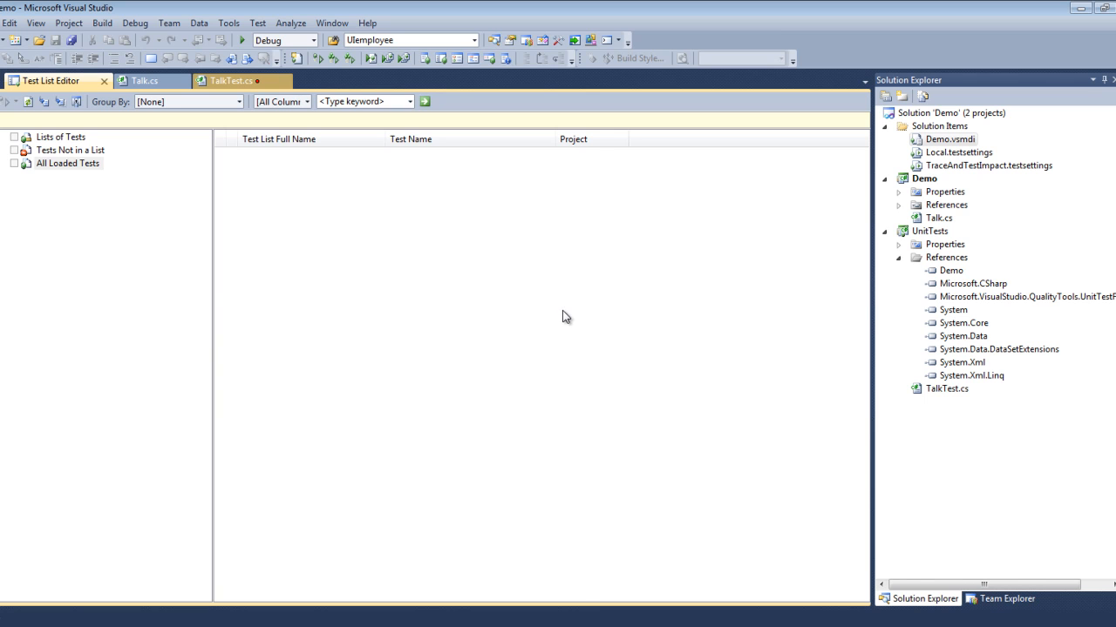
mouse_move(451, 321)
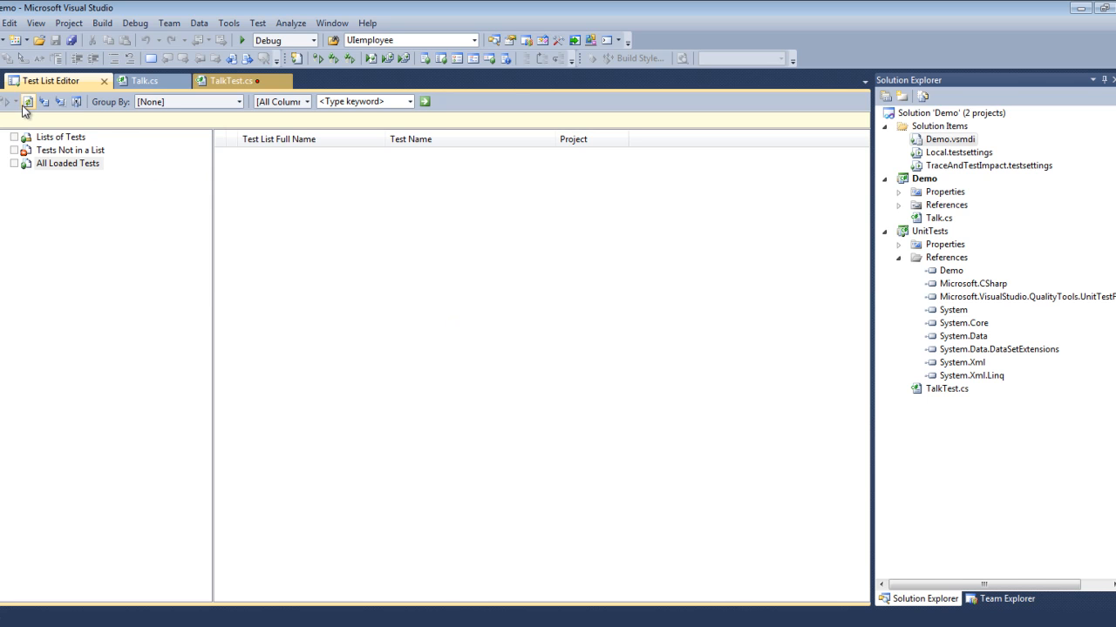
mouse_move(28, 102)
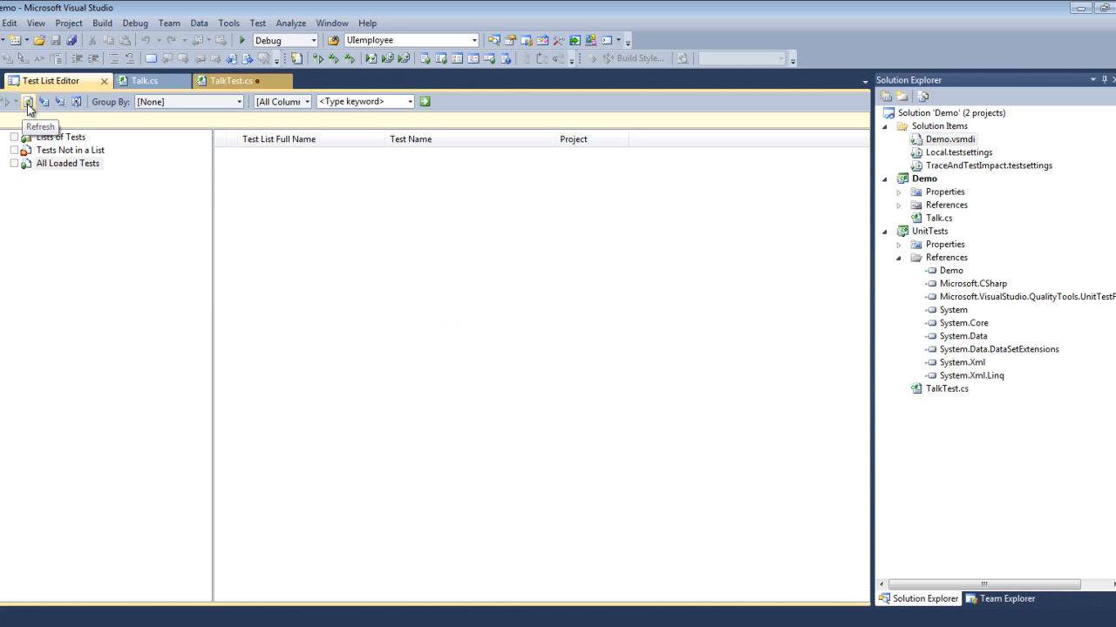
left_click(28, 102)
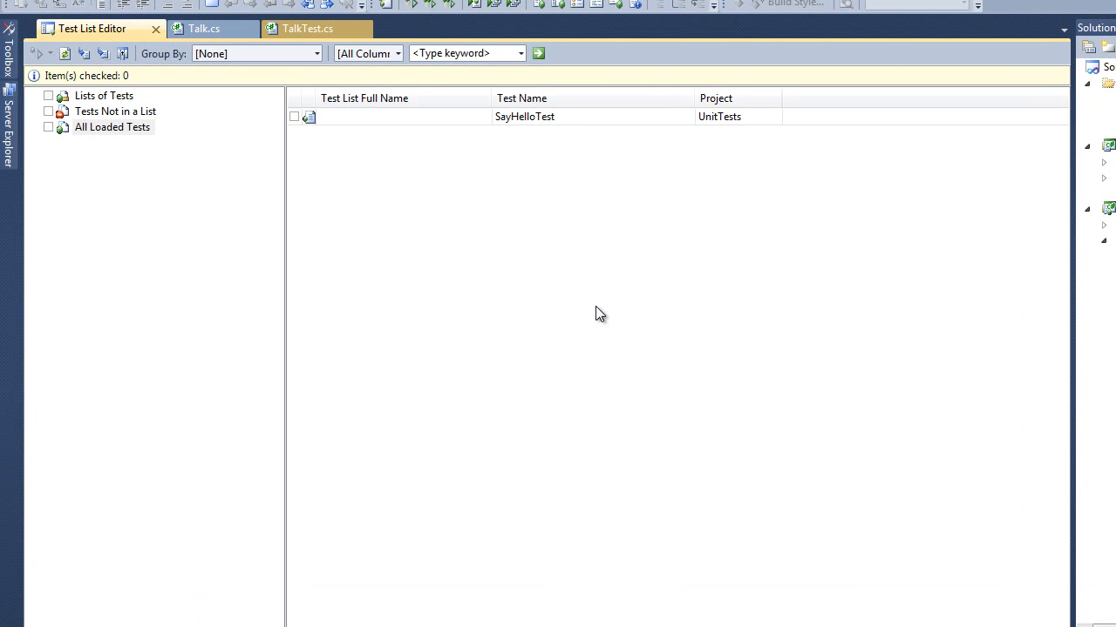
mouse_move(404, 158)
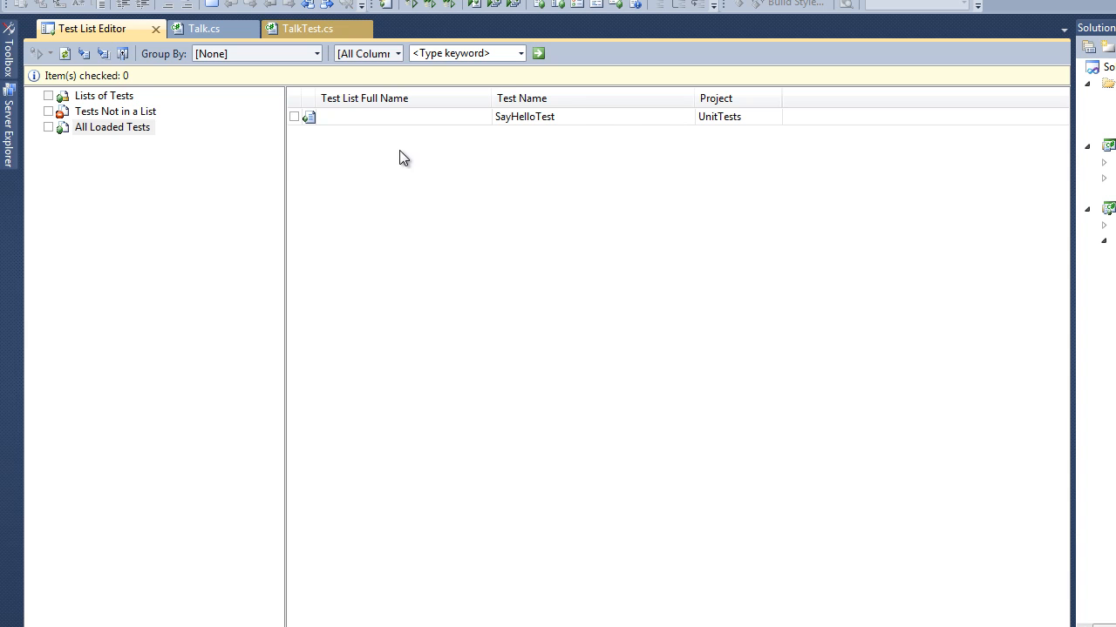
mouse_move(477, 224)
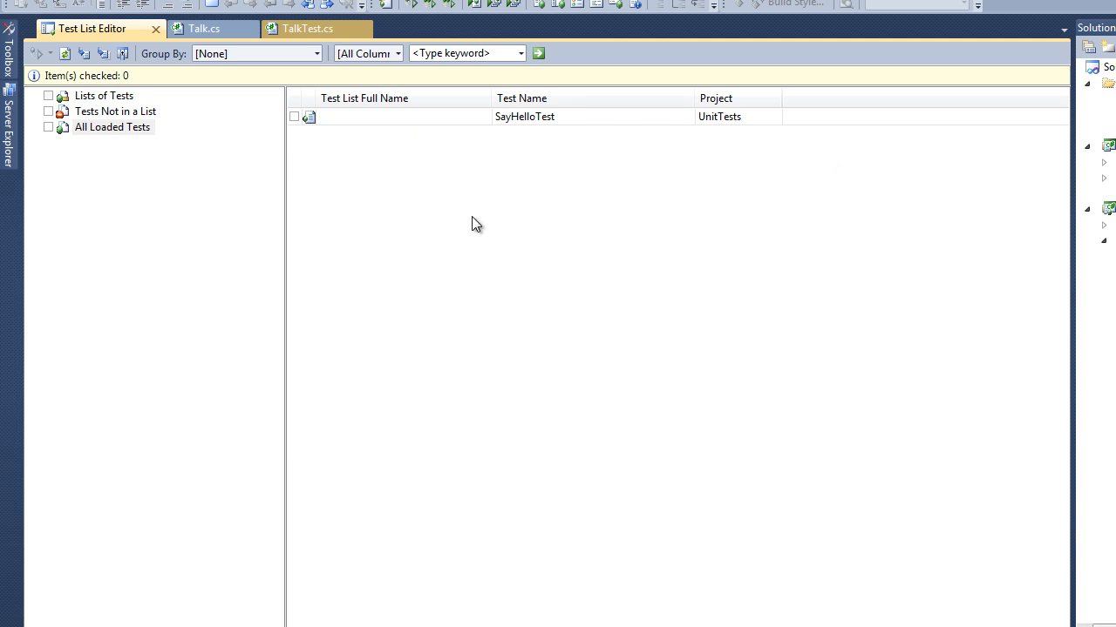
left_click(293, 116)
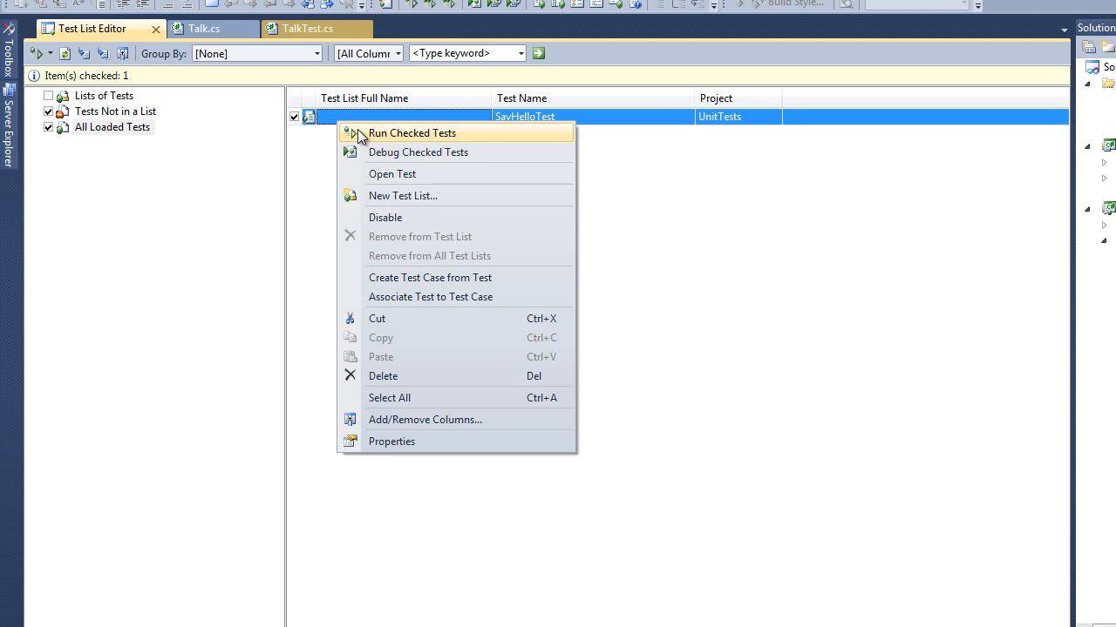
Step: Run the checked SayHelloTest to a pass and view its test result details
left_click(411, 133)
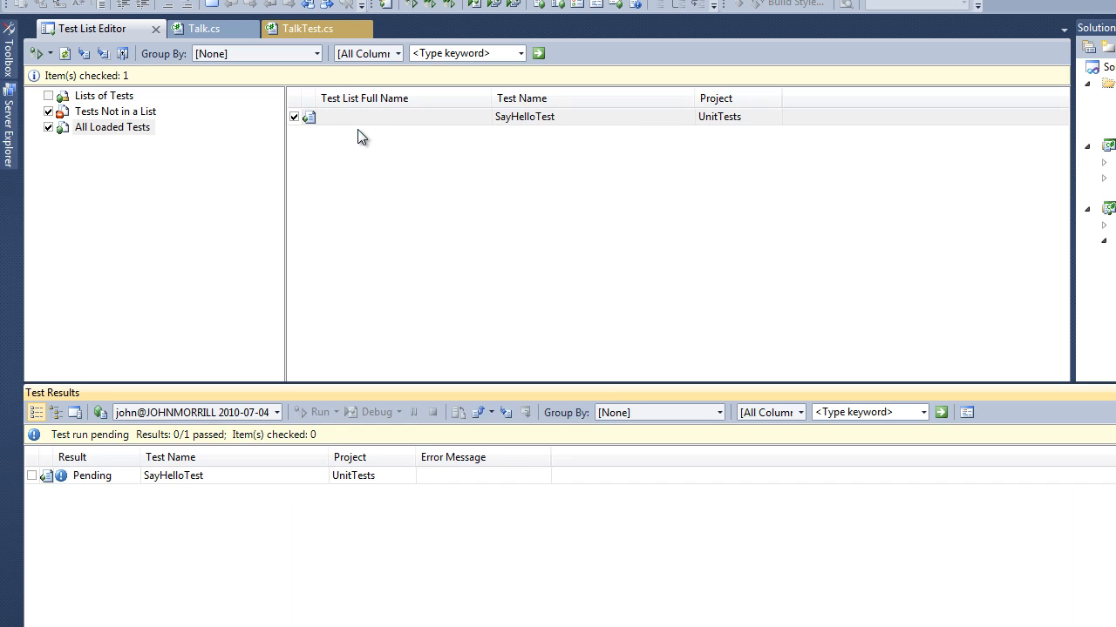
left_click(318, 413)
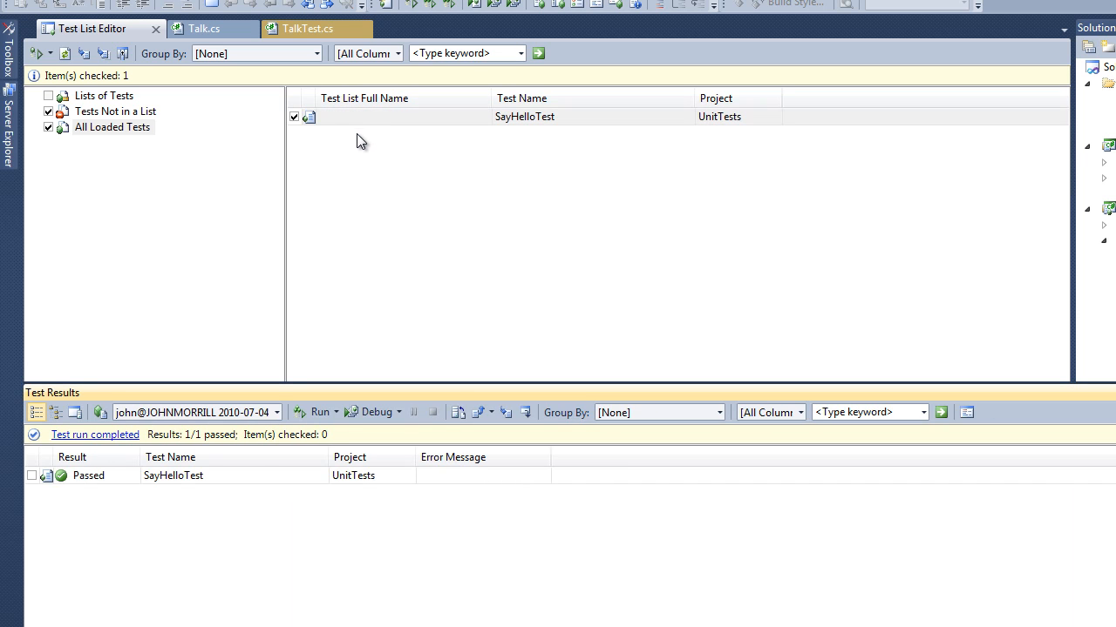
mouse_move(152, 480)
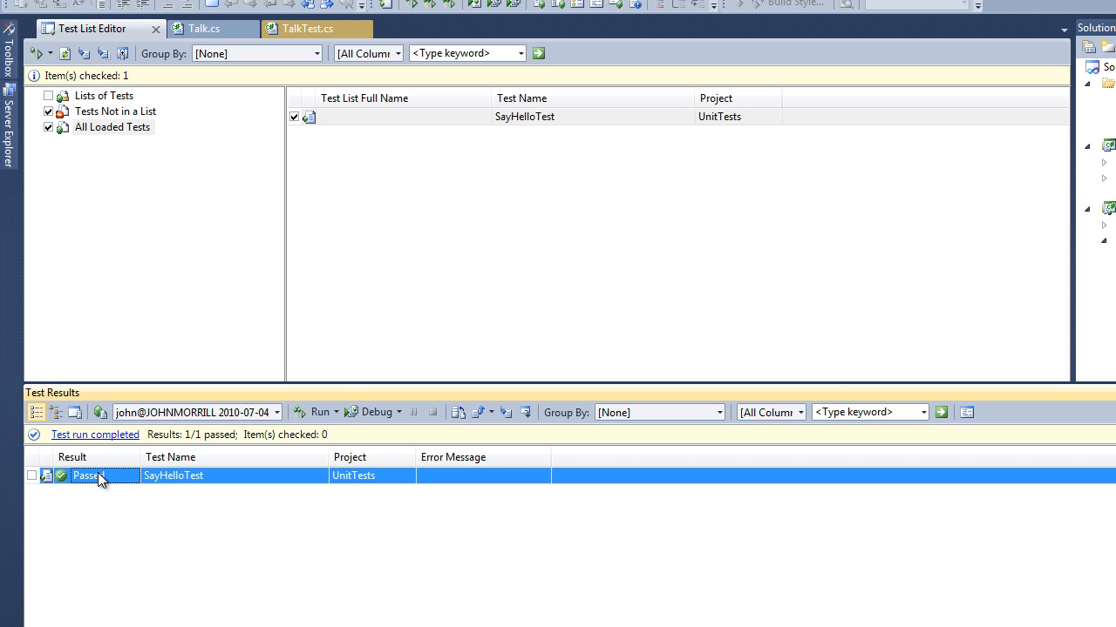
right_click(87, 475)
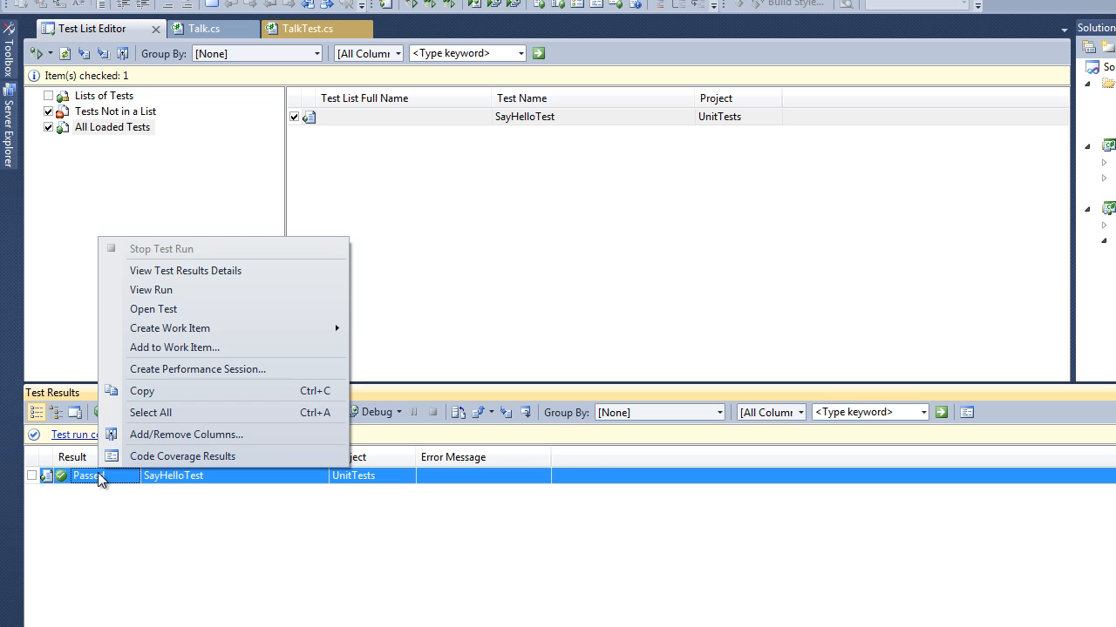
mouse_move(184, 270)
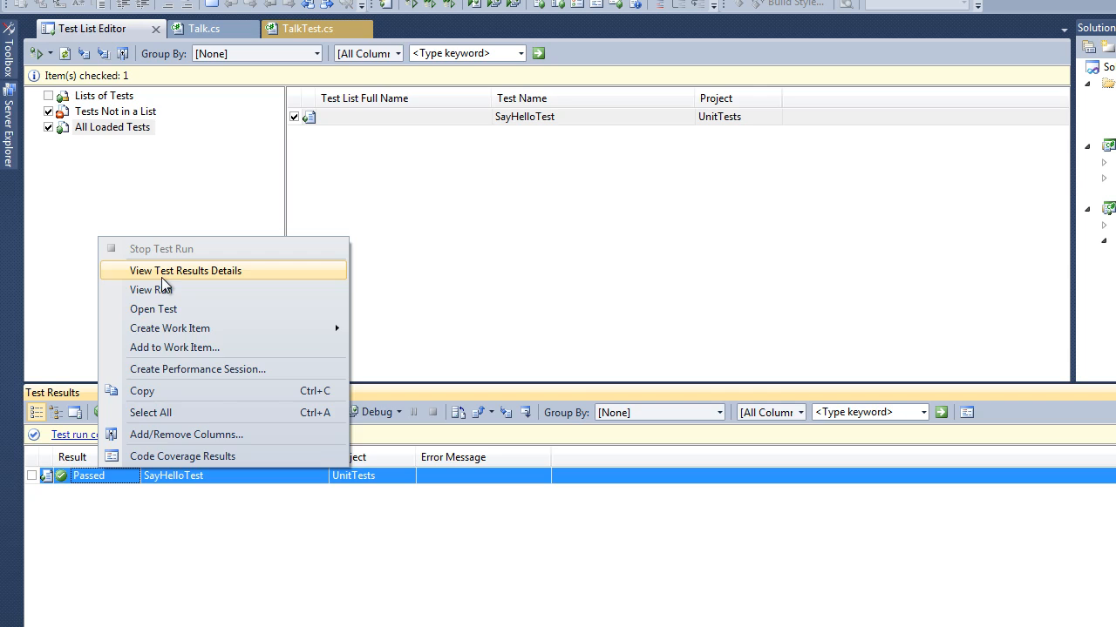
left_click(185, 270)
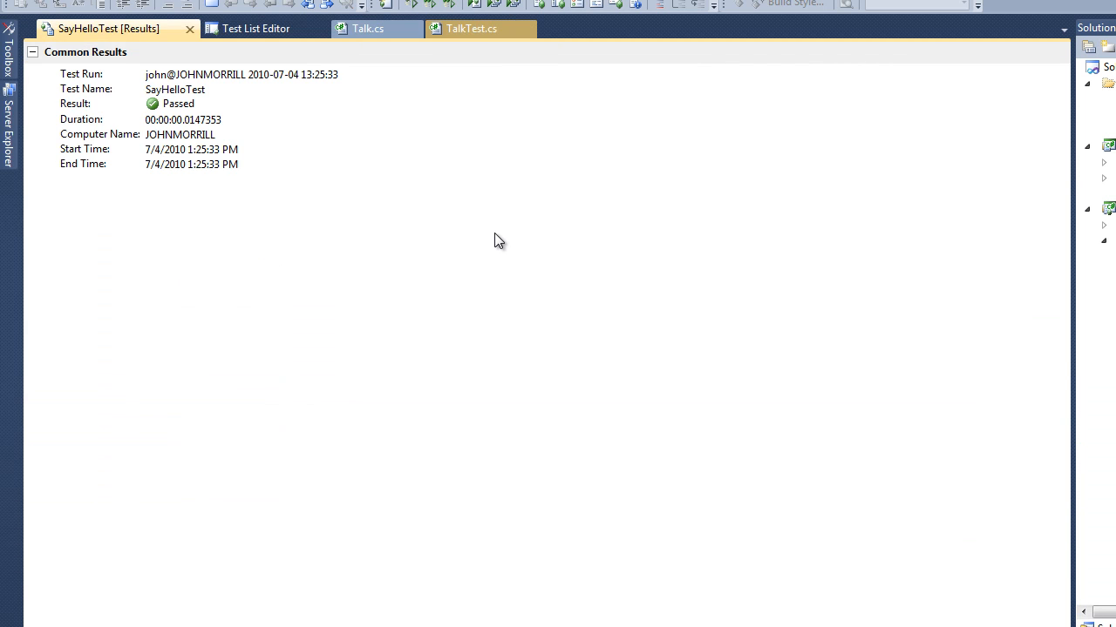
mouse_move(374, 140)
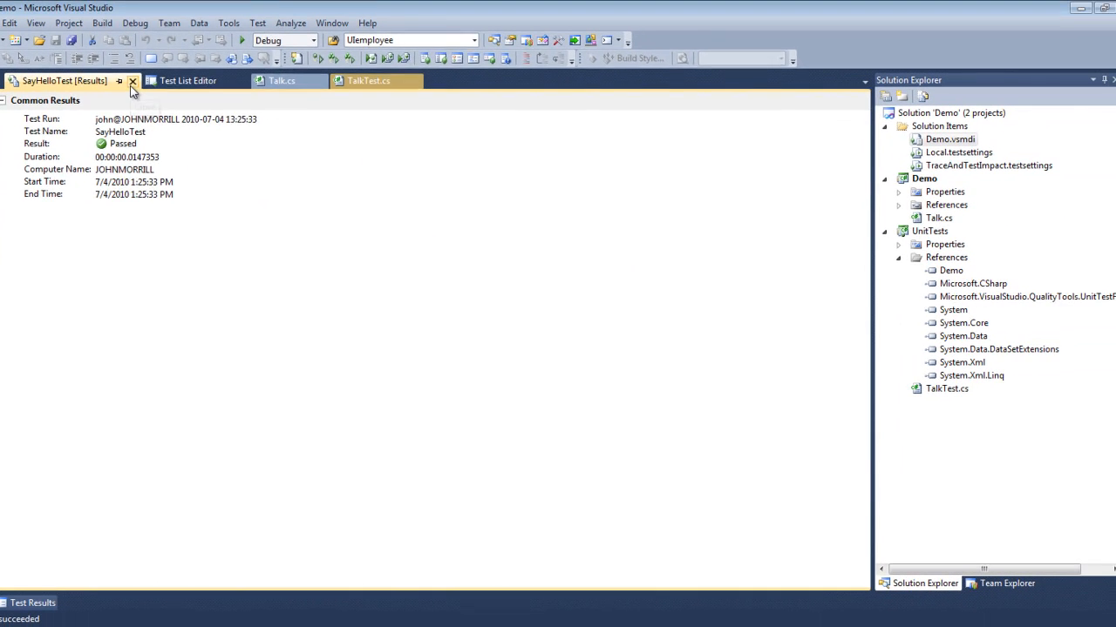
Step: Close the SayHelloTest [Results] tab
left_click(132, 80)
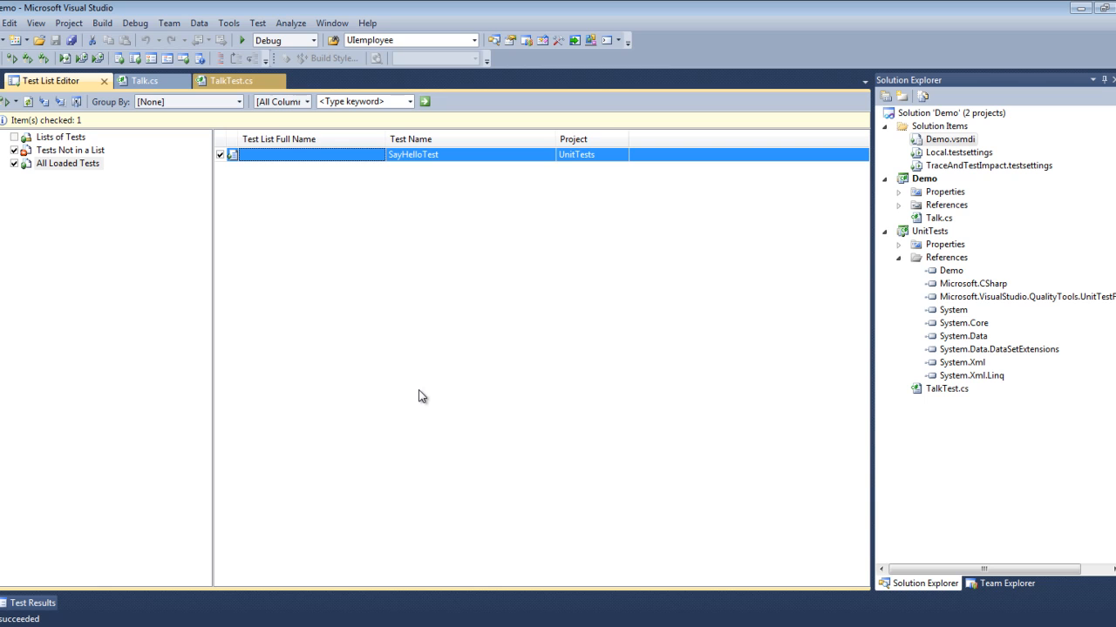
mouse_move(572, 350)
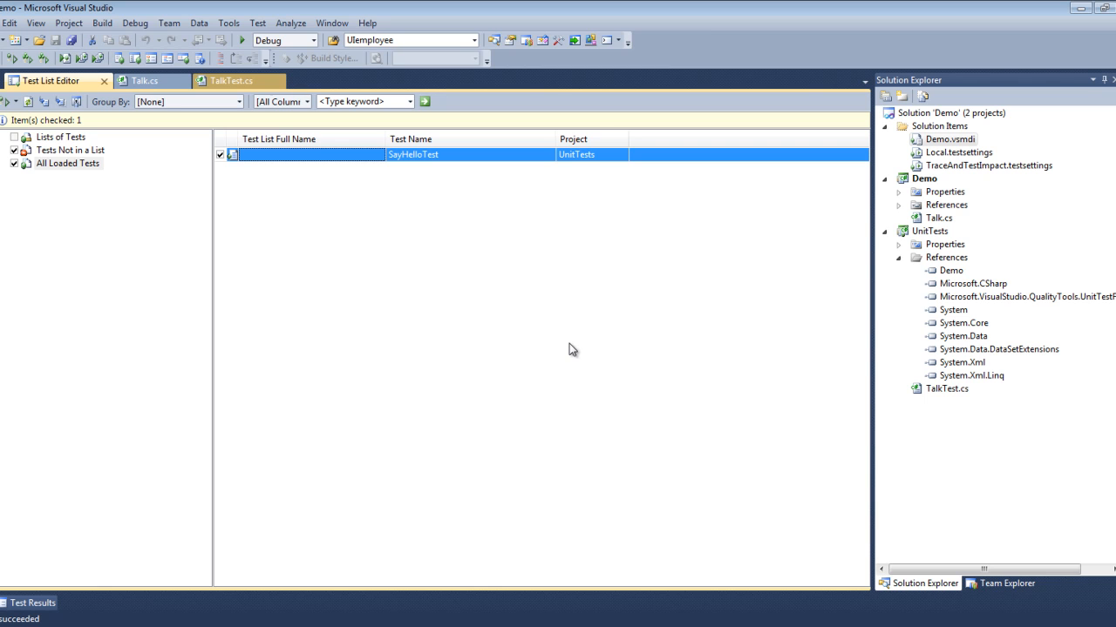
mouse_move(678, 424)
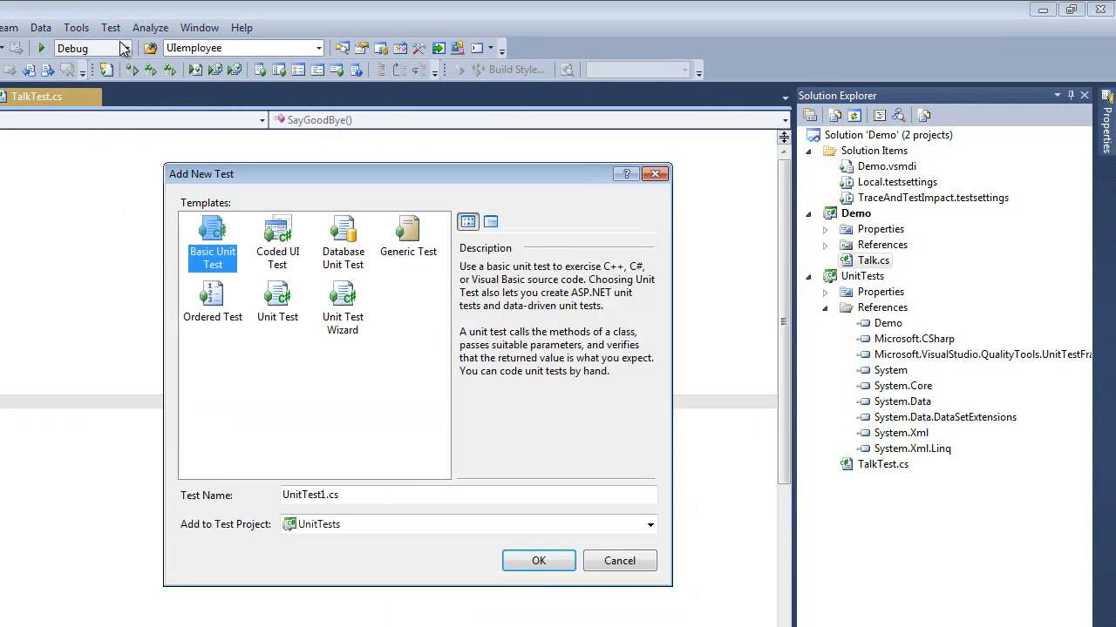
Step: Use the Unit Test Wizard to tick SayGoodBye() under Demo.Talk and generate its test
left_click(343, 305)
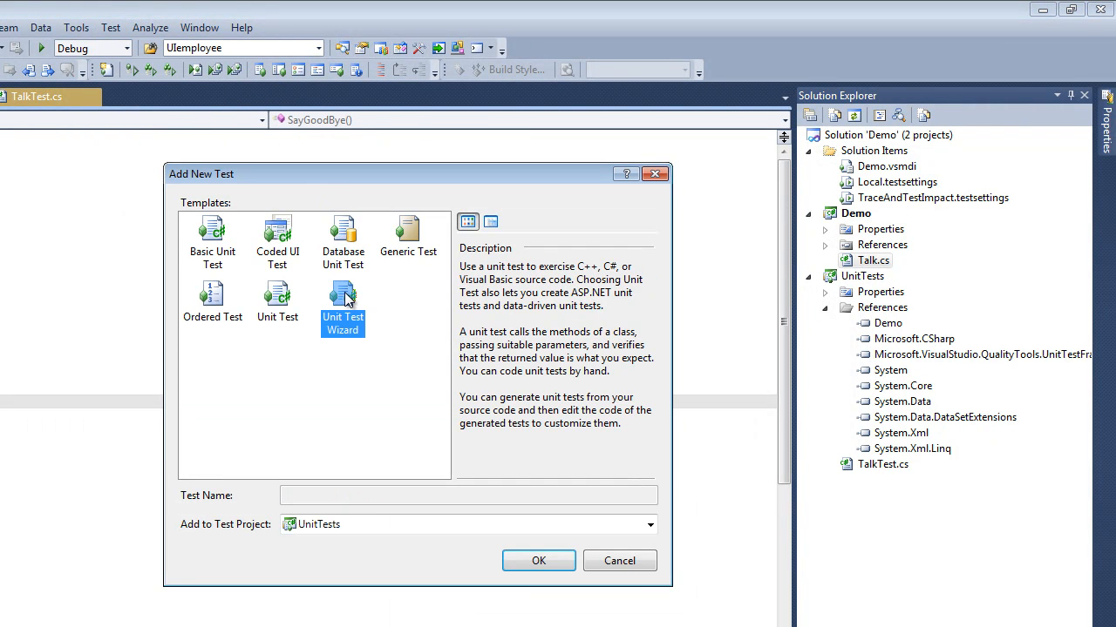
mouse_move(354, 530)
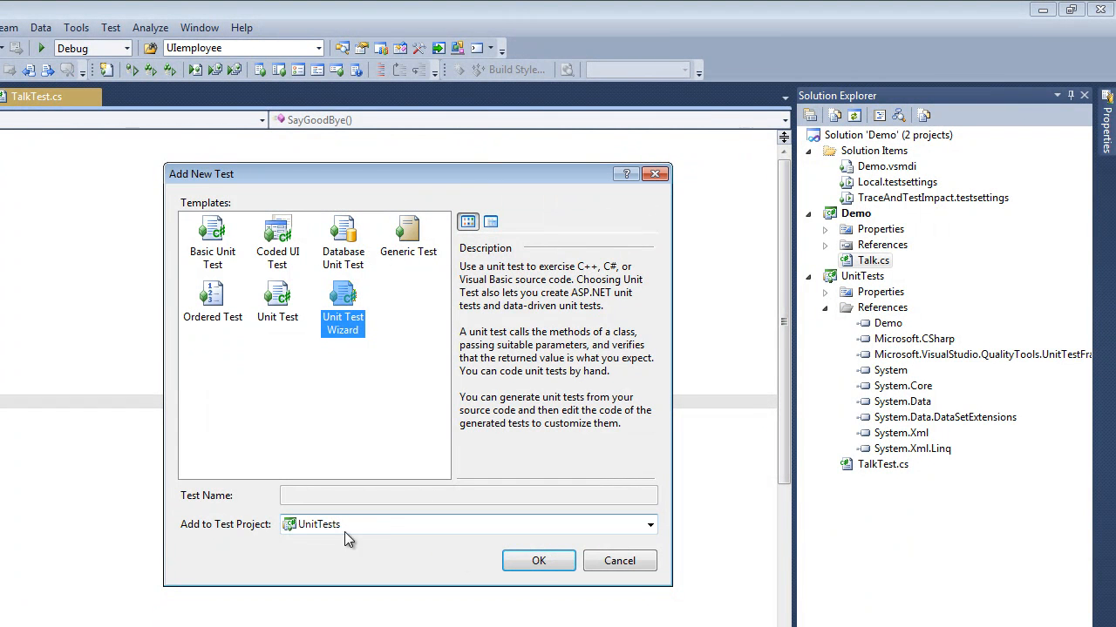
left_click(537, 560)
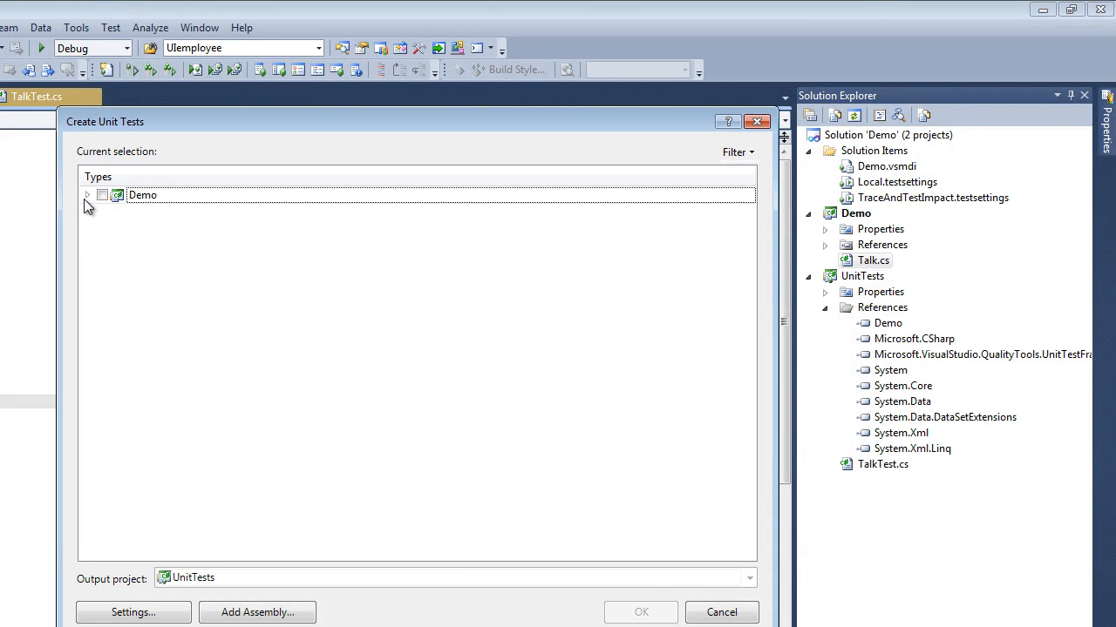
left_click(87, 194)
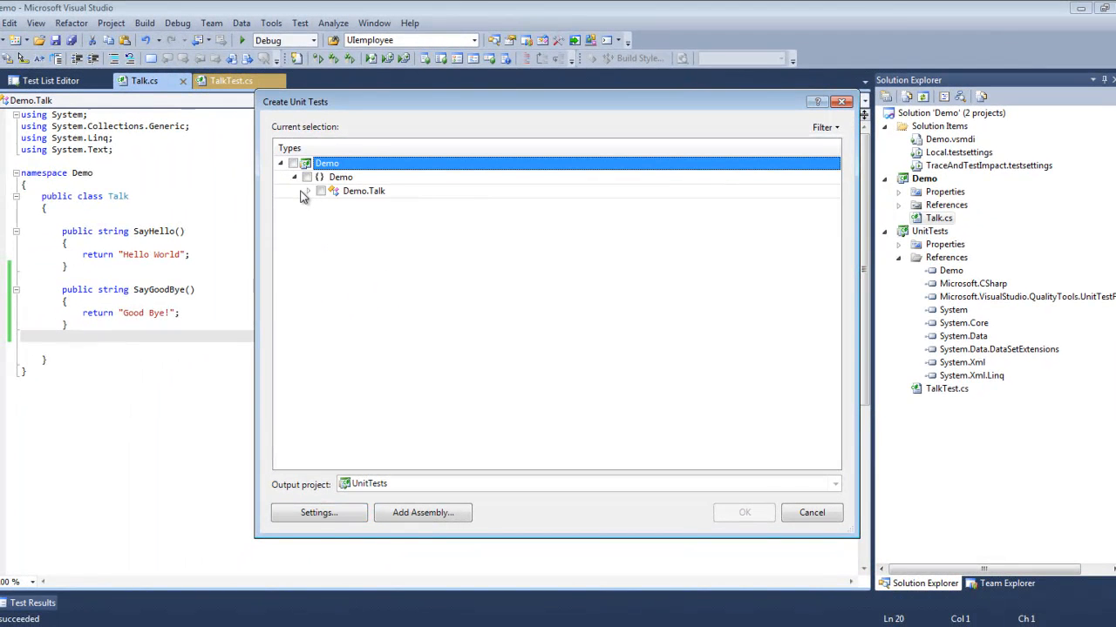
left_click(307, 190)
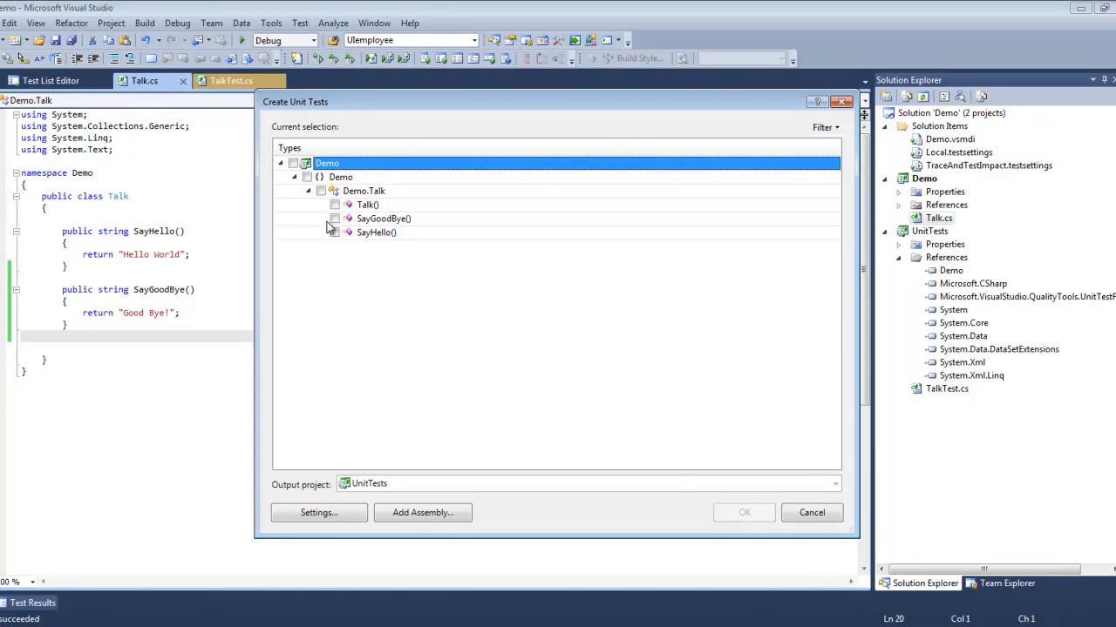
left_click(335, 218)
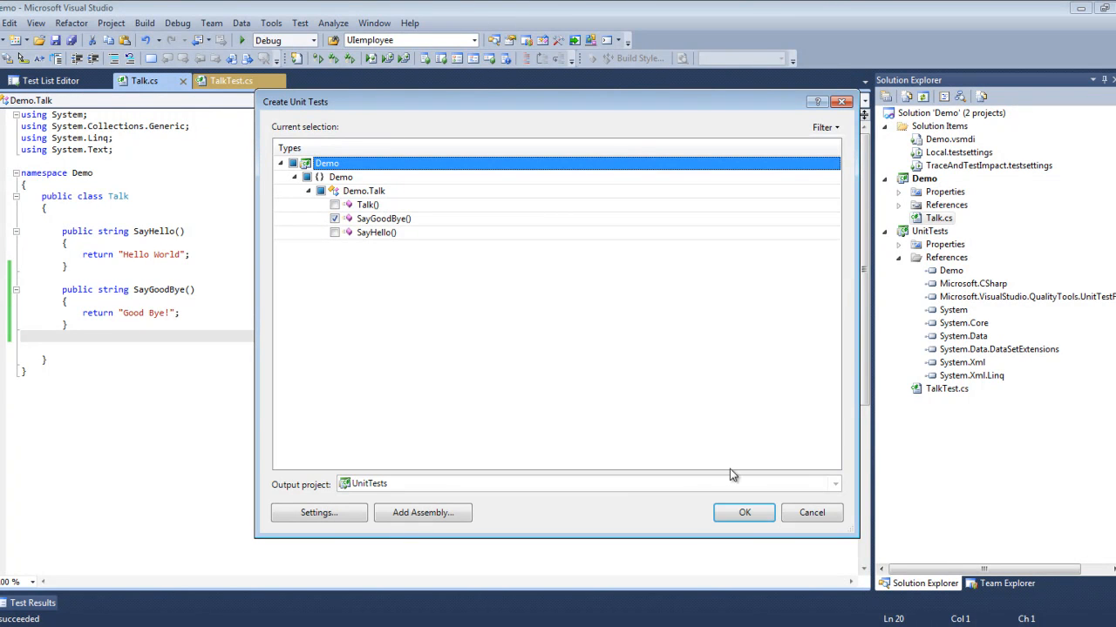
left_click(744, 512)
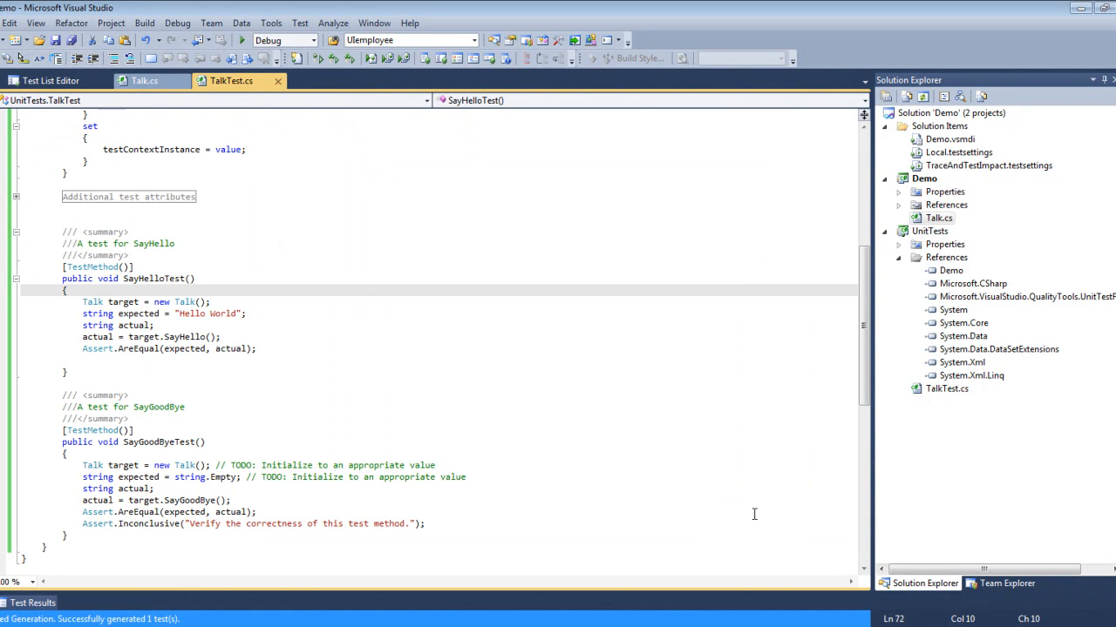
mouse_move(743, 498)
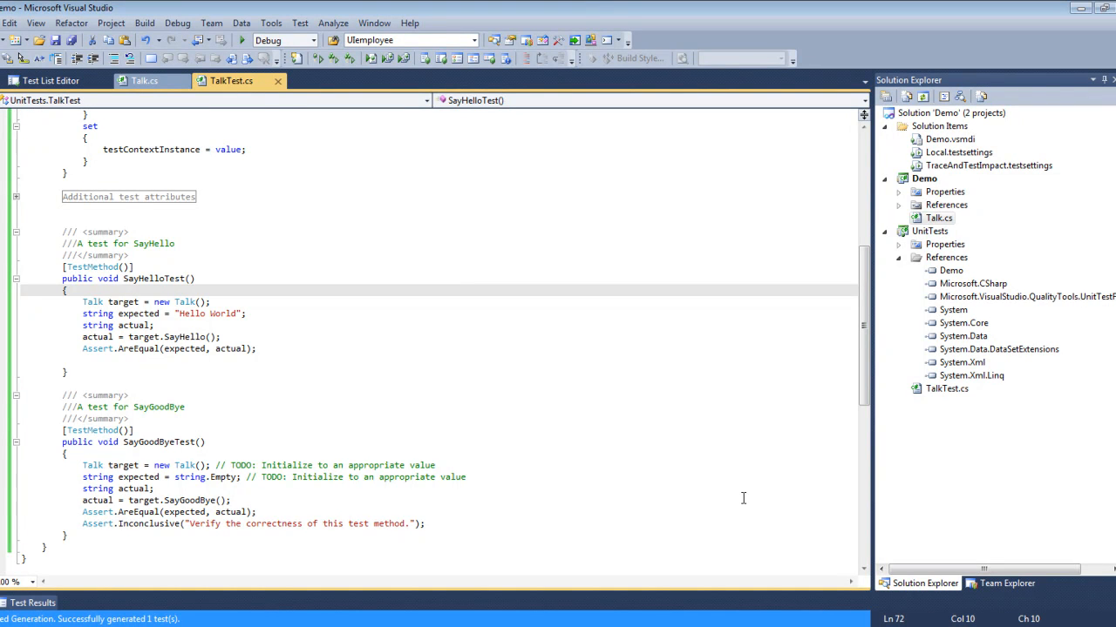
mouse_move(685, 427)
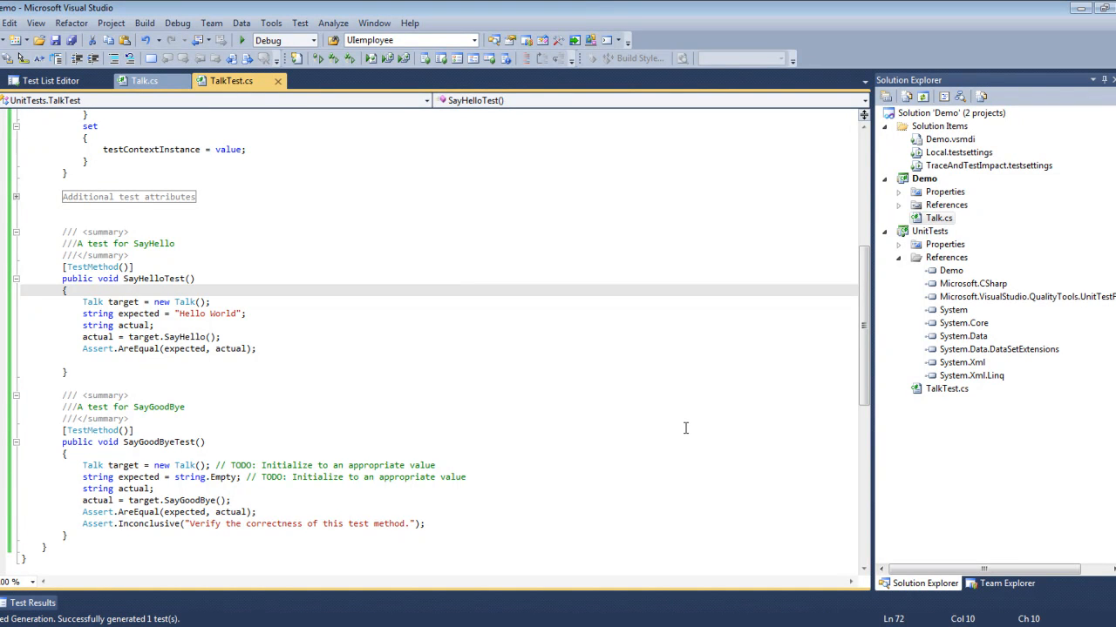
Step: Copy the SayGoodByeTest snippet from Notepad and return to TalkTest.cs
left_click(259, 496)
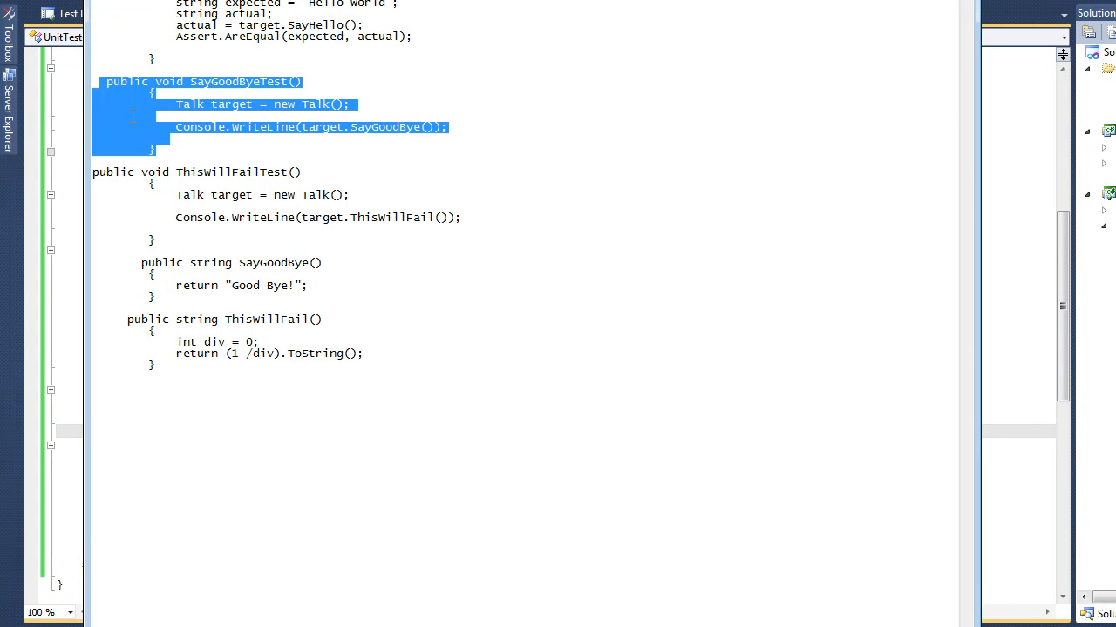
right_click(262, 127)
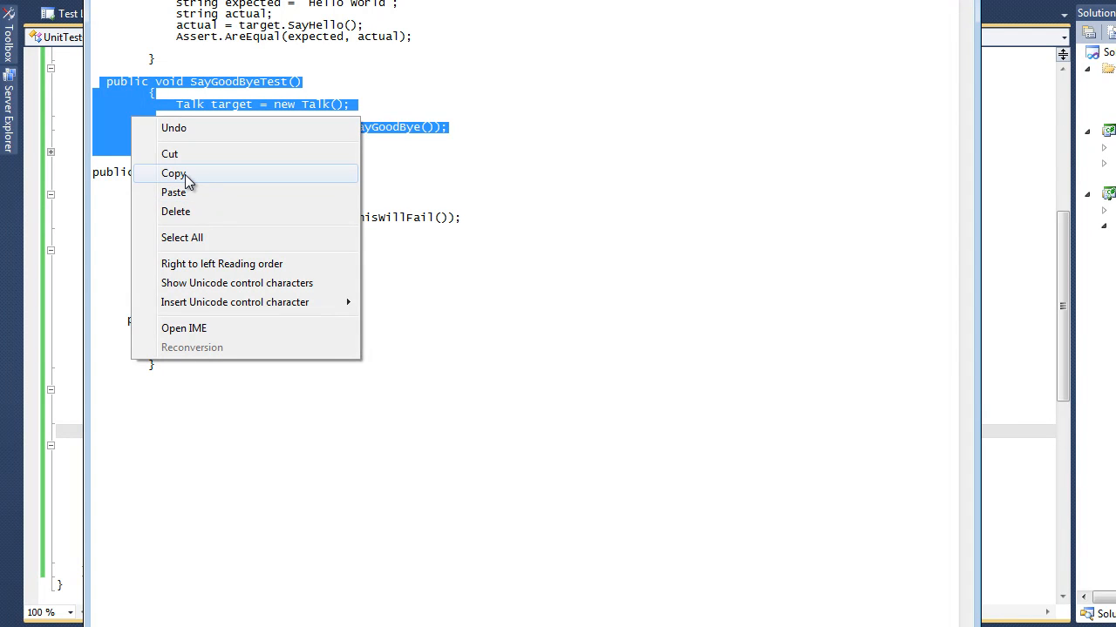
left_click(173, 172)
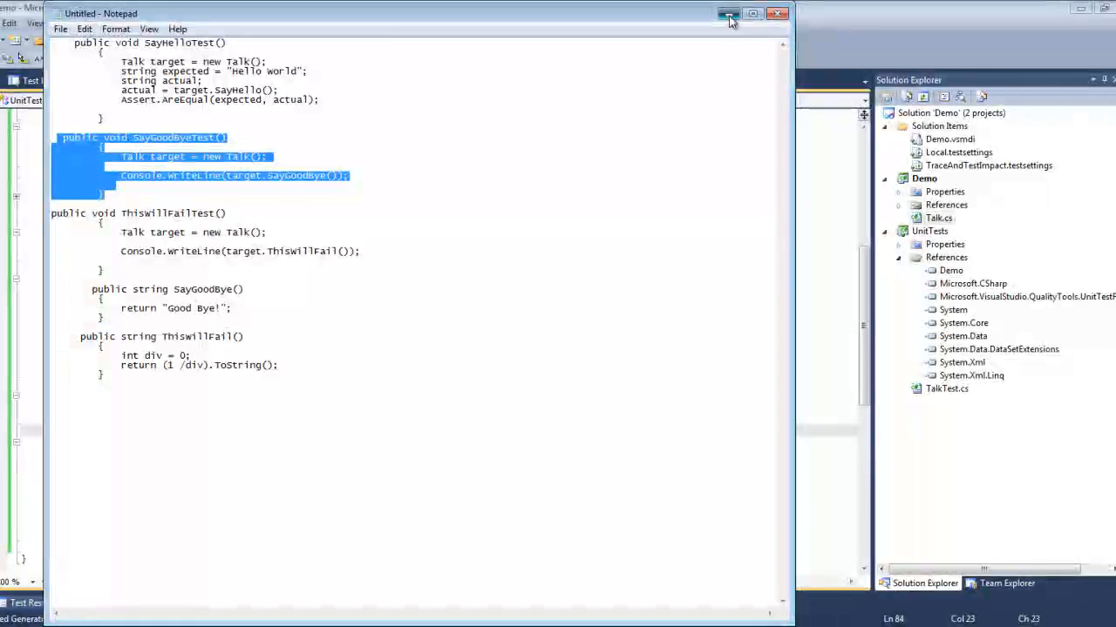
left_click(729, 13)
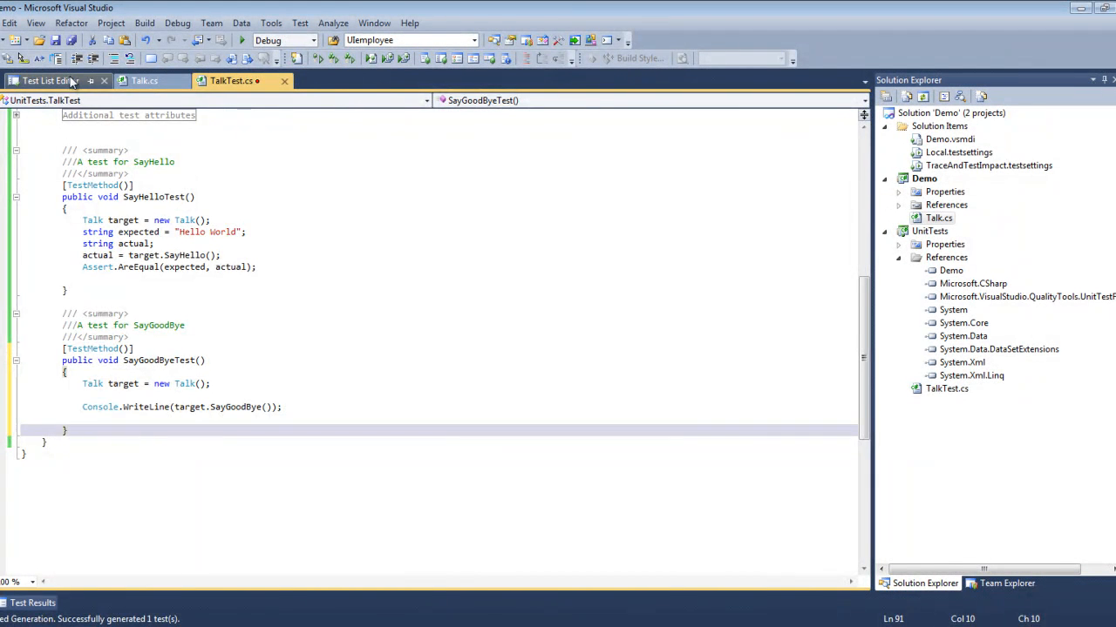
Step: Refresh the test list and mark only SayGoodByeTest for running, unchecking SayHelloTest
left_click(44, 80)
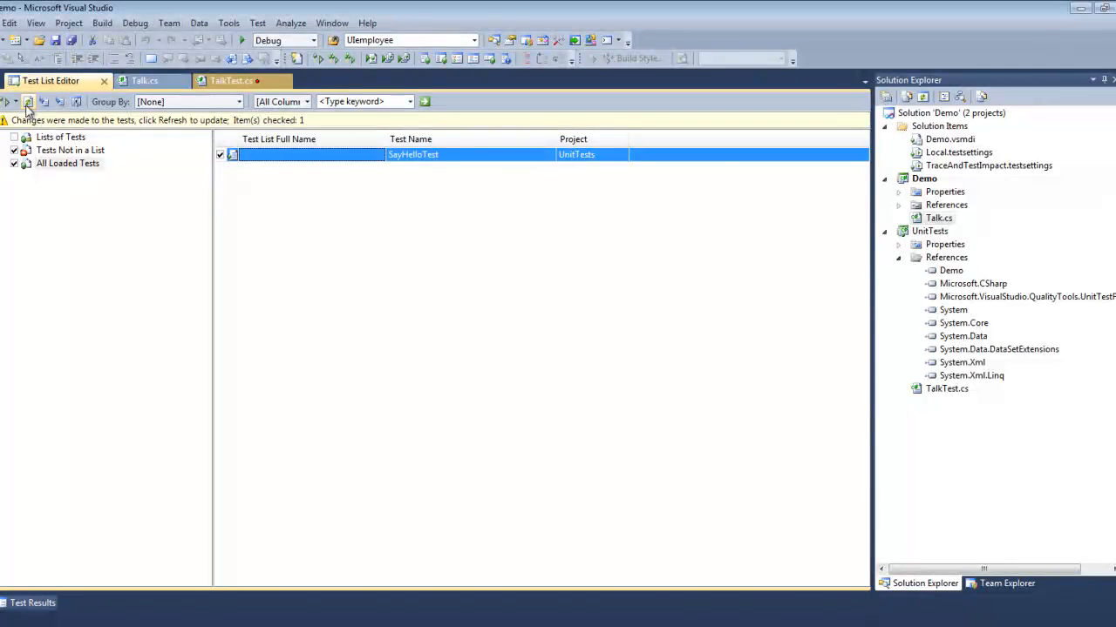
left_click(29, 101)
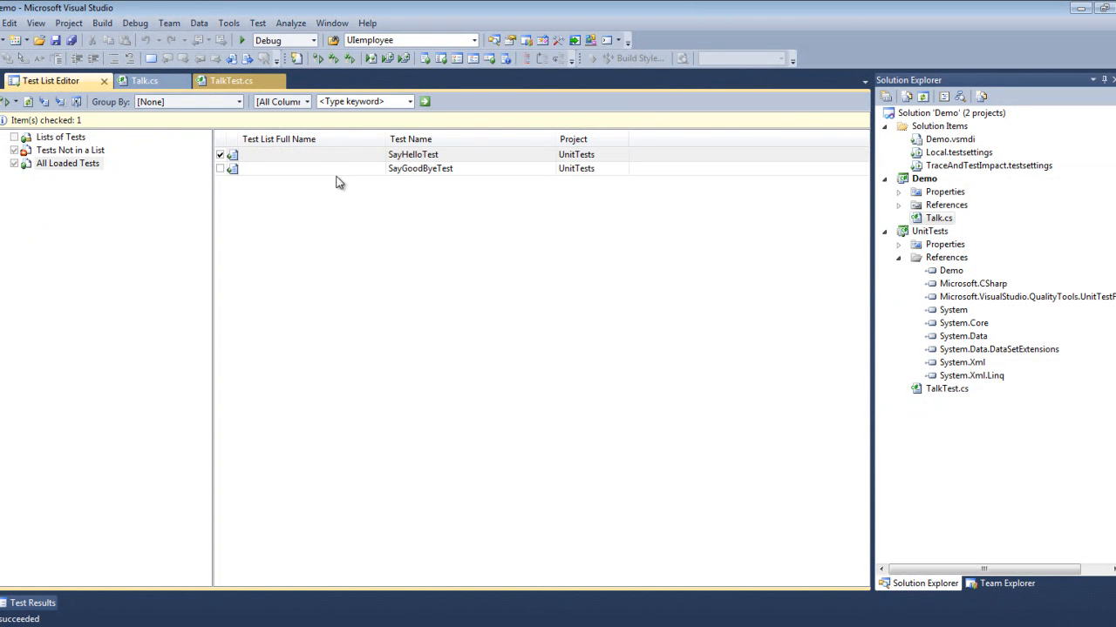
left_click(219, 154)
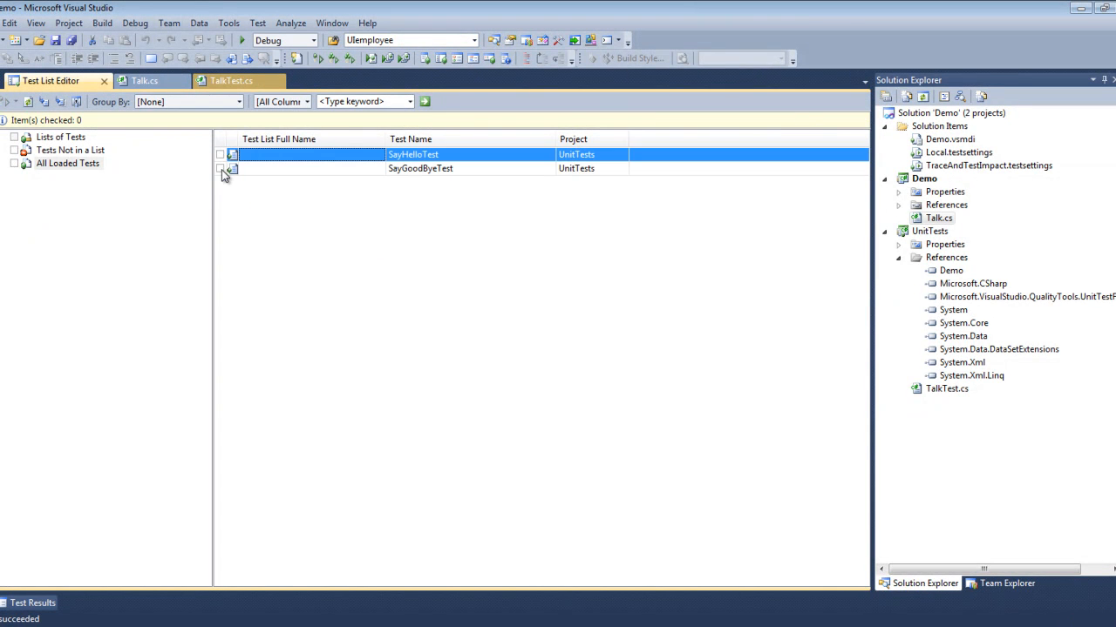
right_click(420, 168)
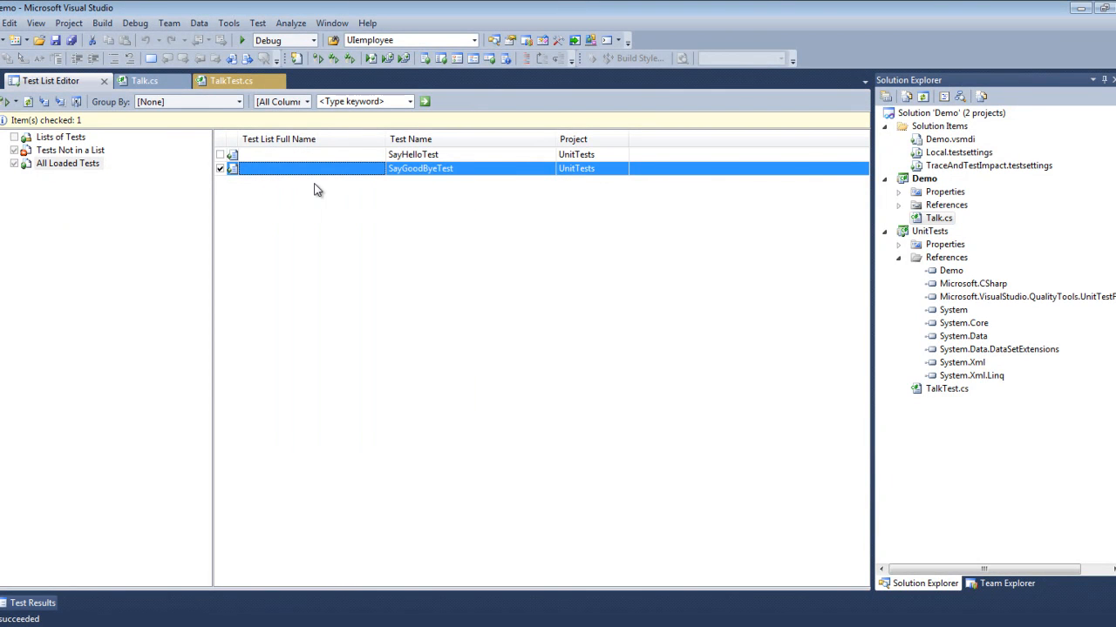
Step: Run the checked SayGoodByeTest and open its passing results showing 'Good Bye!'
left_click(242, 402)
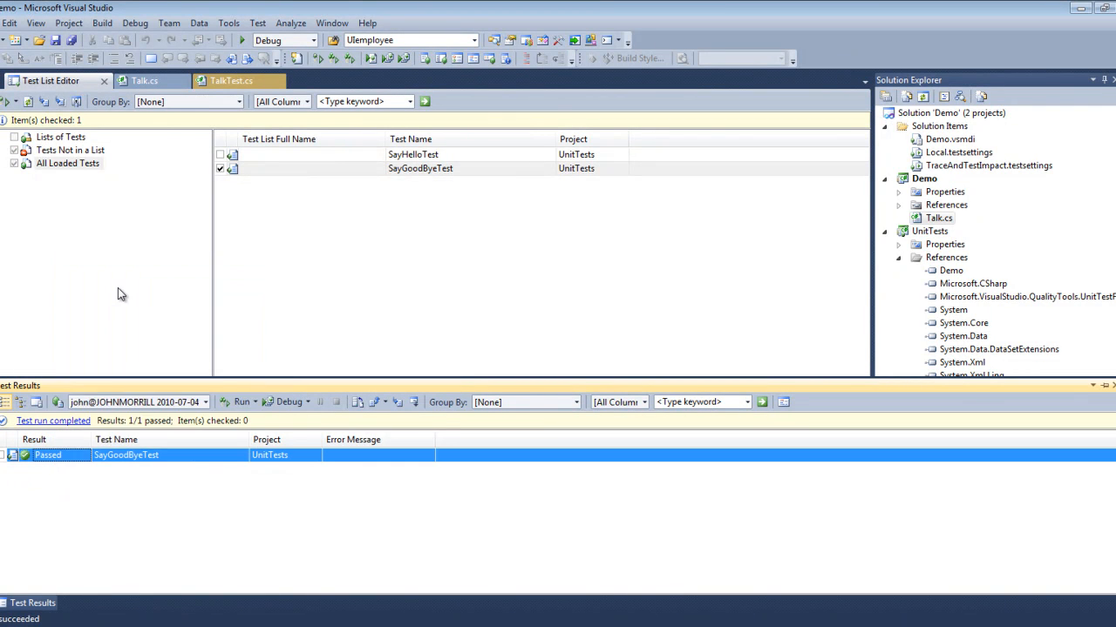
double_click(126, 455)
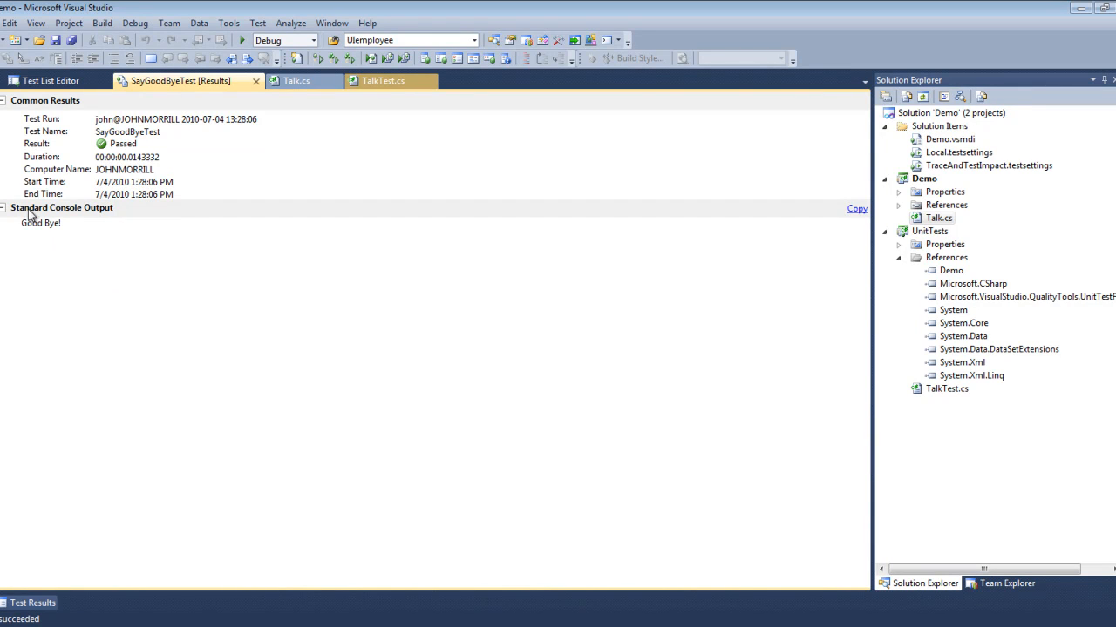
mouse_move(19, 229)
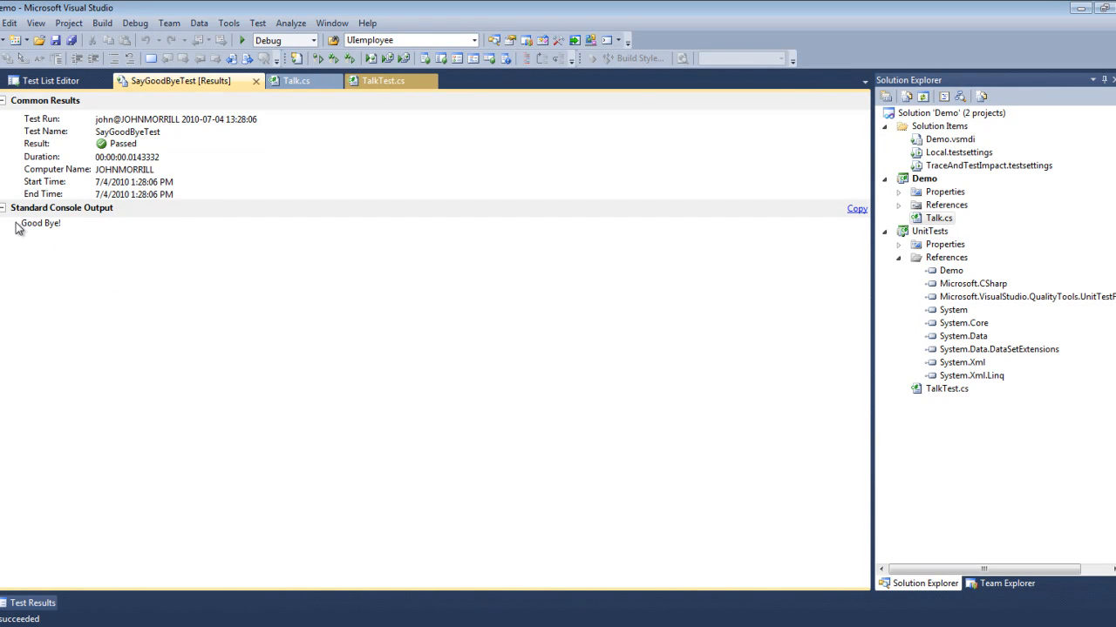
mouse_move(45, 226)
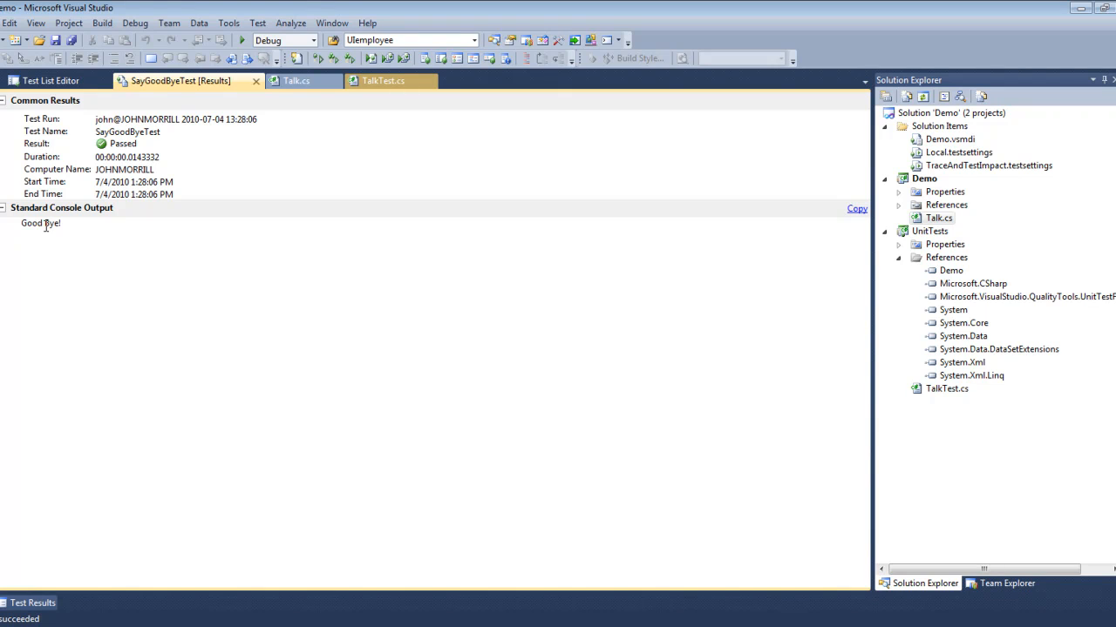
mouse_move(256, 81)
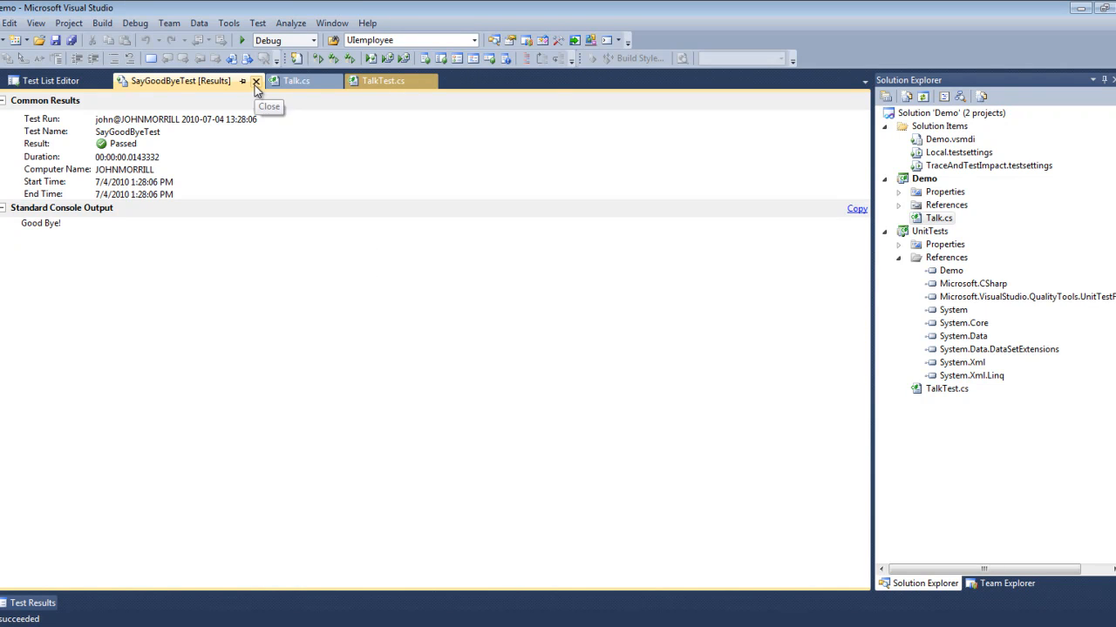
left_click(256, 80)
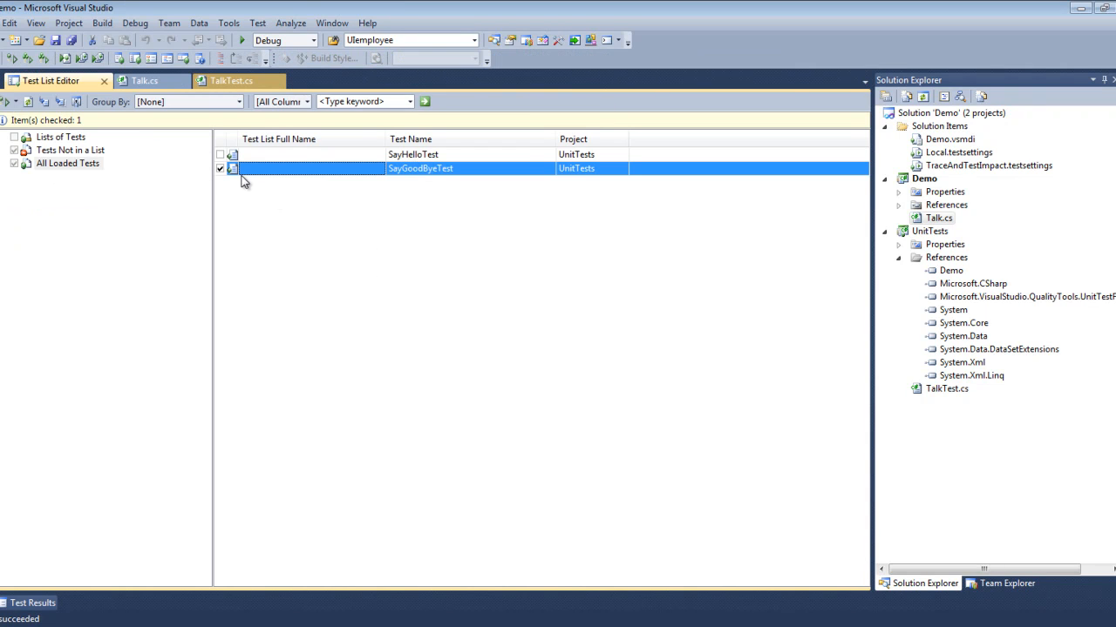
Step: Uncheck SayGoodByeTest in the Test List Editor so no tests are marked
left_click(219, 168)
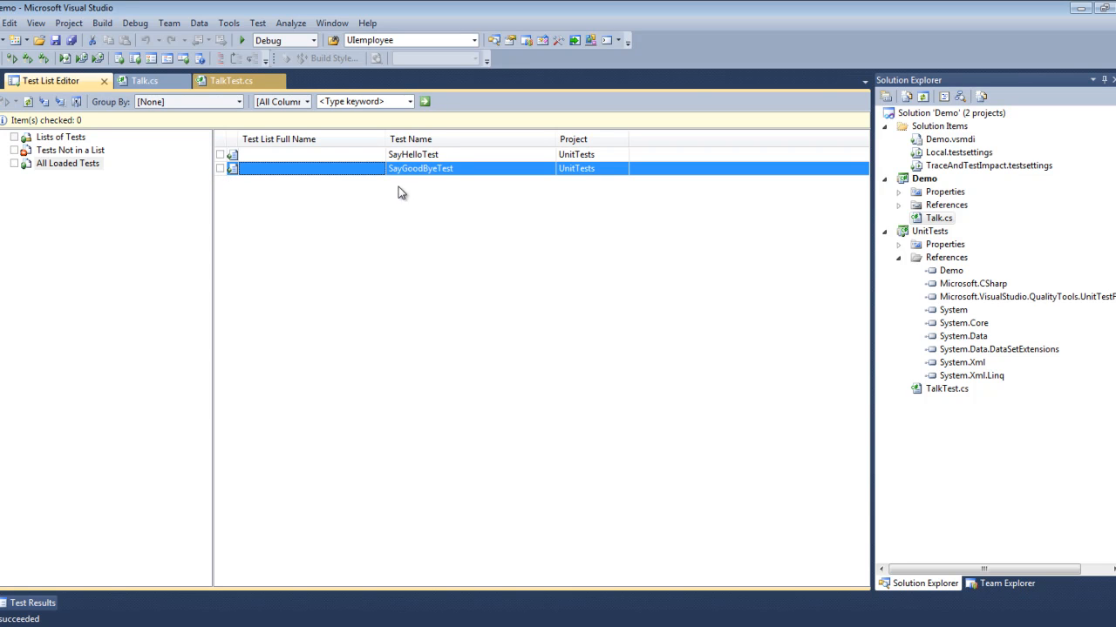
mouse_move(676, 453)
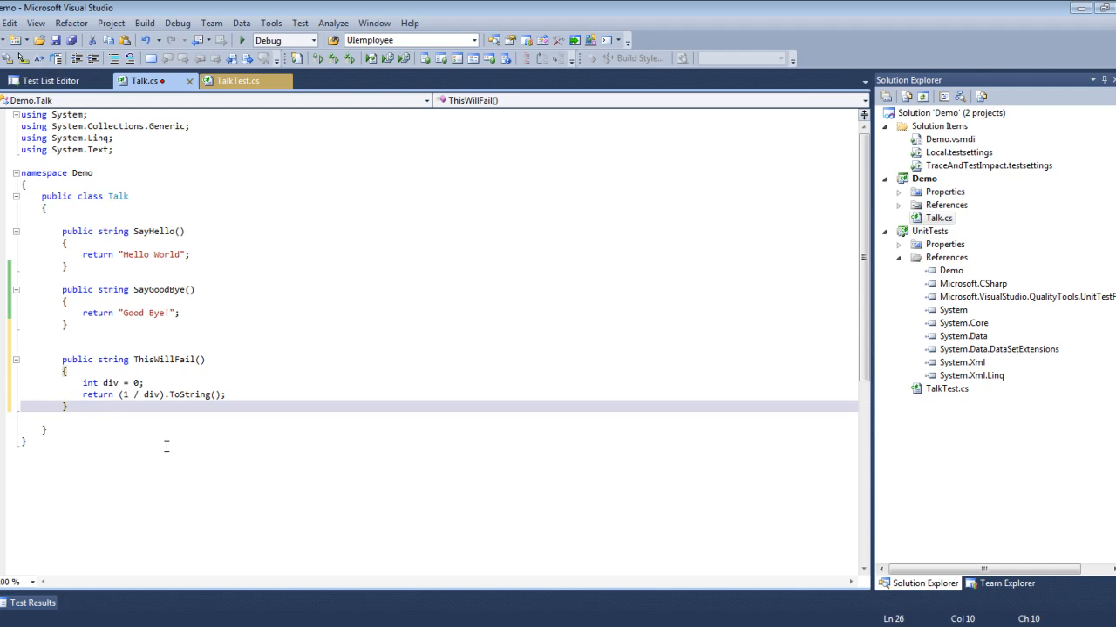
mouse_move(293, 436)
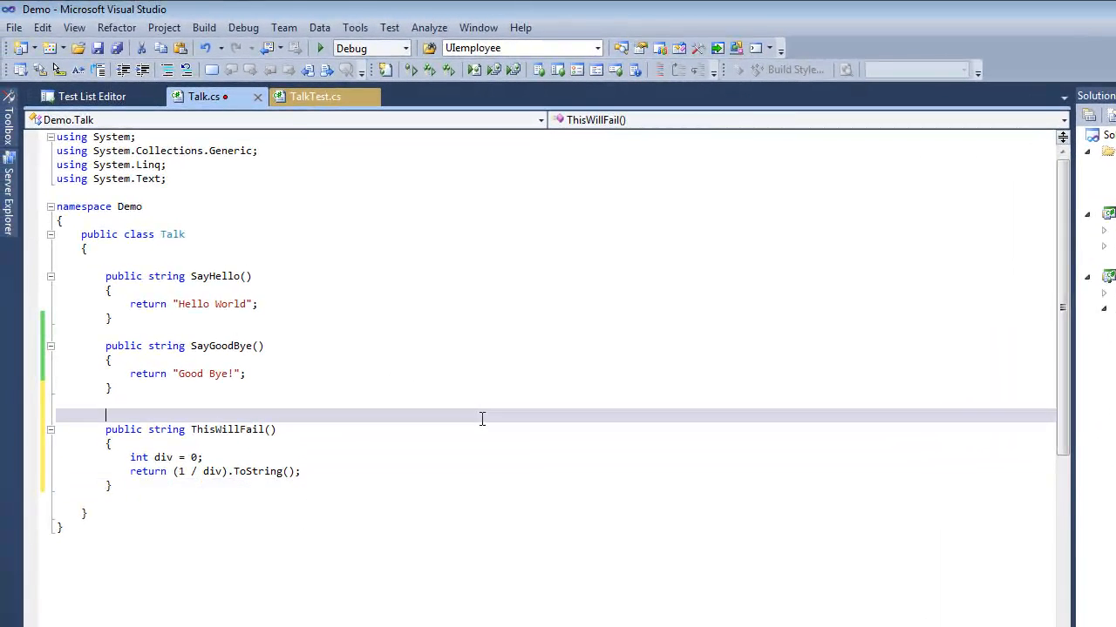
Step: Launch the Unit Test Wizard via Test > New Test and expand Demo > Demo > Demo.Talk
left_click(389, 27)
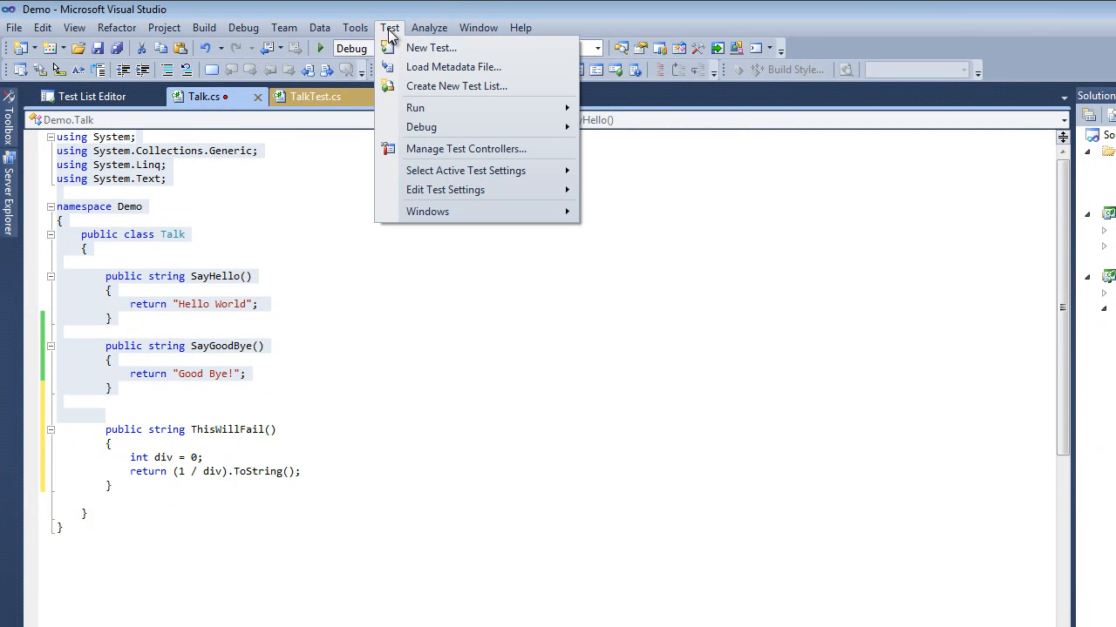
mouse_move(431, 48)
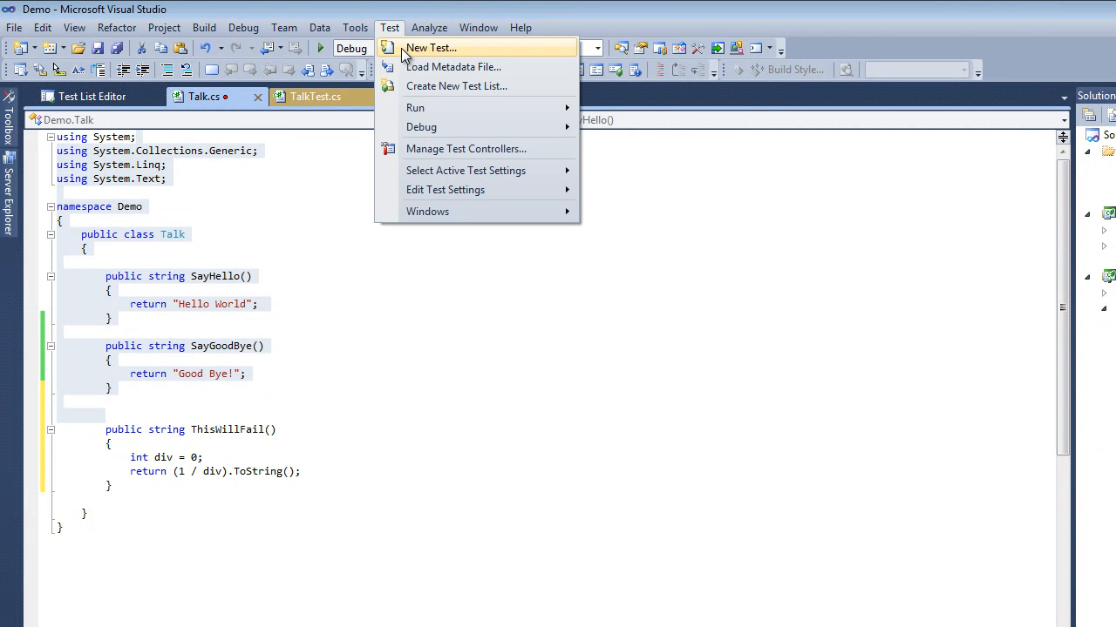
left_click(429, 48)
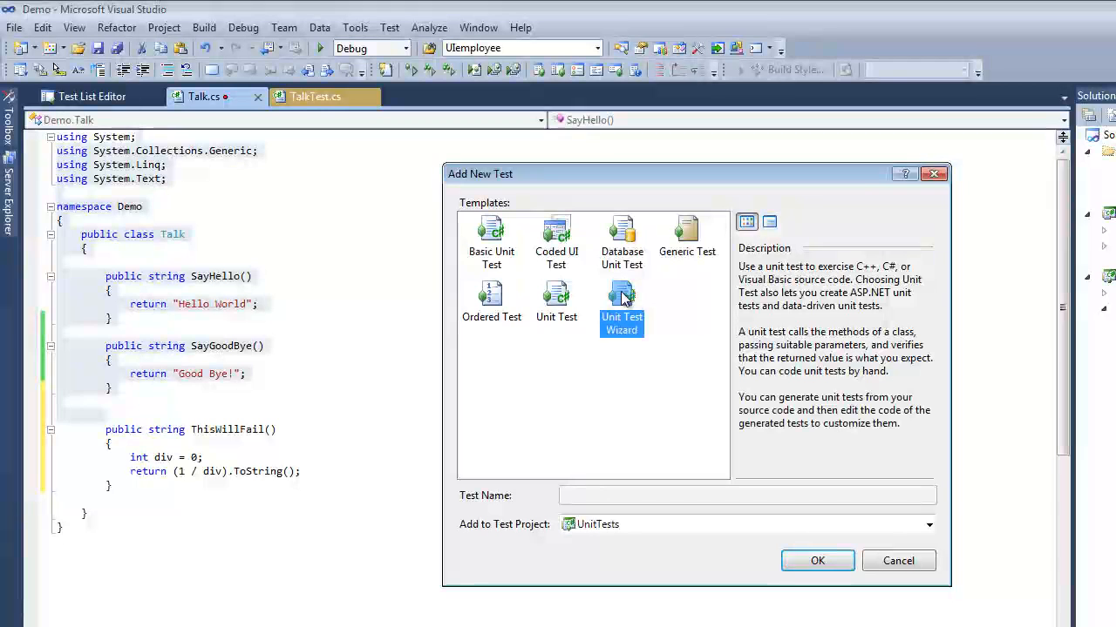
left_click(818, 561)
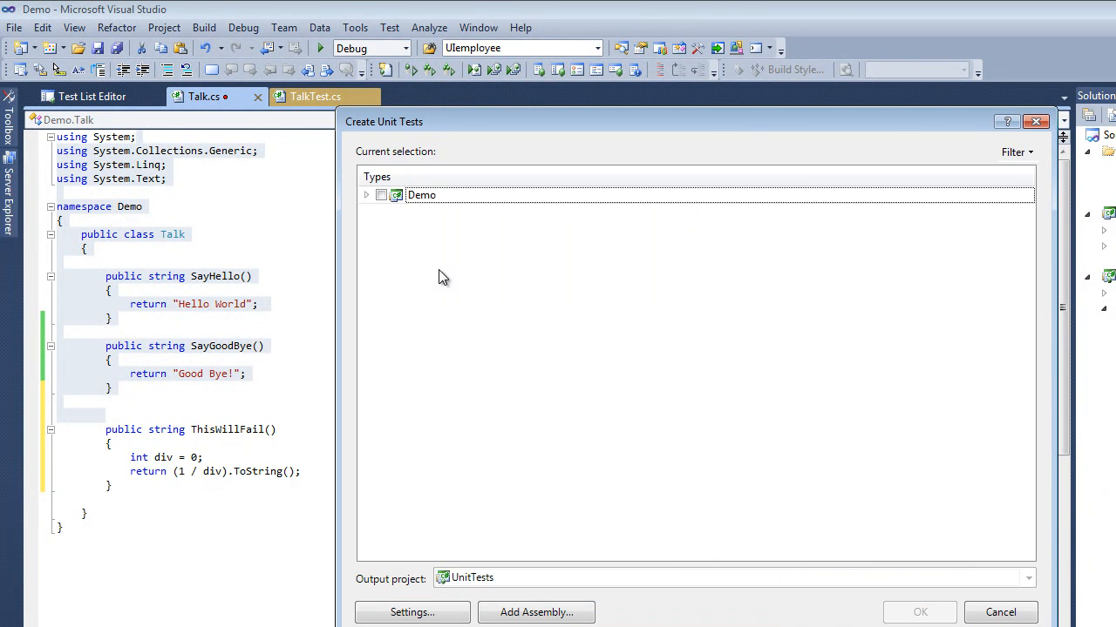
left_click(366, 195)
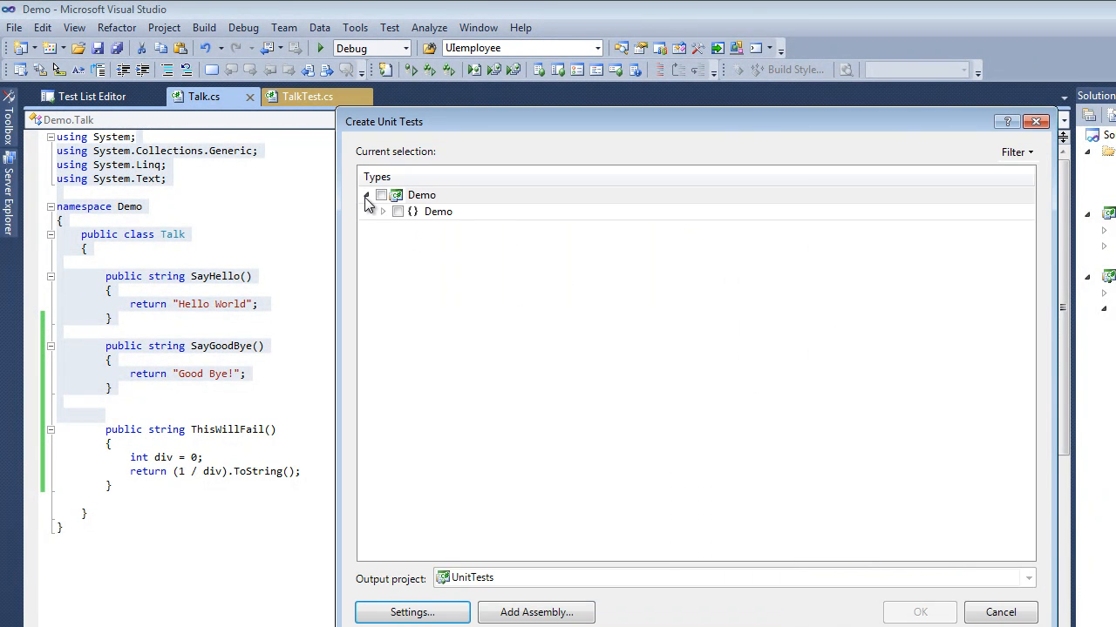
left_click(382, 211)
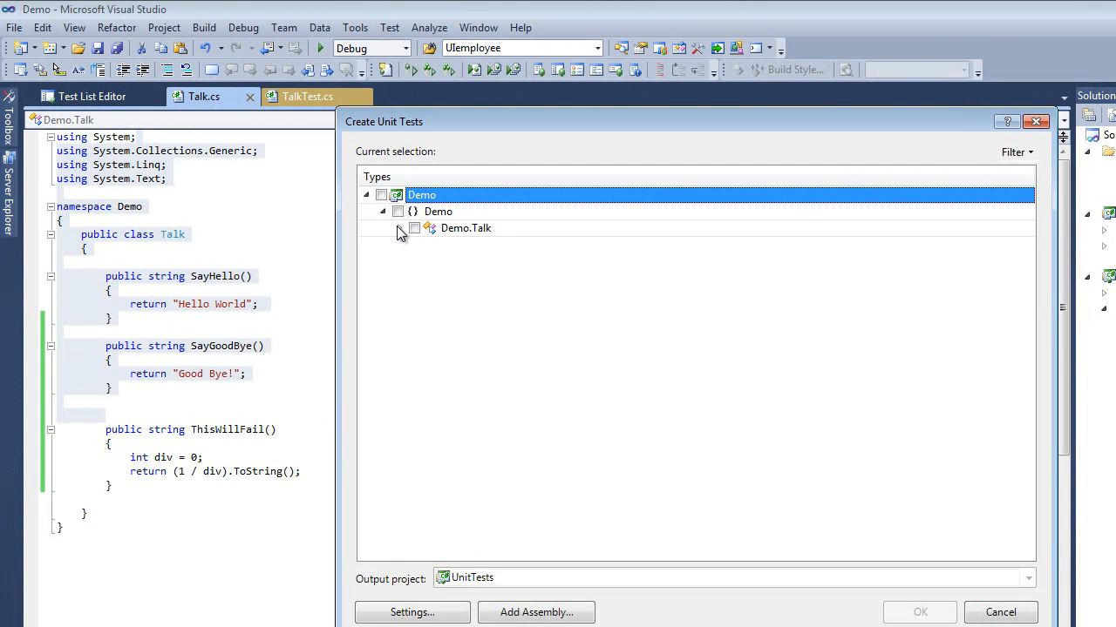
left_click(397, 227)
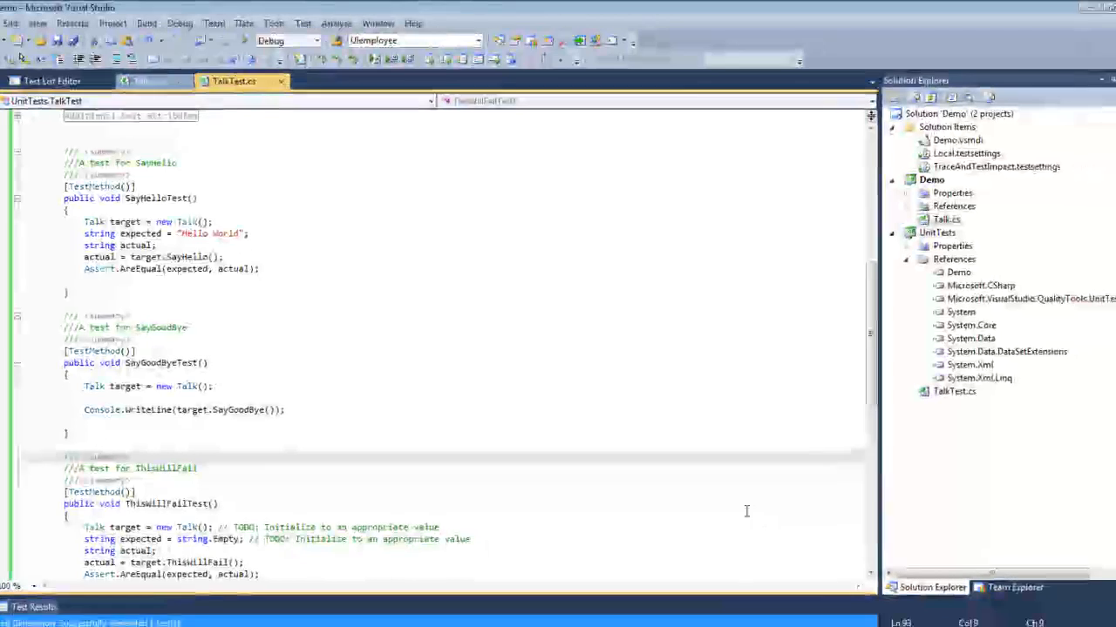
Step: Run the checked ThisWillFailTest and view its failed result details with the DivideByZeroException
left_click(49, 81)
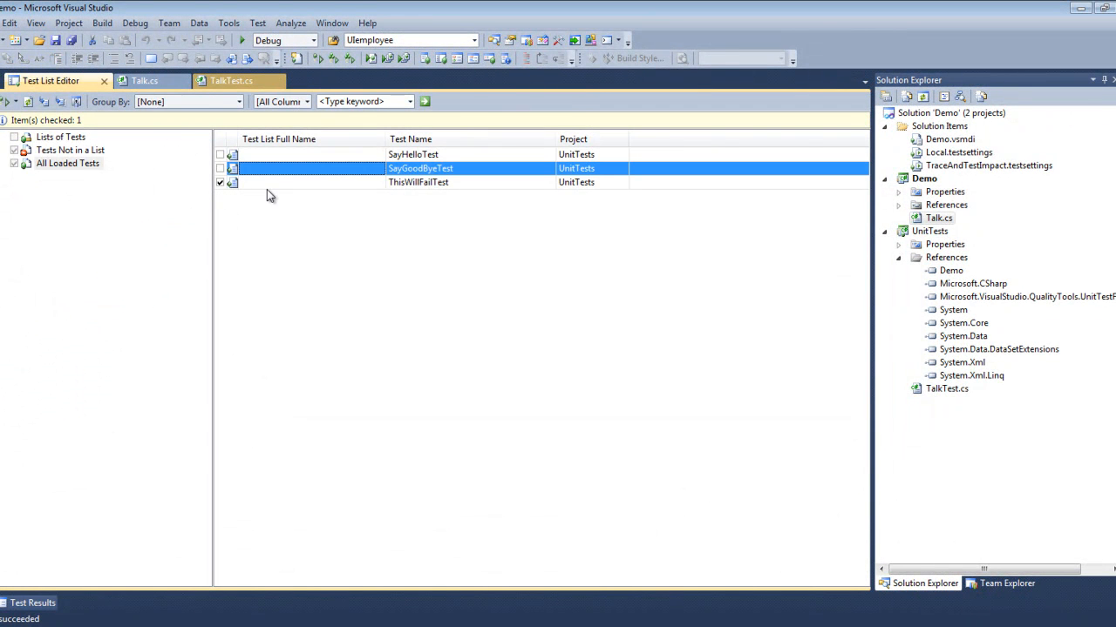
right_click(418, 182)
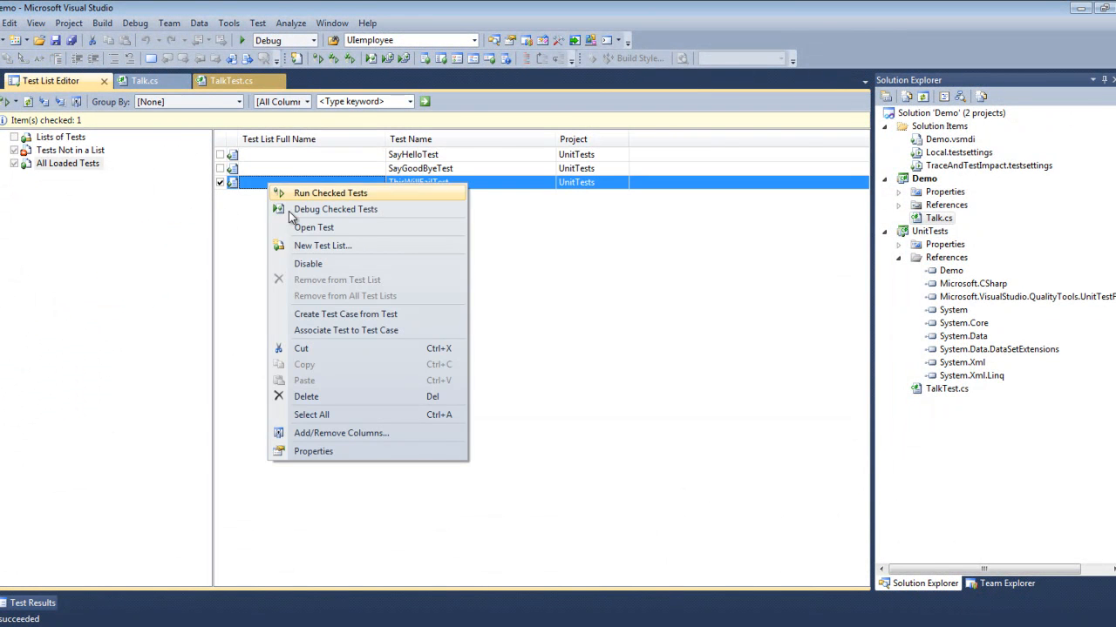
left_click(330, 193)
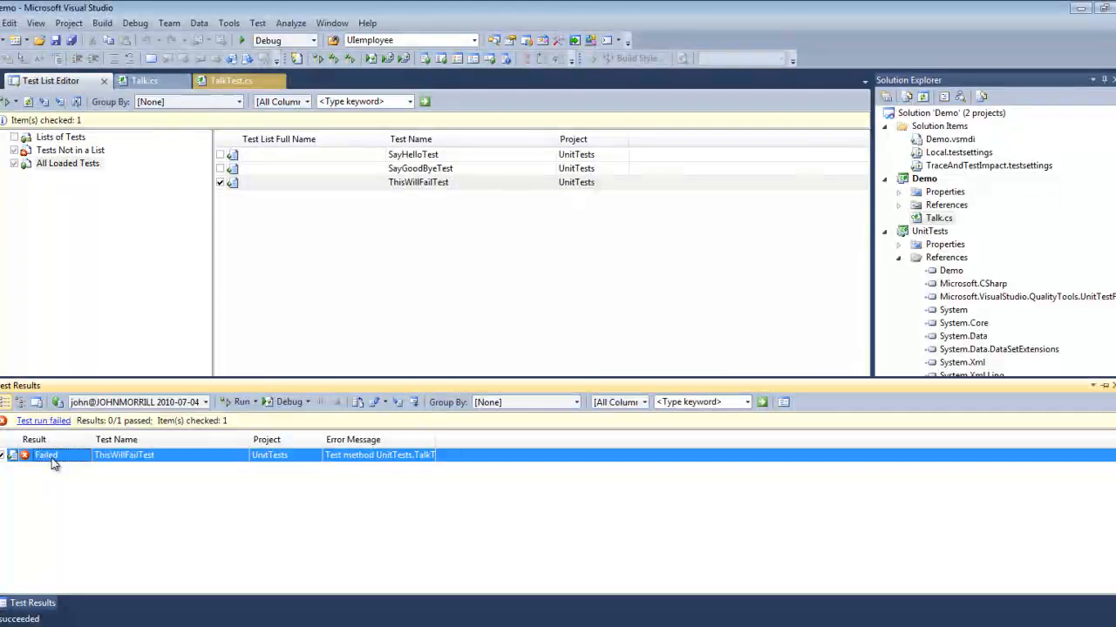
right_click(46, 455)
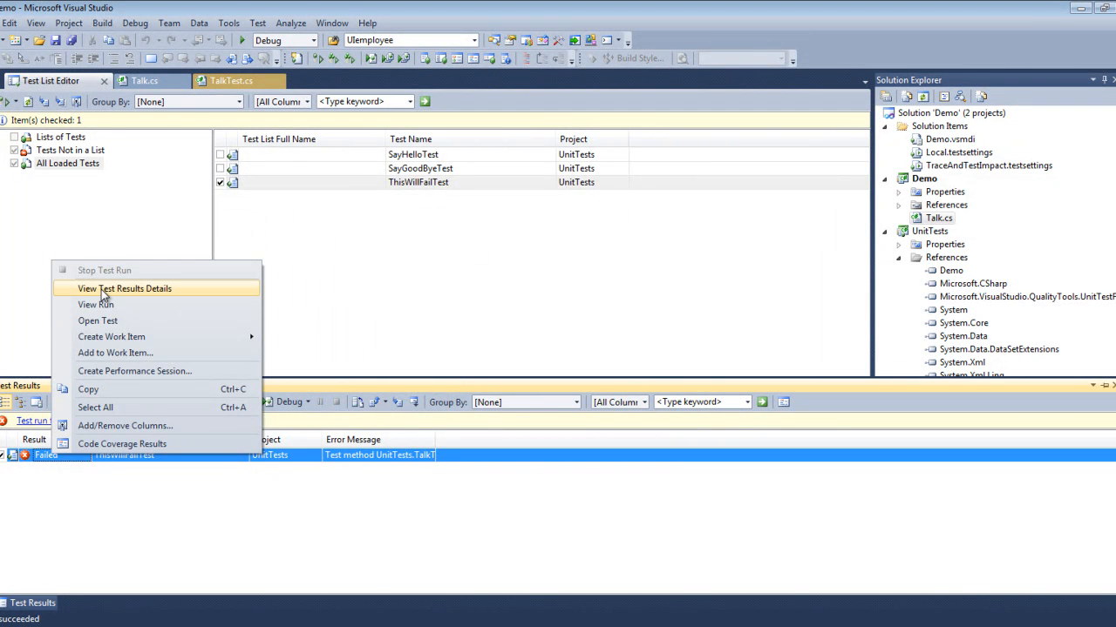
left_click(125, 288)
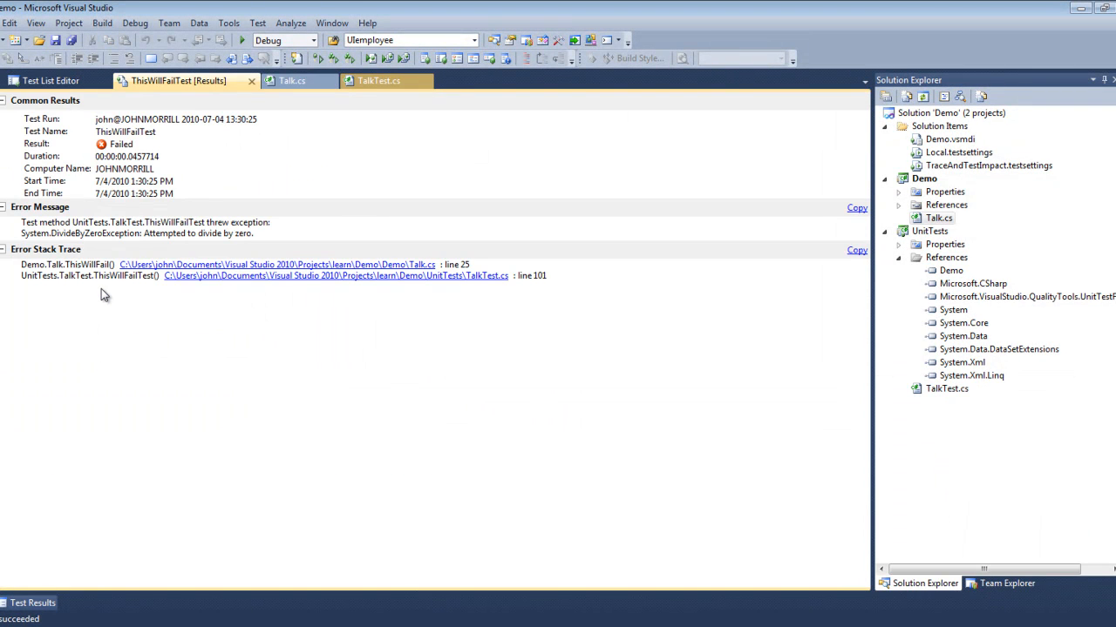
mouse_move(177, 262)
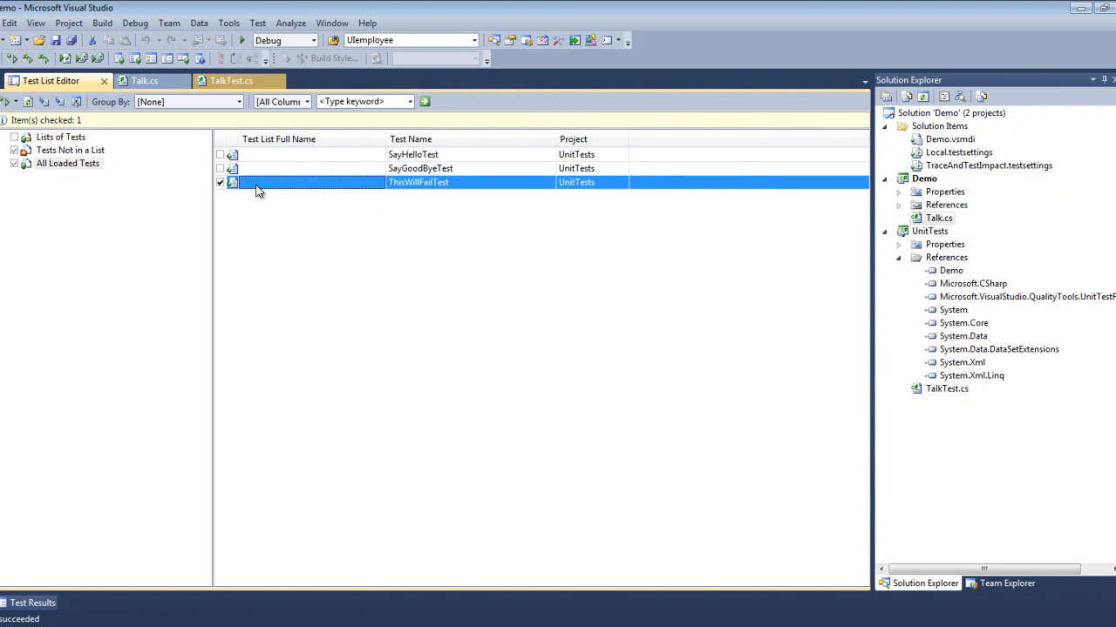
Step: Open ThisWillFailTest's source, add the breakpoint, and return to the test list
right_click(257, 182)
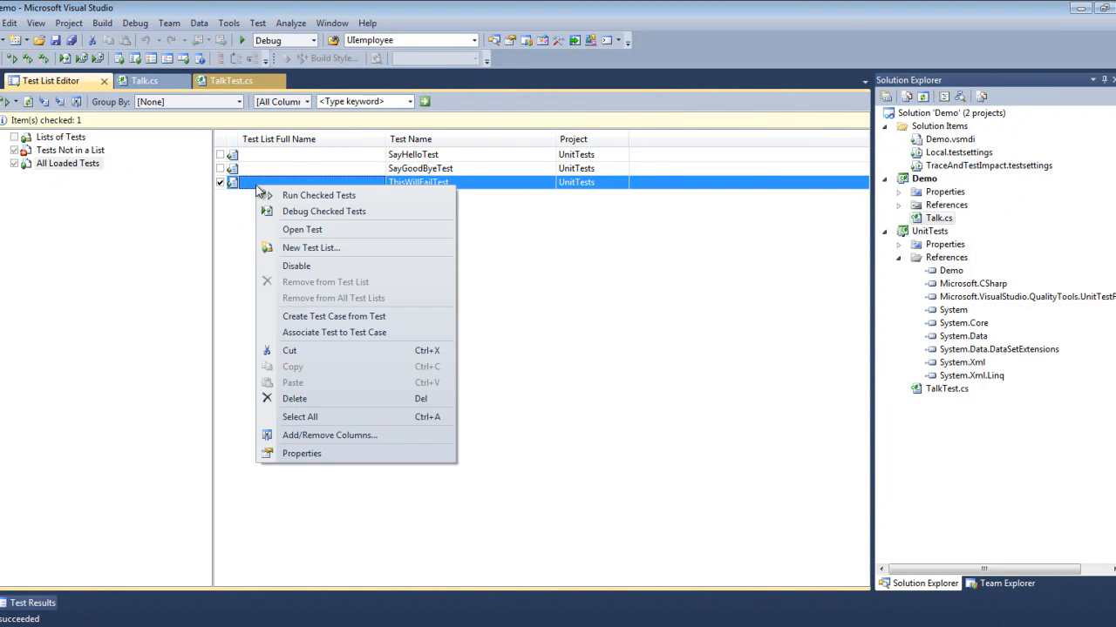
left_click(303, 229)
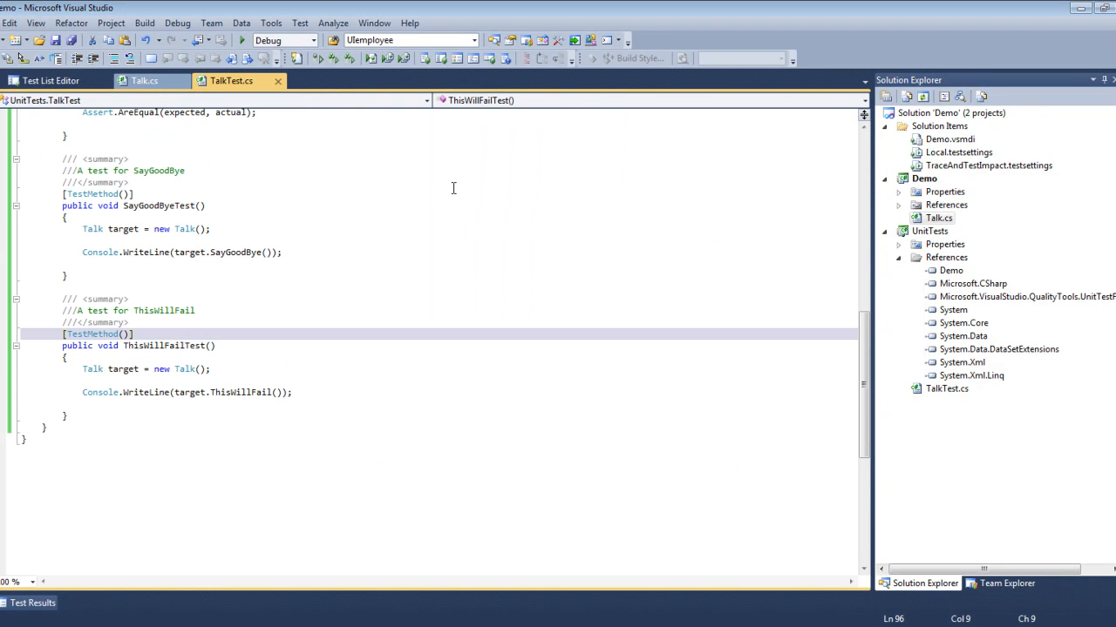
mouse_move(7, 395)
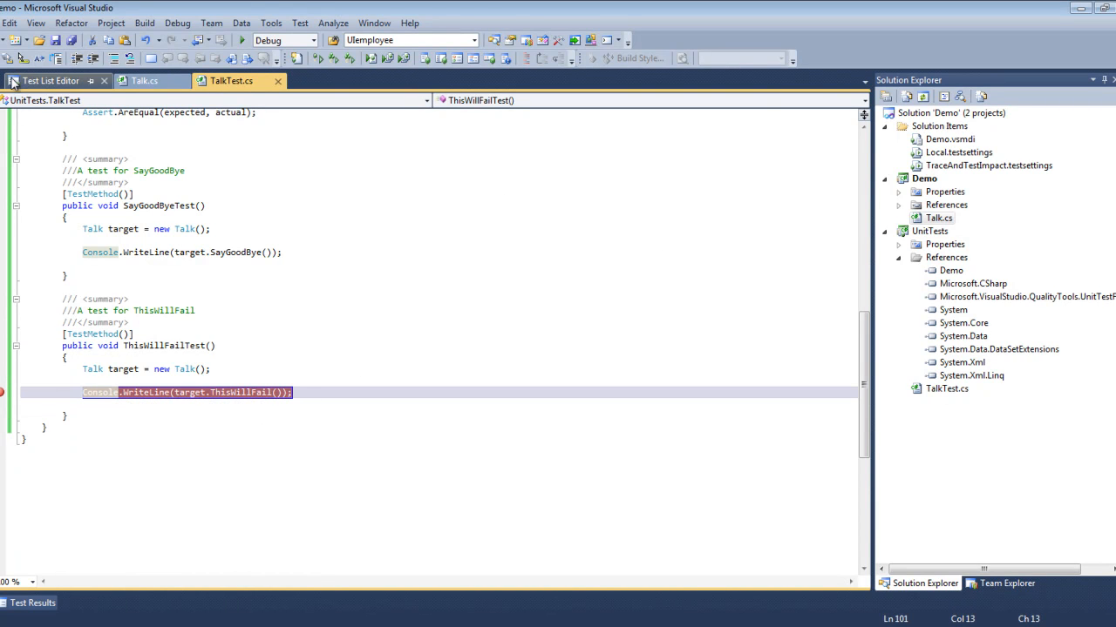
left_click(50, 80)
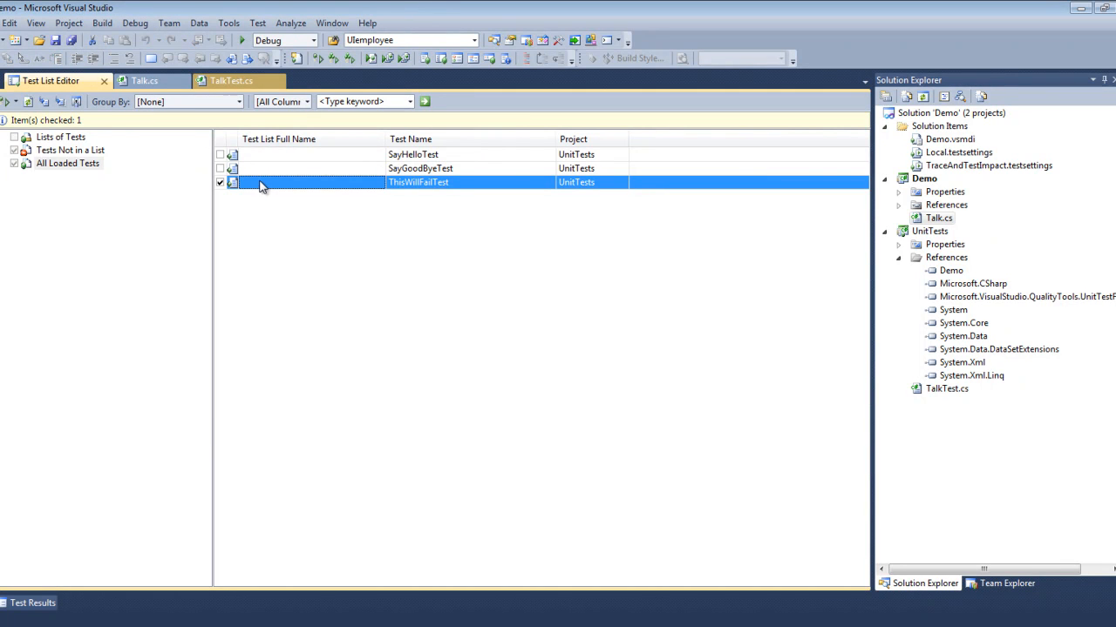
Step: Debug the checked test, step into ThisWillFail's divide-by-zero line, then stop debugging
right_click(262, 182)
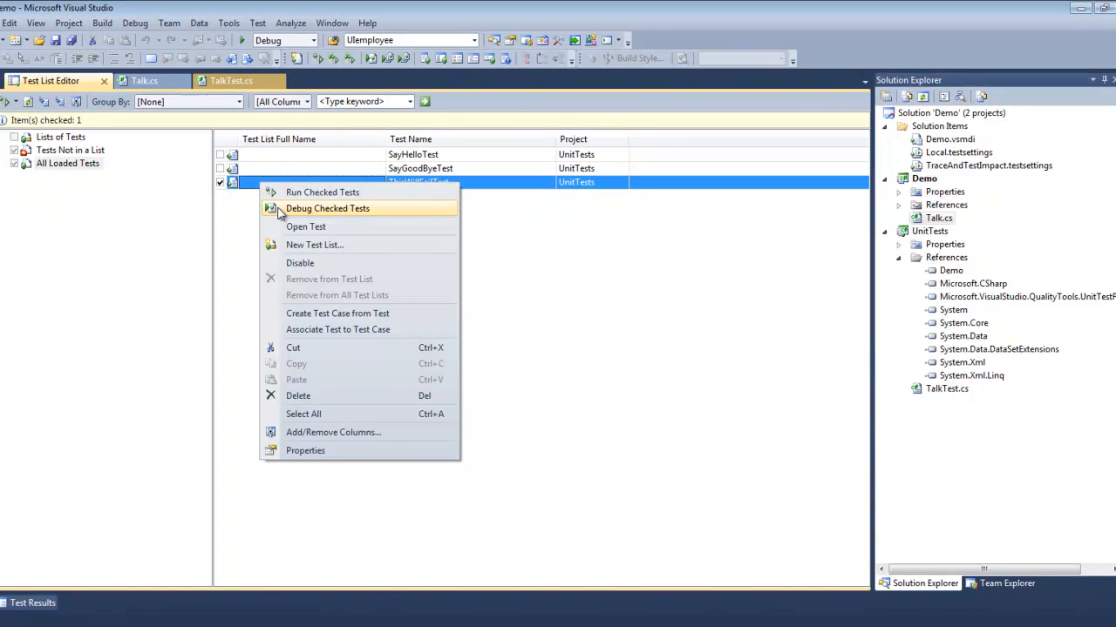
left_click(327, 208)
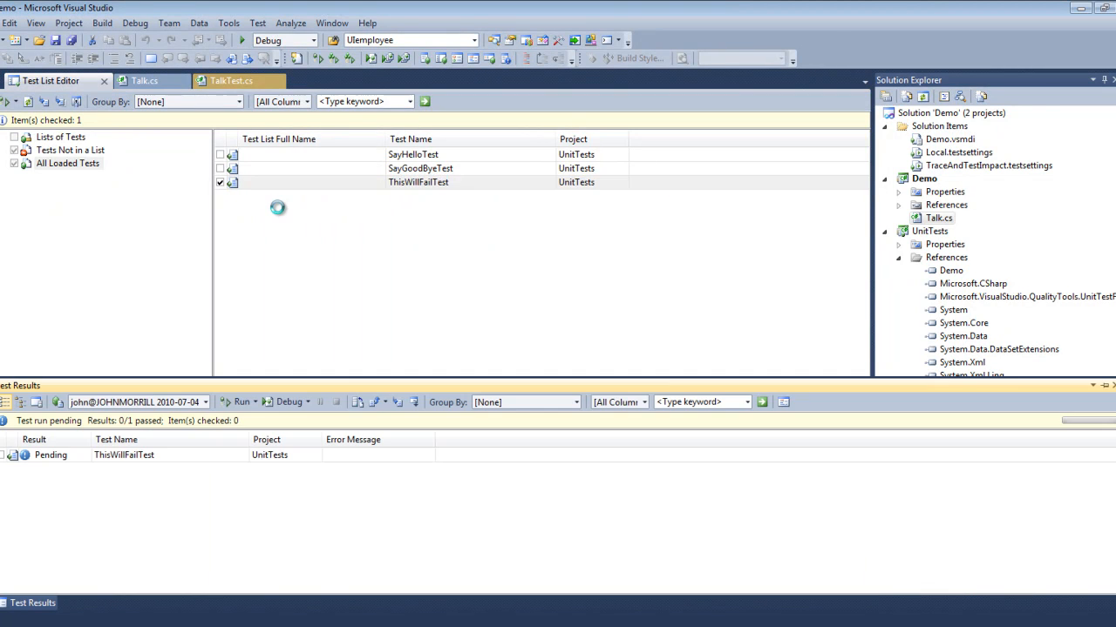
left_click(238, 402)
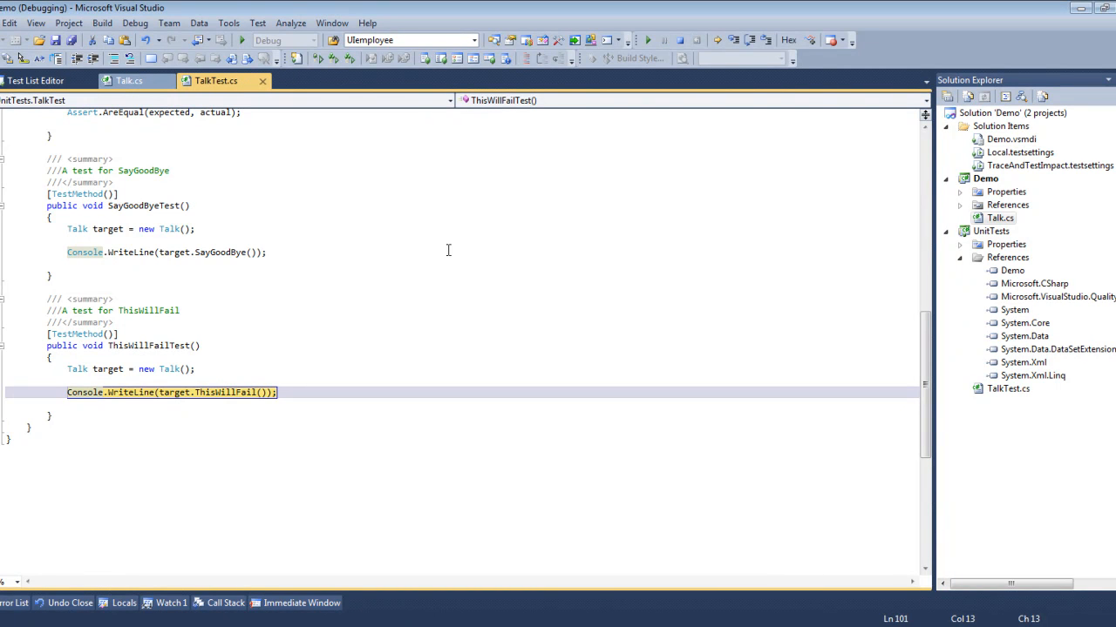
mouse_move(741, 37)
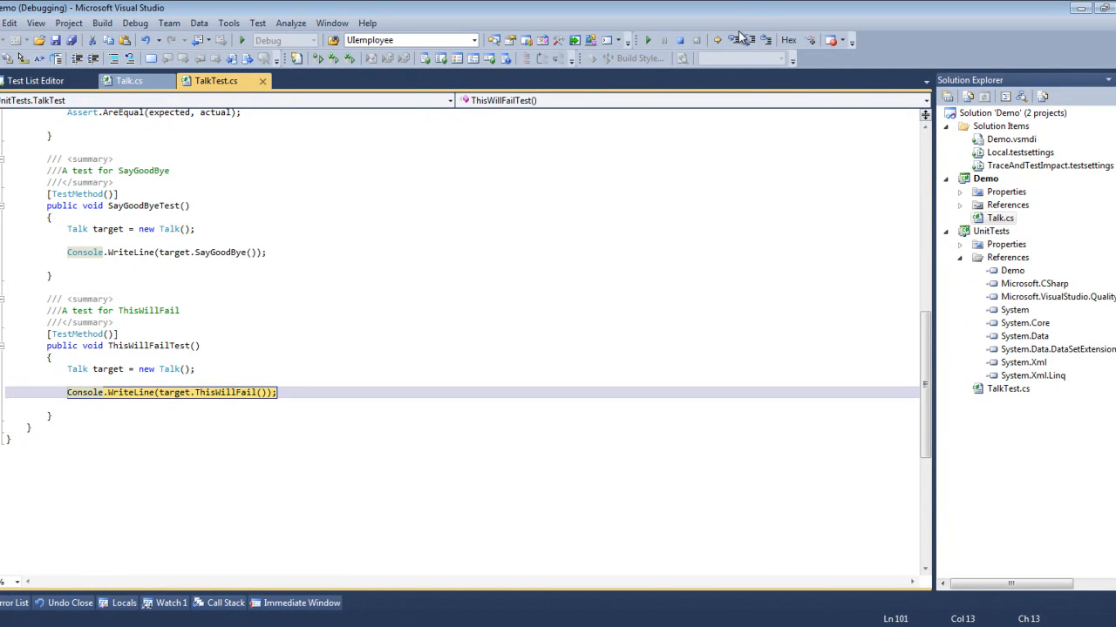
left_click(129, 81)
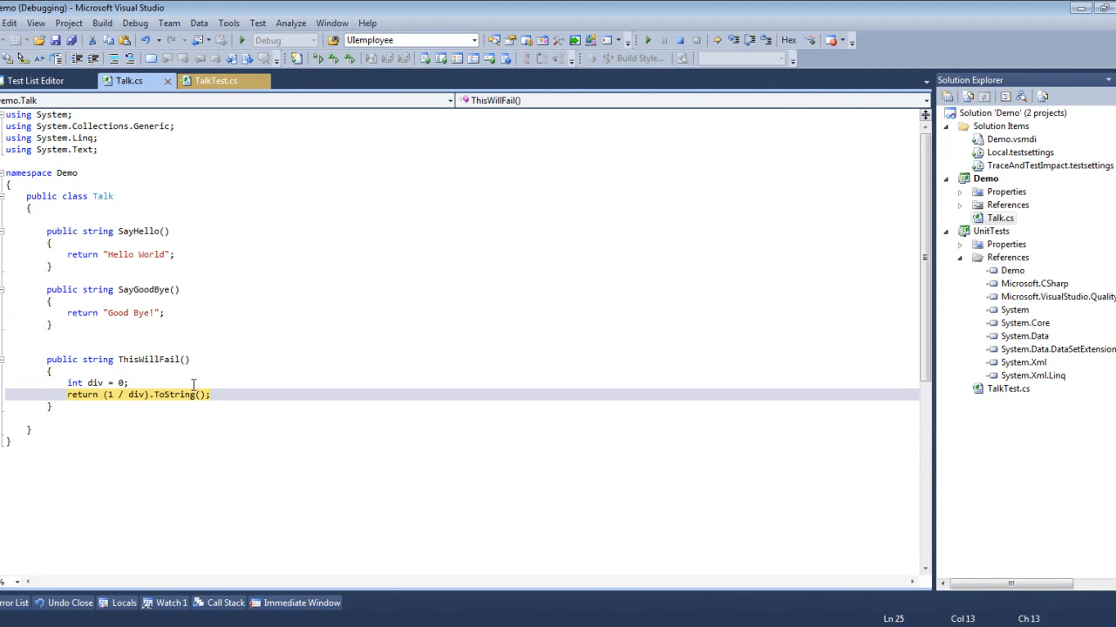
mouse_move(485, 190)
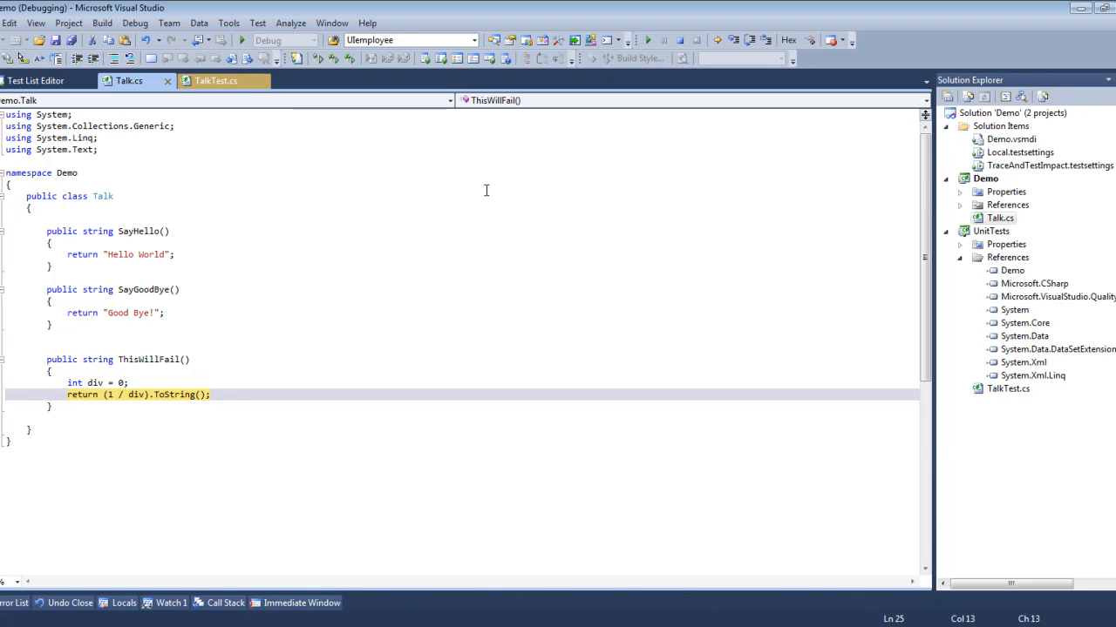
mouse_move(680, 39)
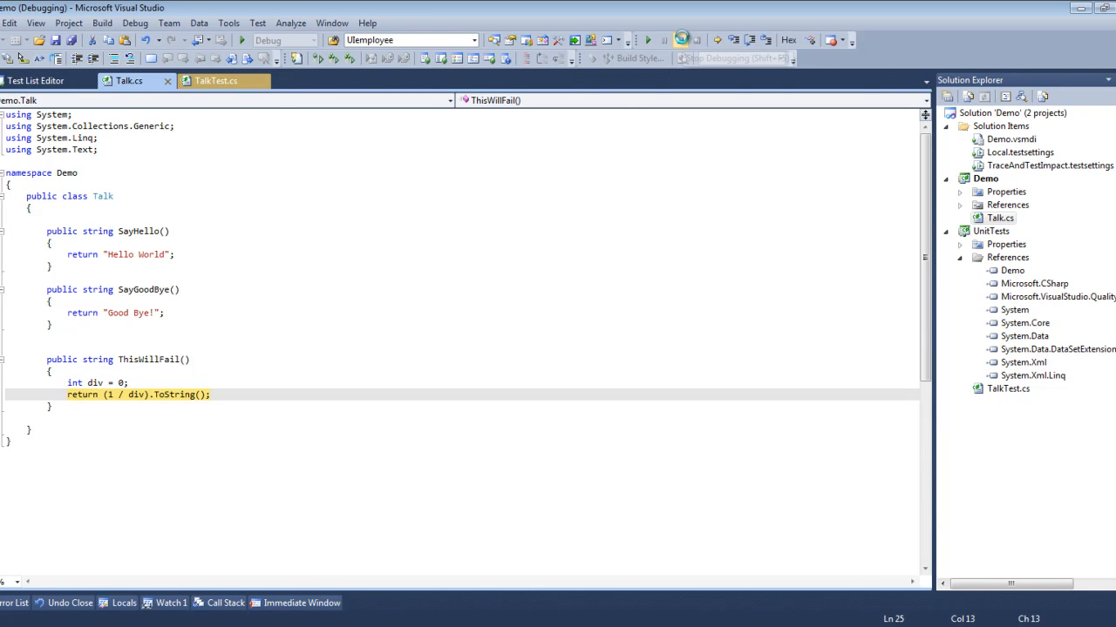
left_click(681, 39)
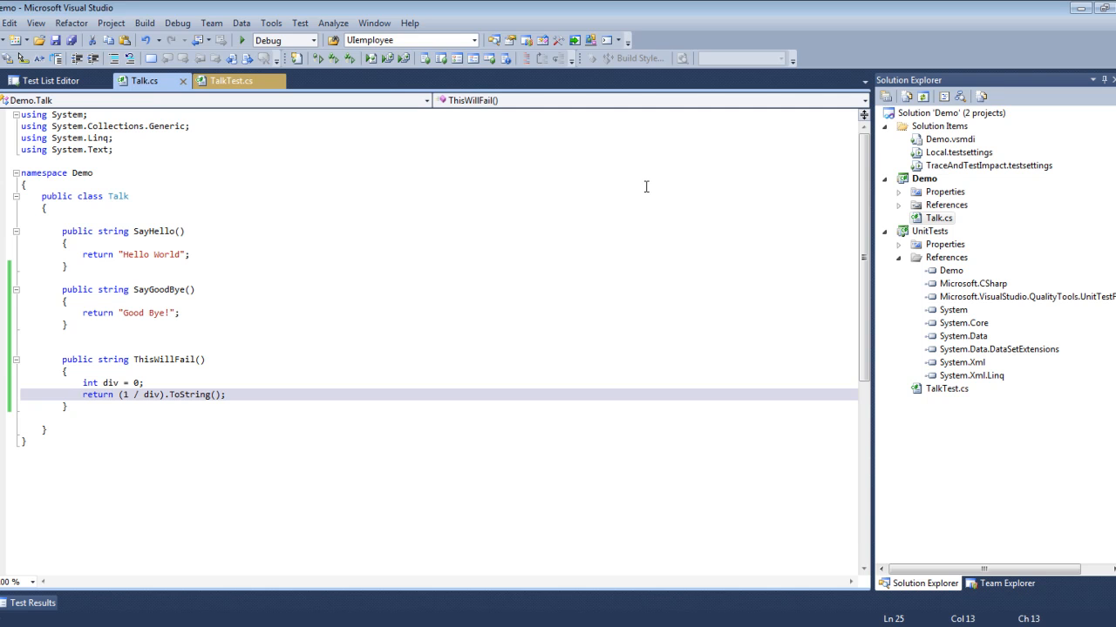
mouse_move(623, 182)
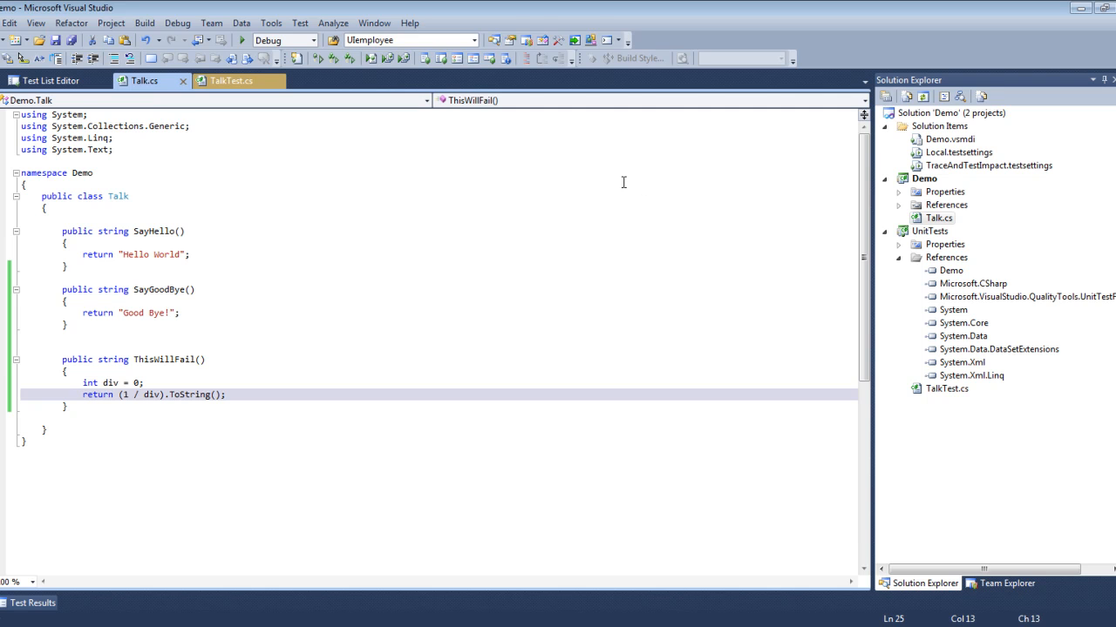